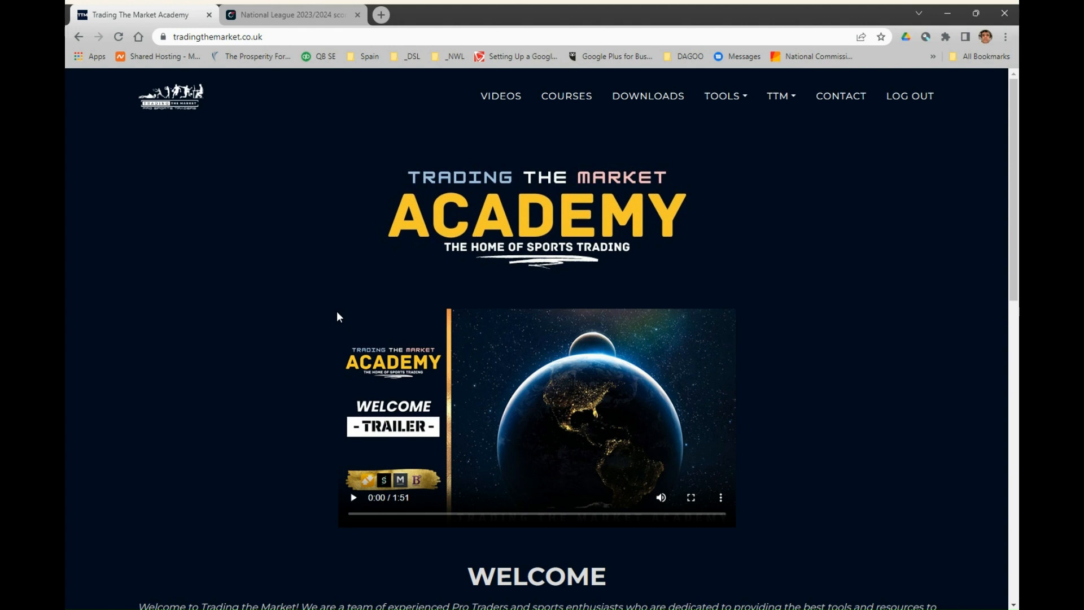
mouse_move(345, 315)
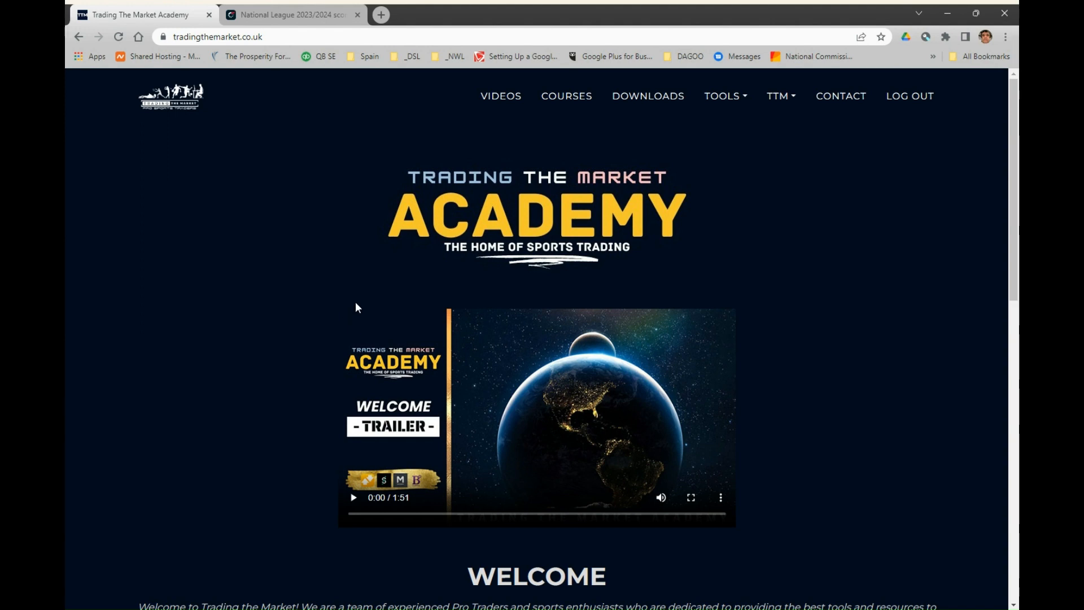
mouse_move(340, 297)
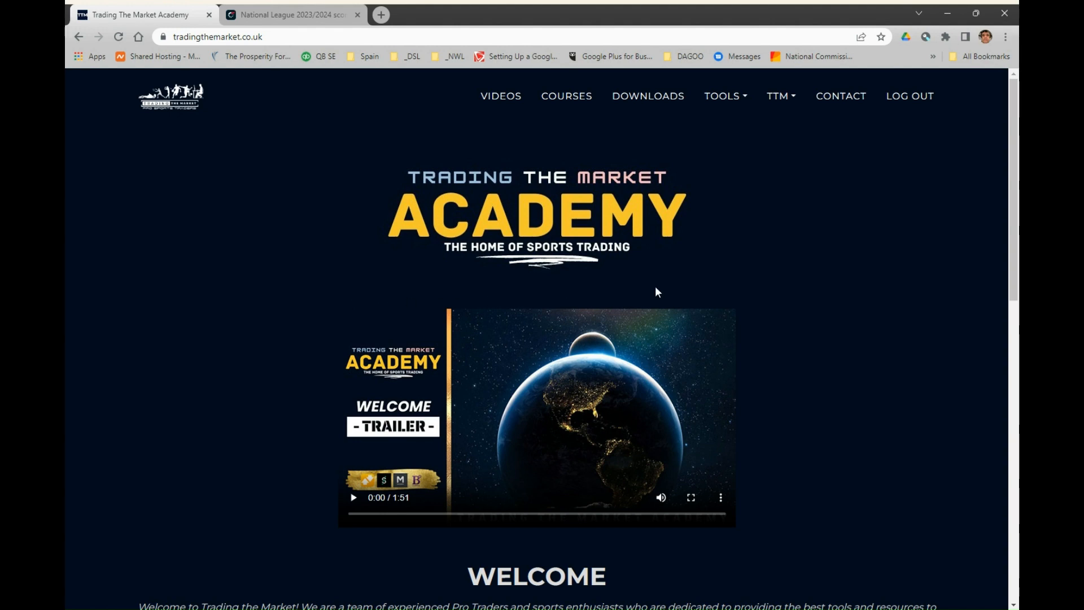
mouse_move(729, 236)
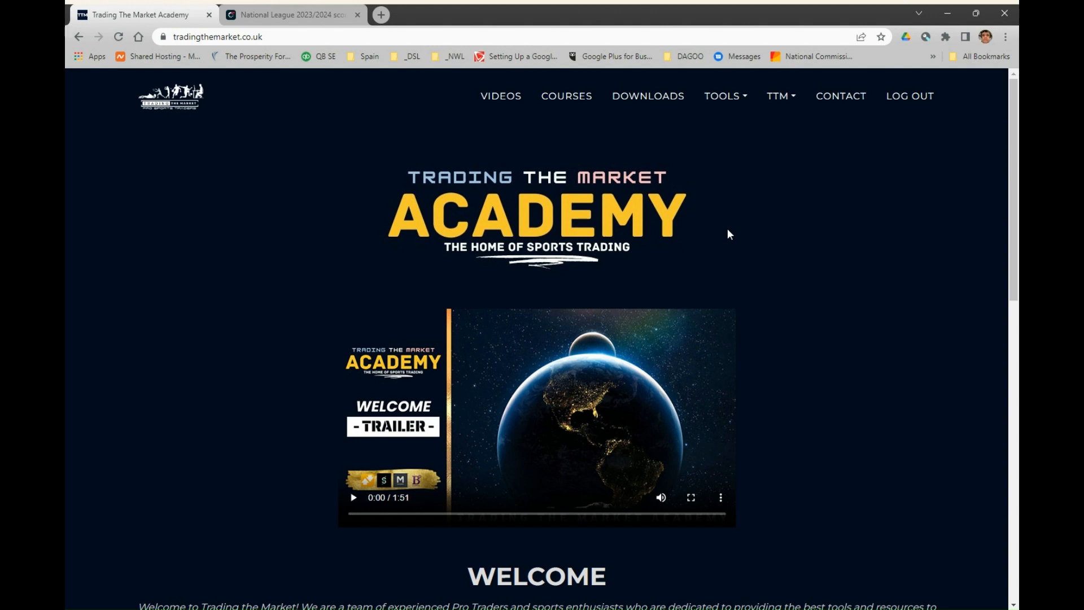
mouse_move(725, 223)
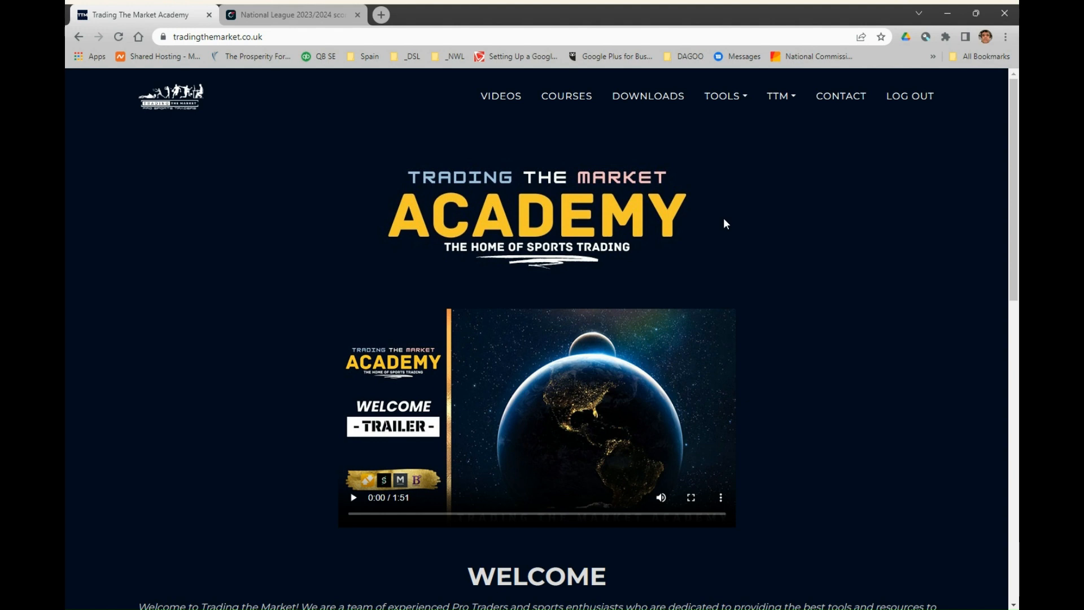
mouse_move(542, 178)
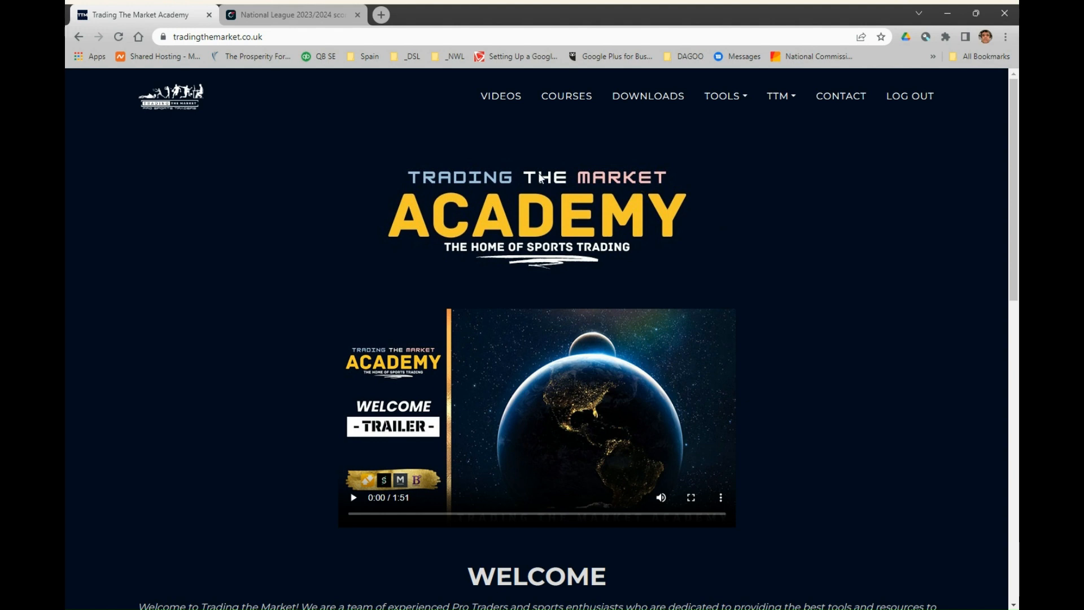
mouse_move(590, 214)
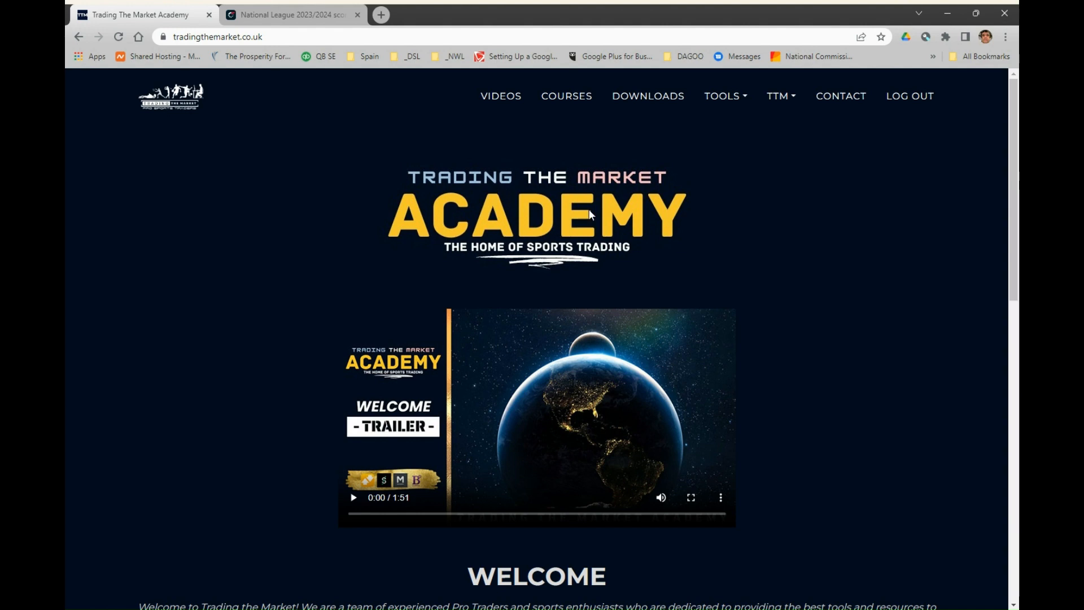
mouse_move(611, 187)
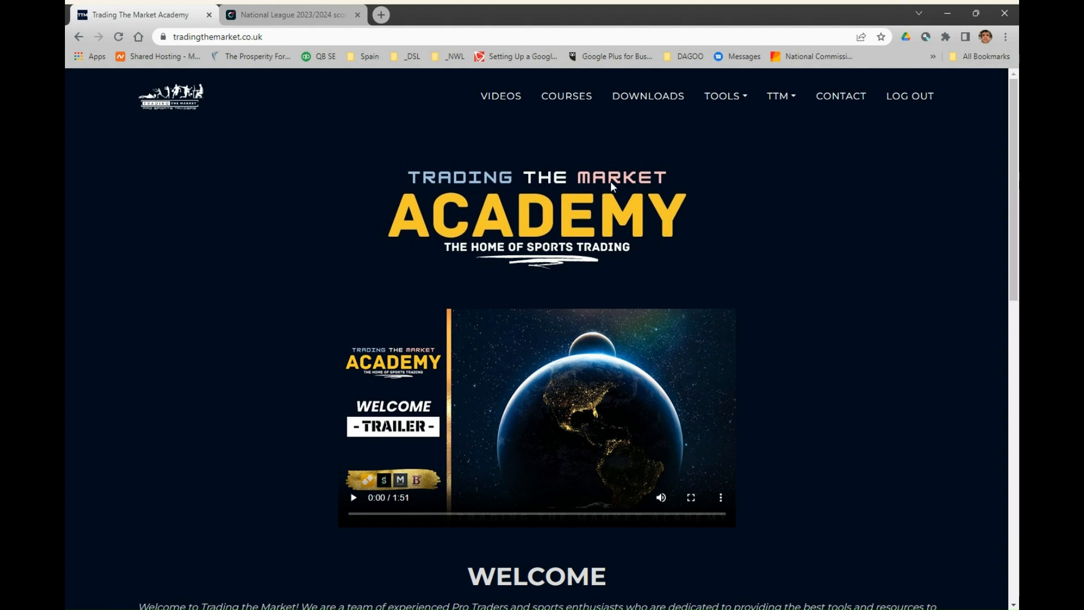
mouse_move(472, 171)
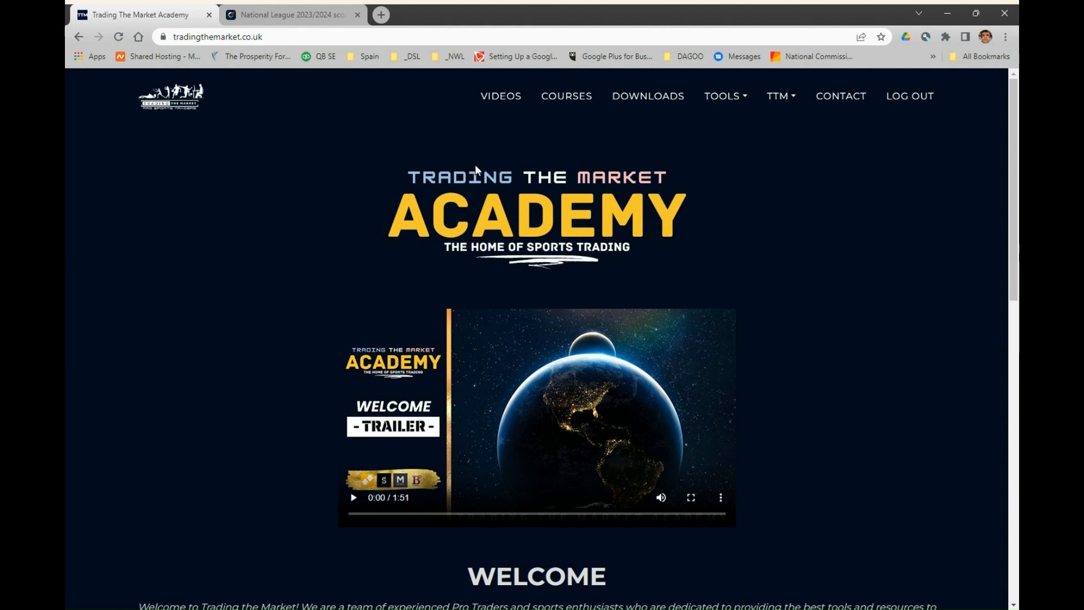
mouse_move(551, 174)
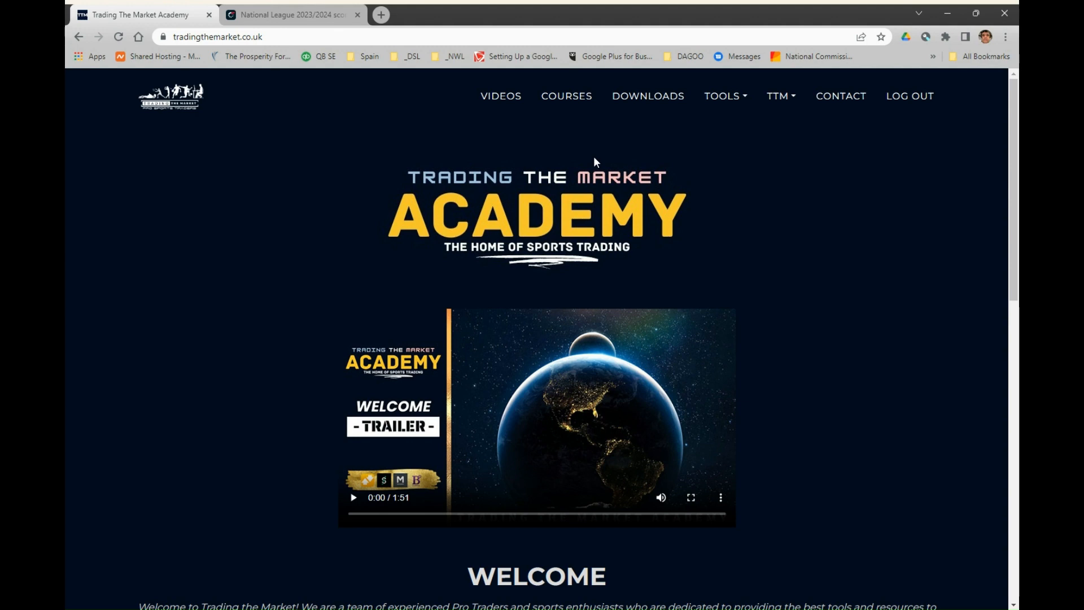
mouse_move(615, 170)
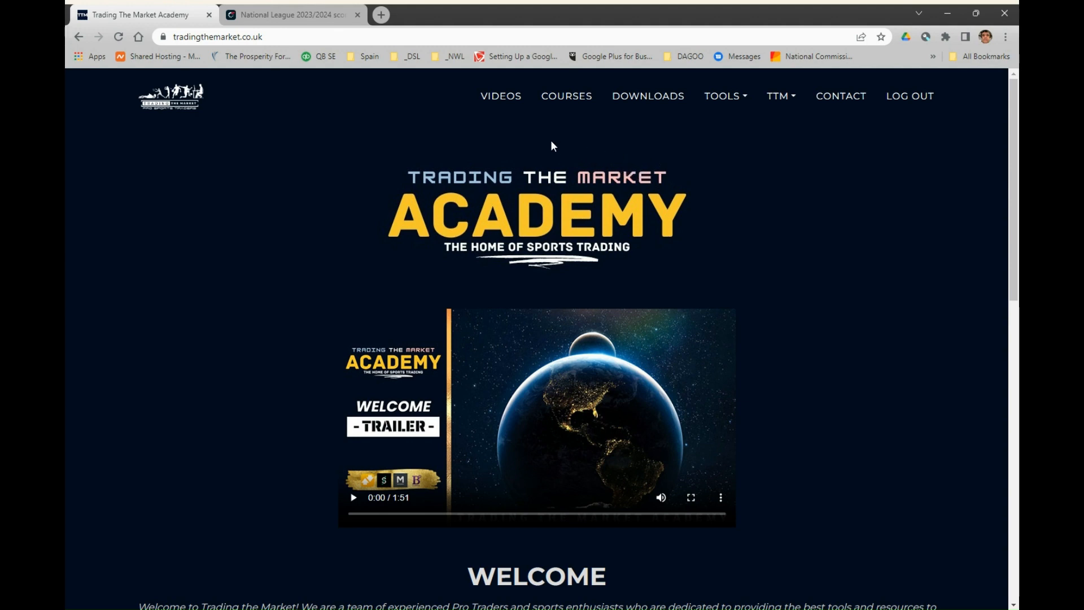
mouse_move(784, 173)
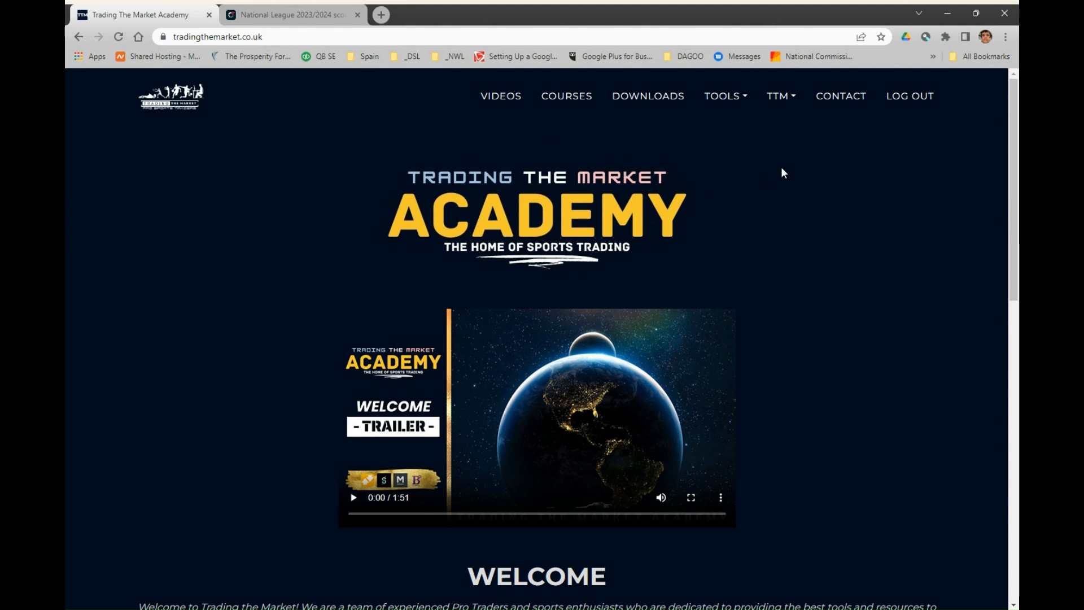
mouse_move(722, 96)
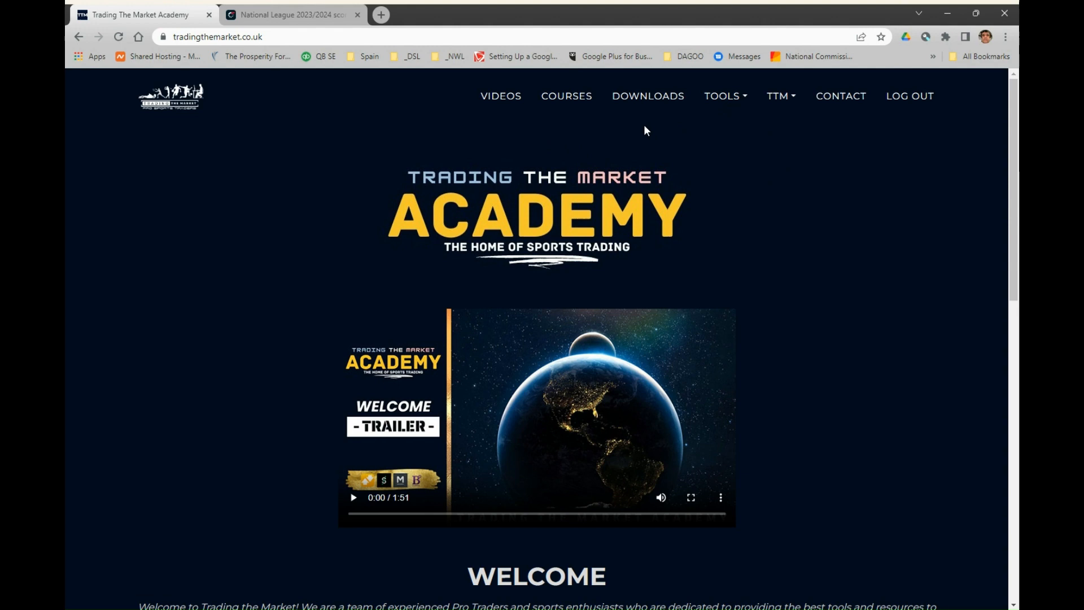
mouse_move(730, 178)
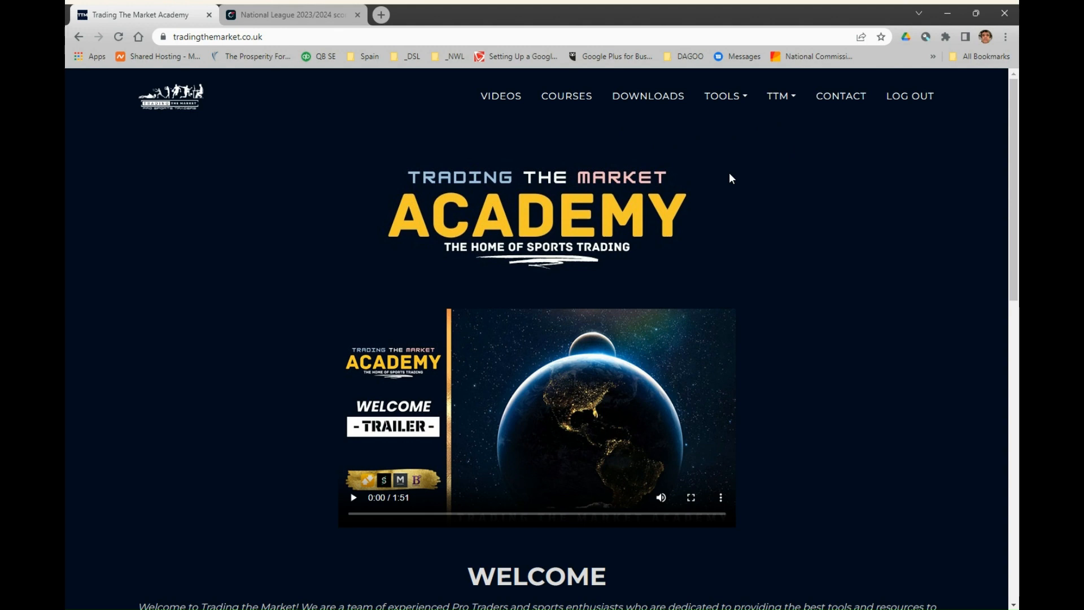
mouse_move(725, 187)
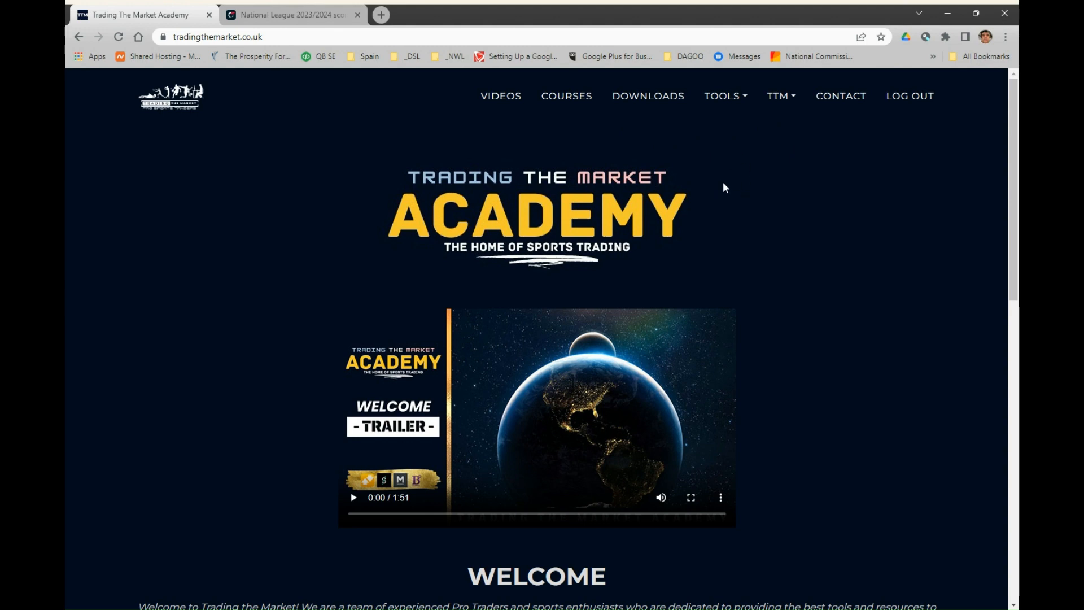
mouse_move(730, 190)
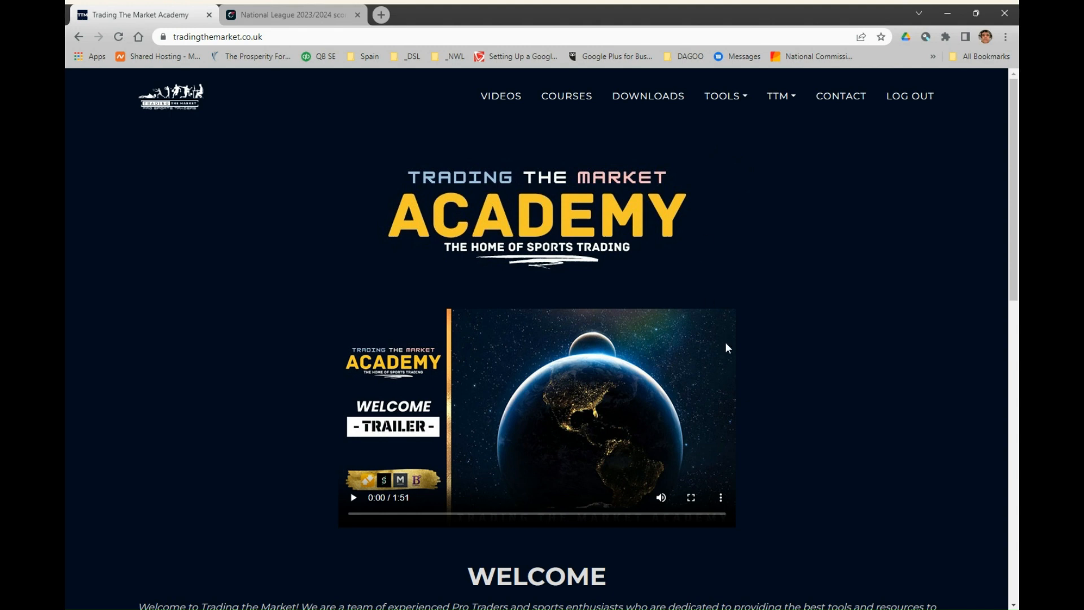
mouse_move(754, 472)
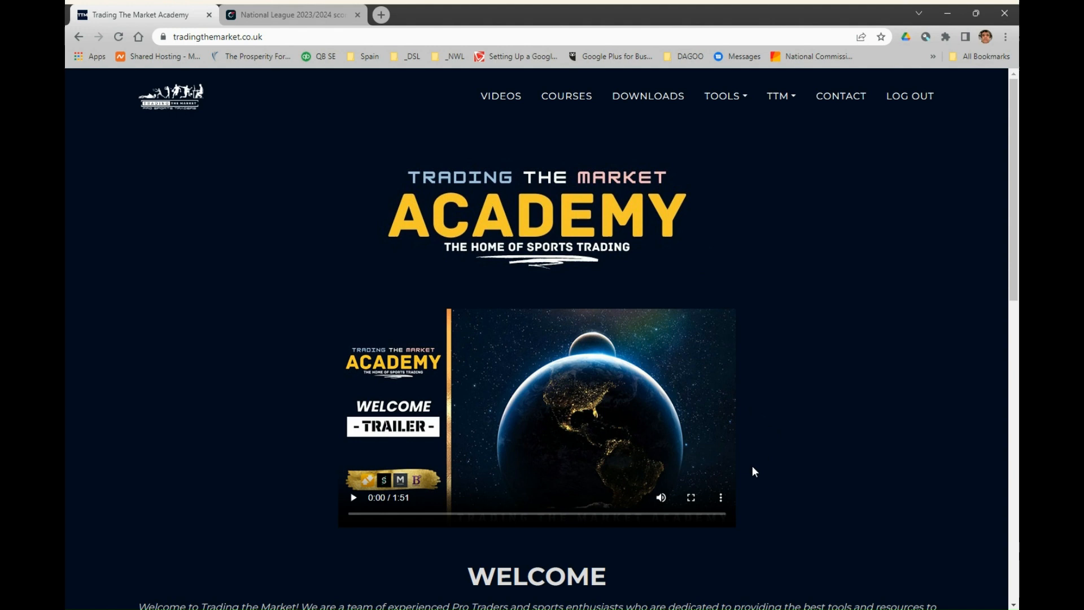
Step: Show the list of trading tools, including Football DCS
left_click(722, 97)
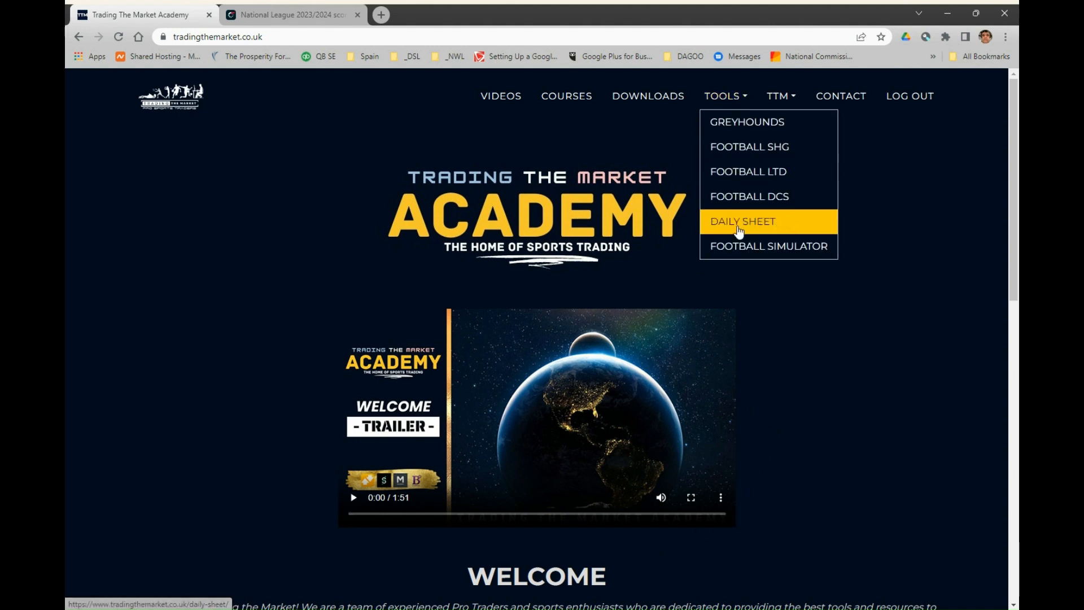
mouse_move(749, 147)
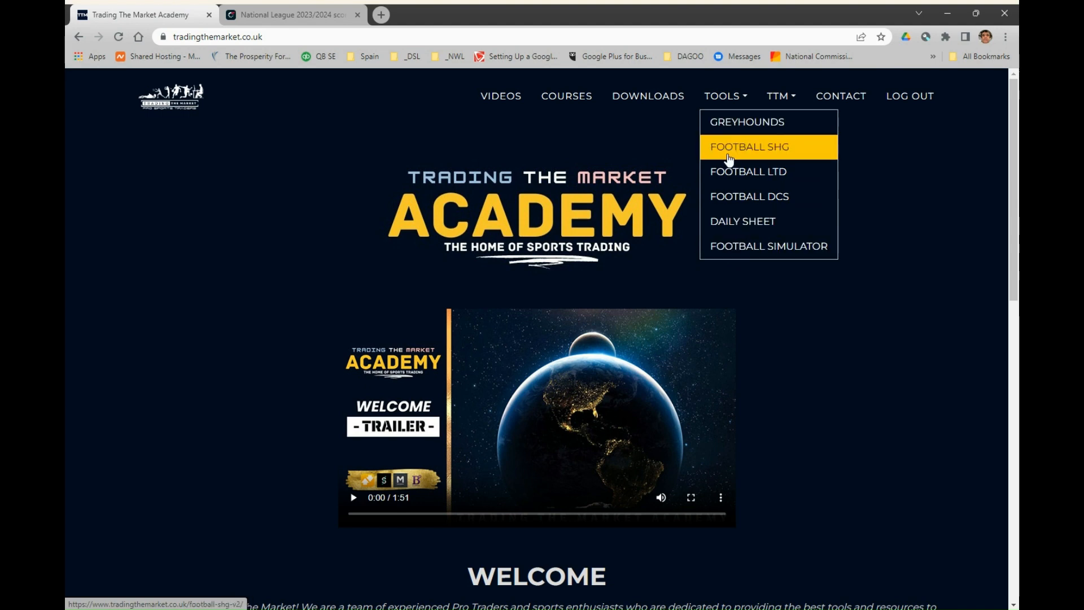
mouse_move(743, 222)
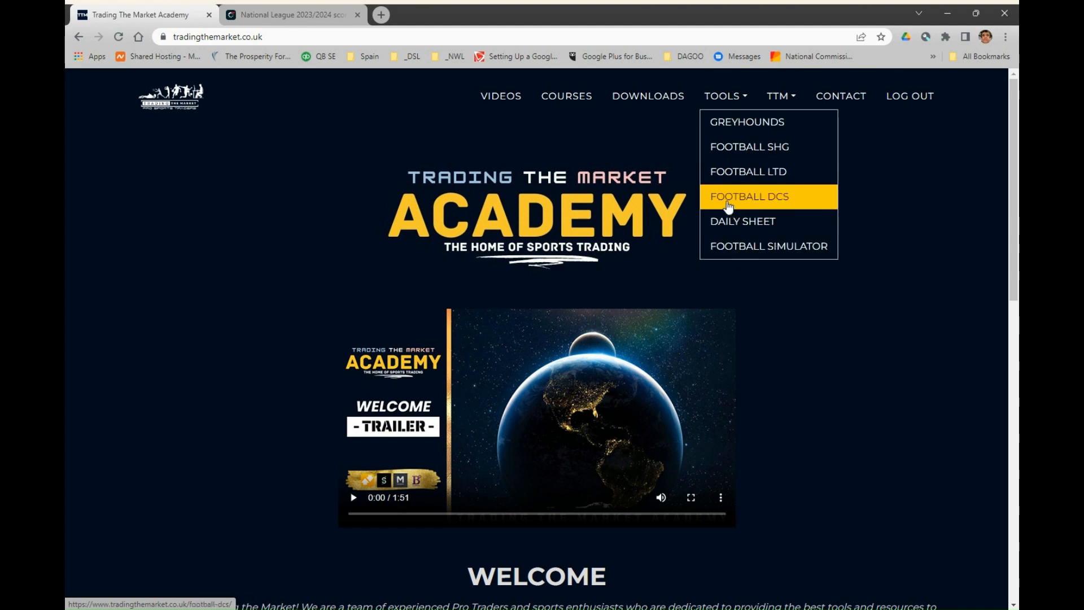
mouse_move(749, 147)
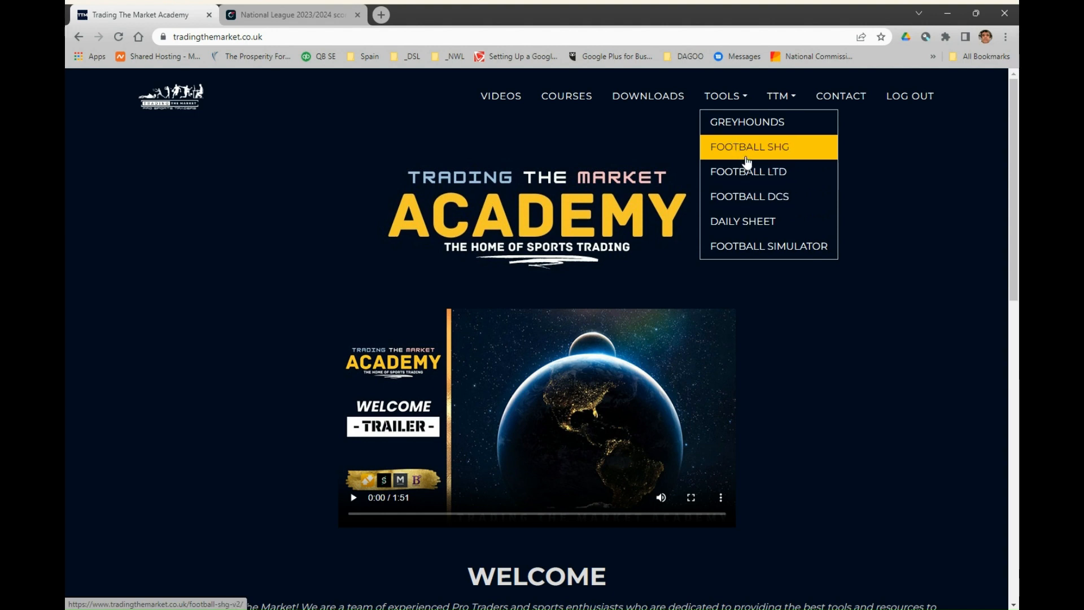
mouse_move(749, 196)
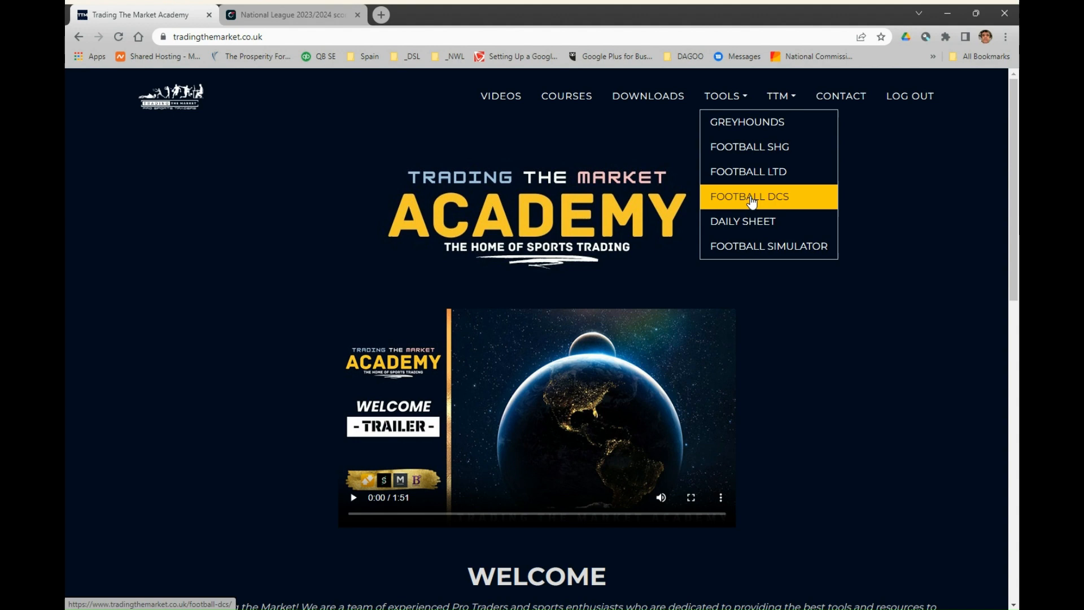
mouse_move(748, 172)
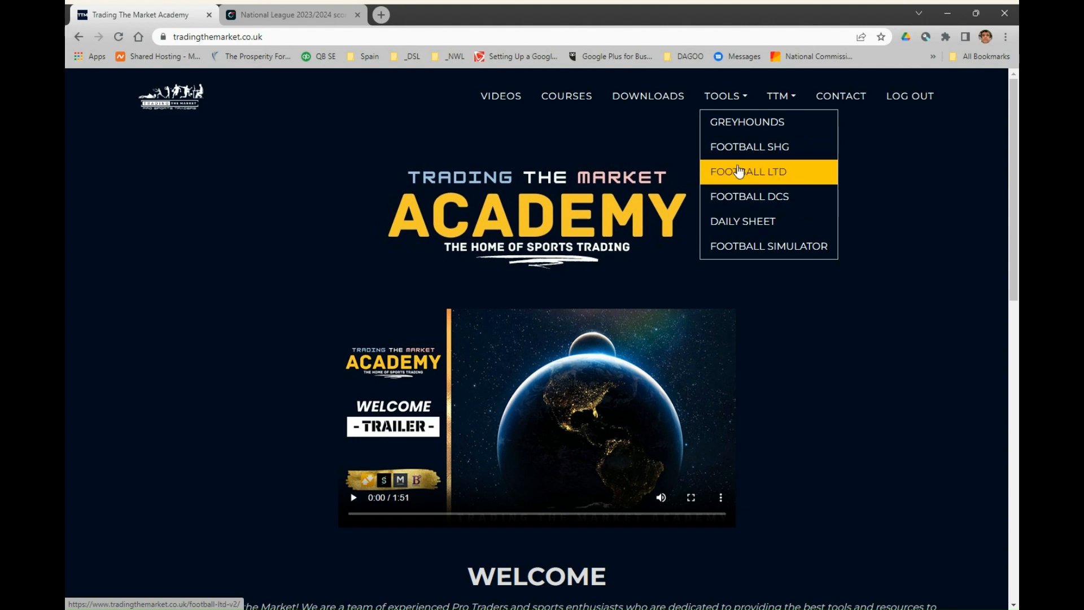
mouse_move(749, 196)
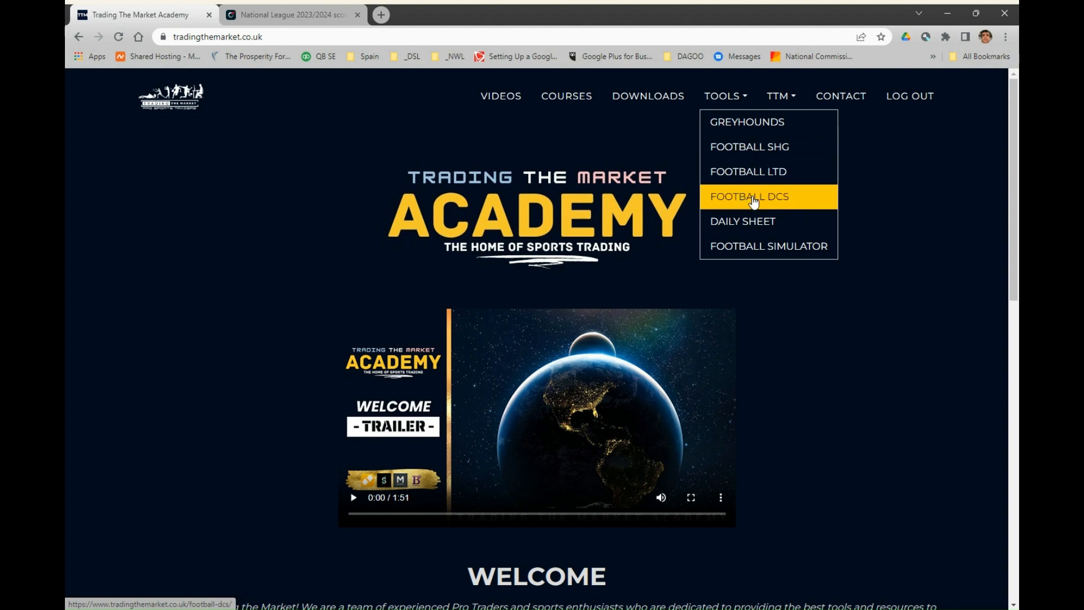
mouse_move(781, 205)
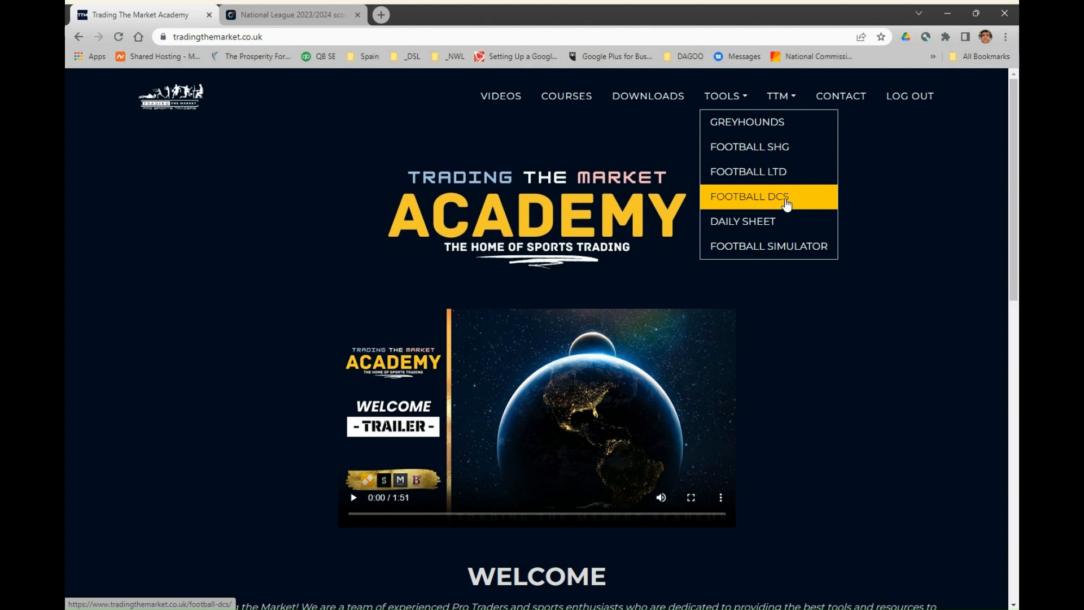
mouse_move(775, 147)
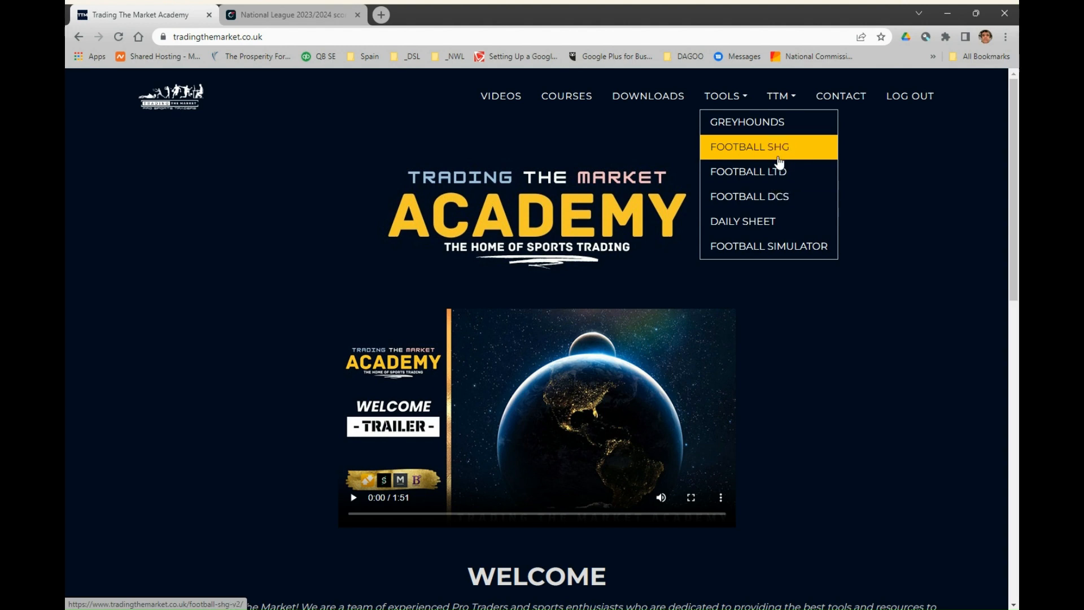
mouse_move(768, 170)
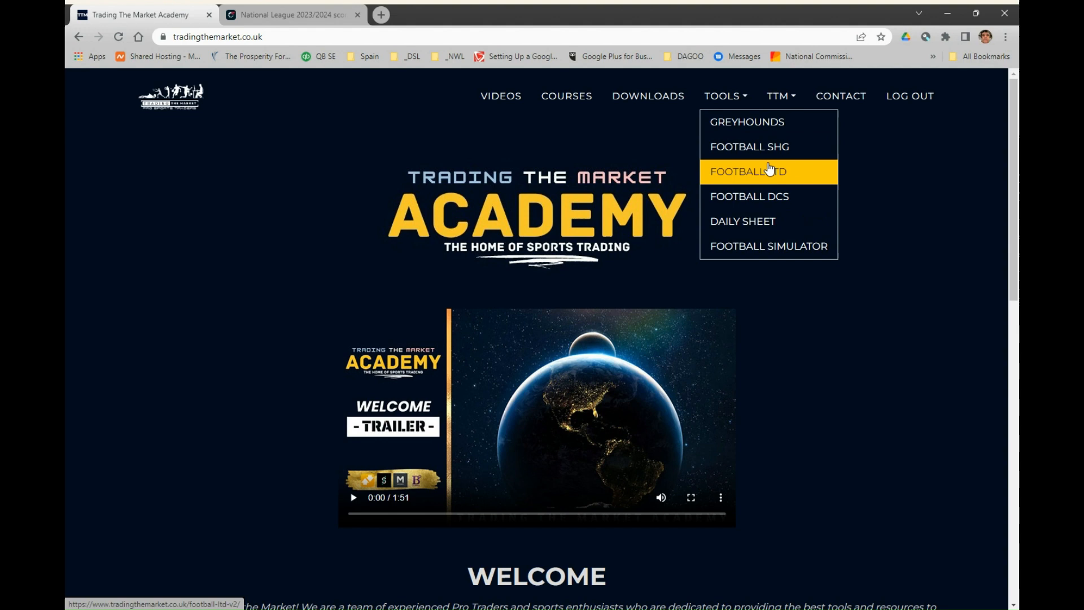
mouse_move(768, 147)
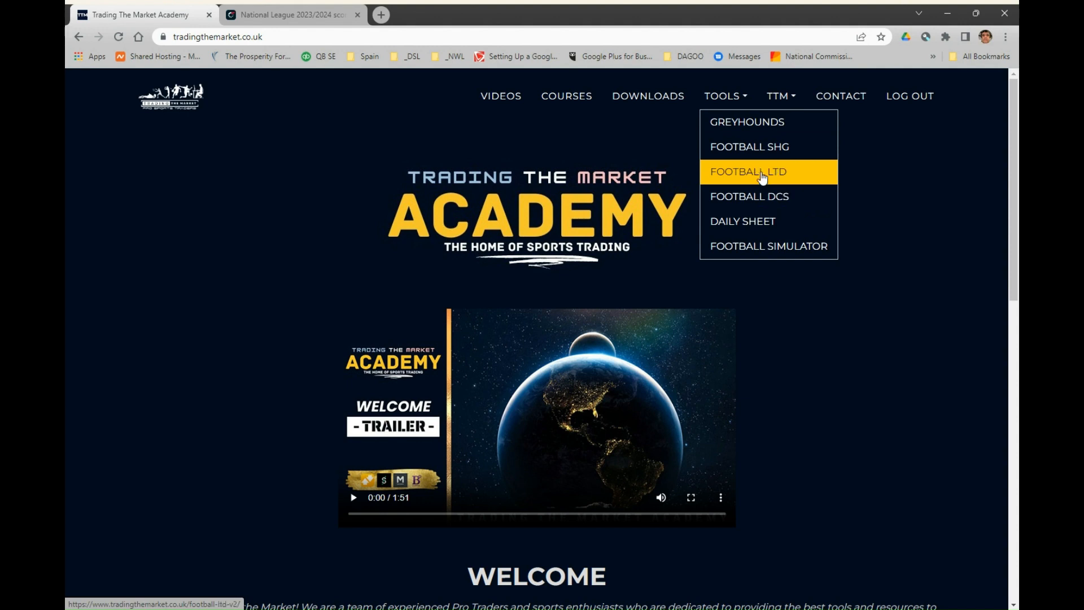
mouse_move(760, 196)
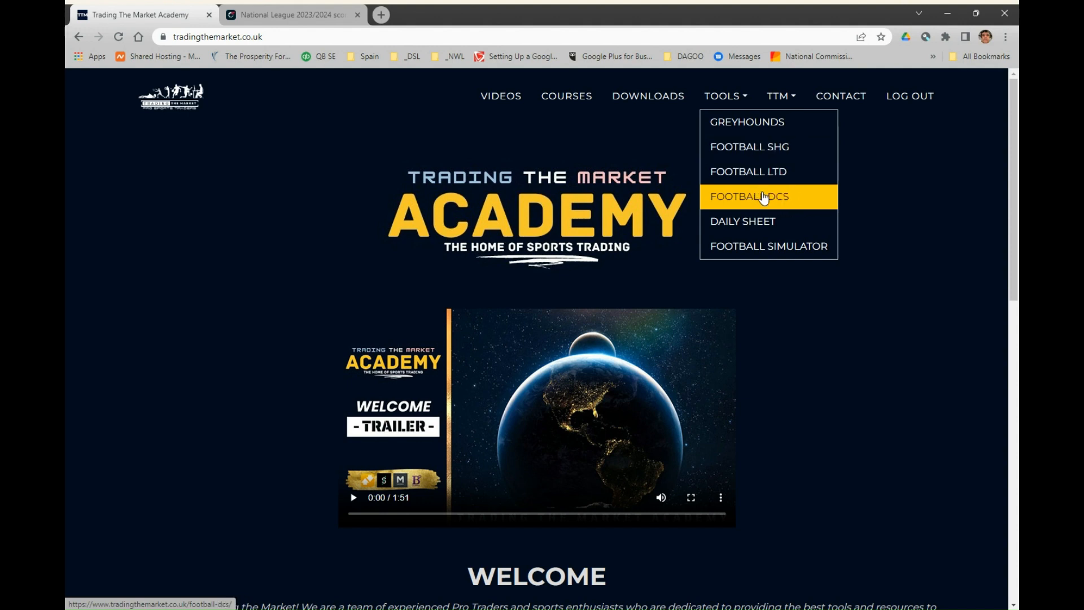
left_click(749, 195)
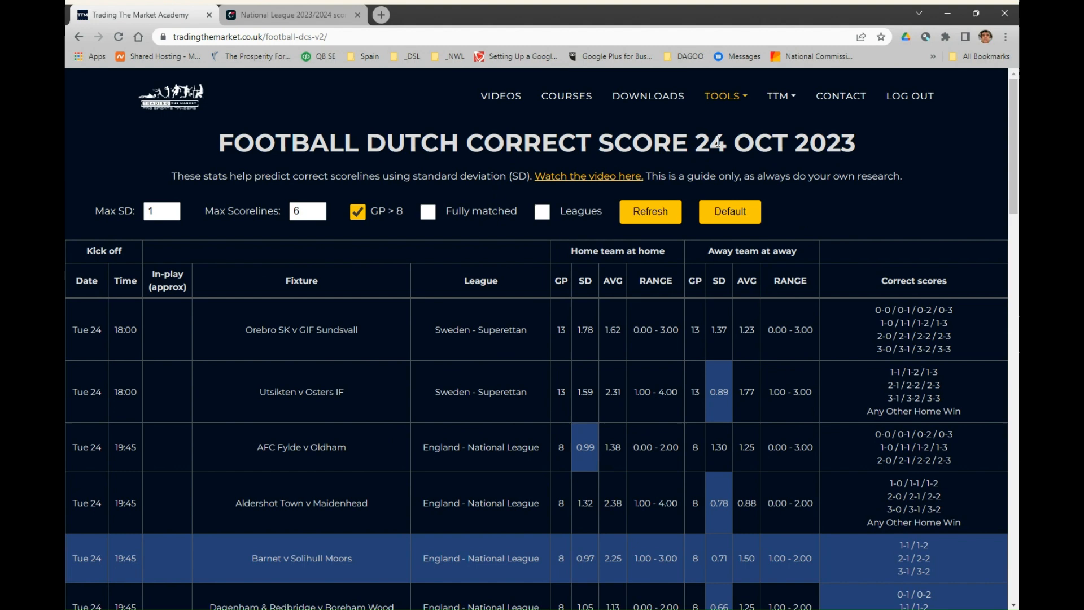
mouse_move(375, 165)
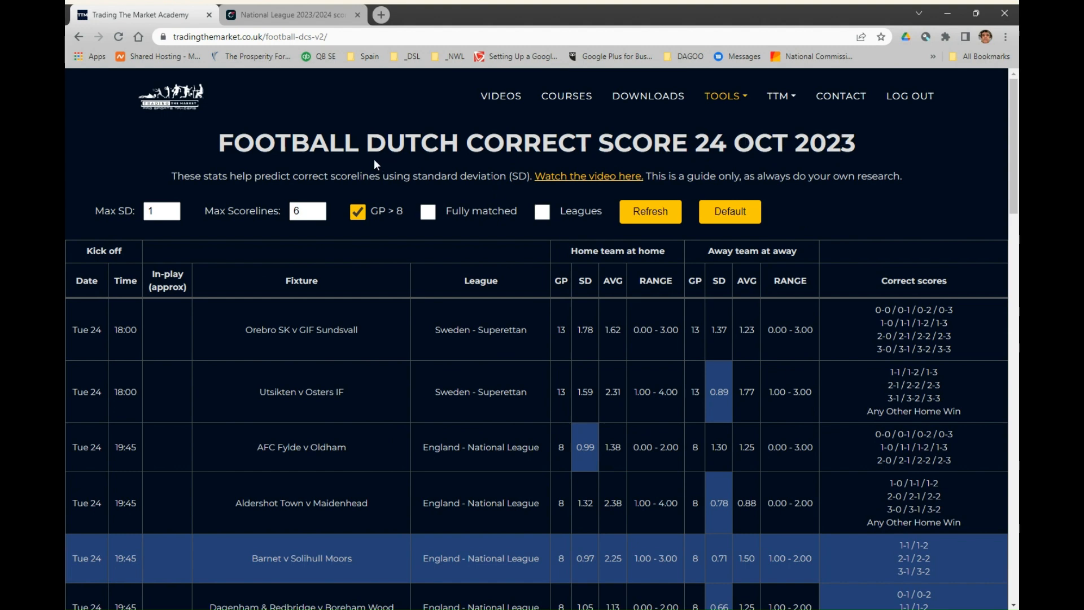
mouse_move(302, 189)
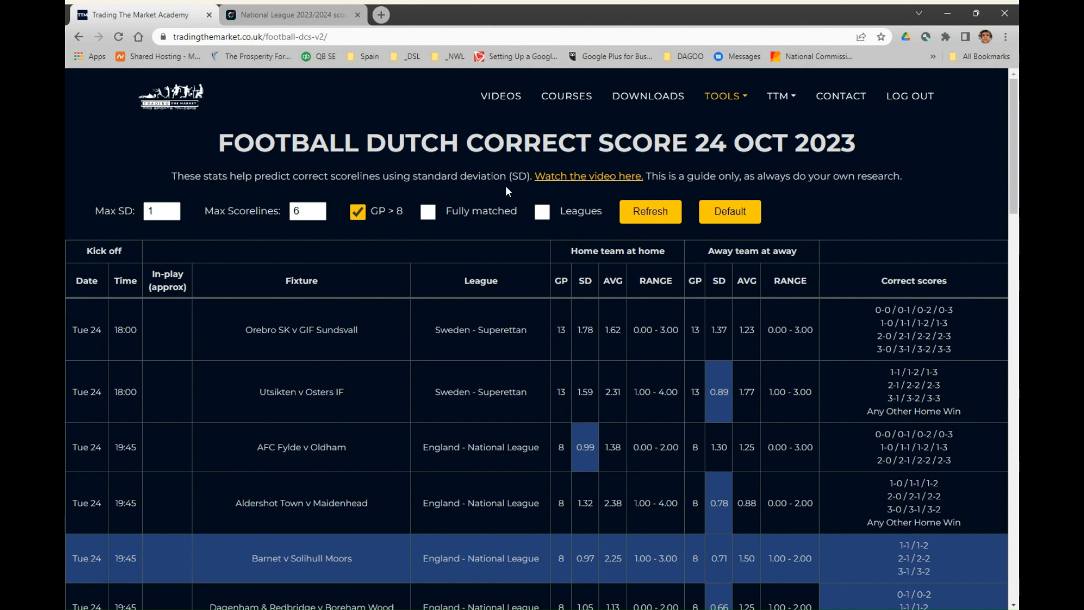
mouse_move(443, 170)
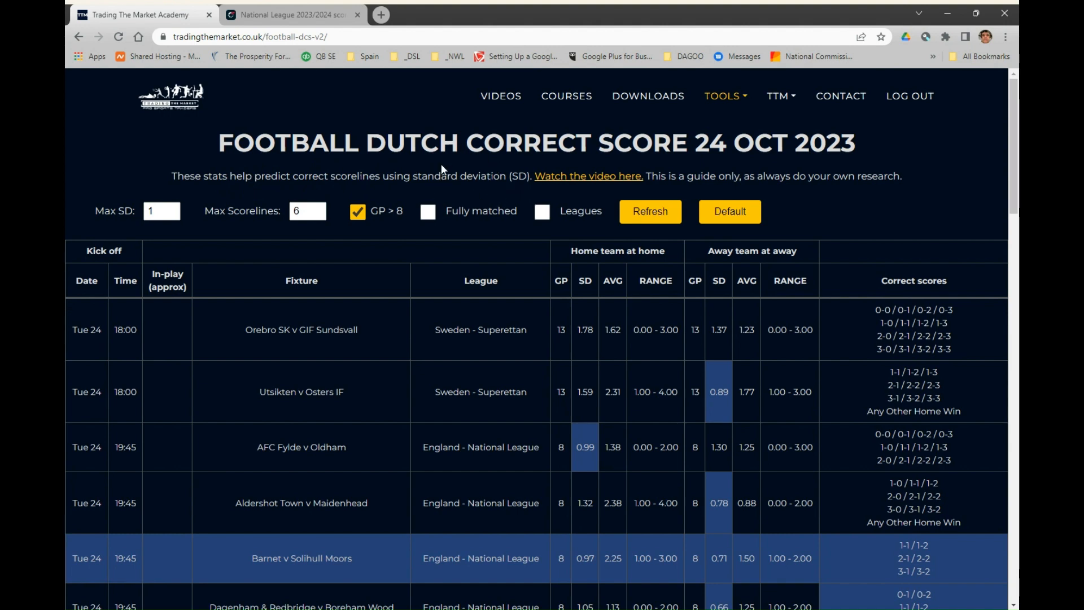
mouse_move(506, 176)
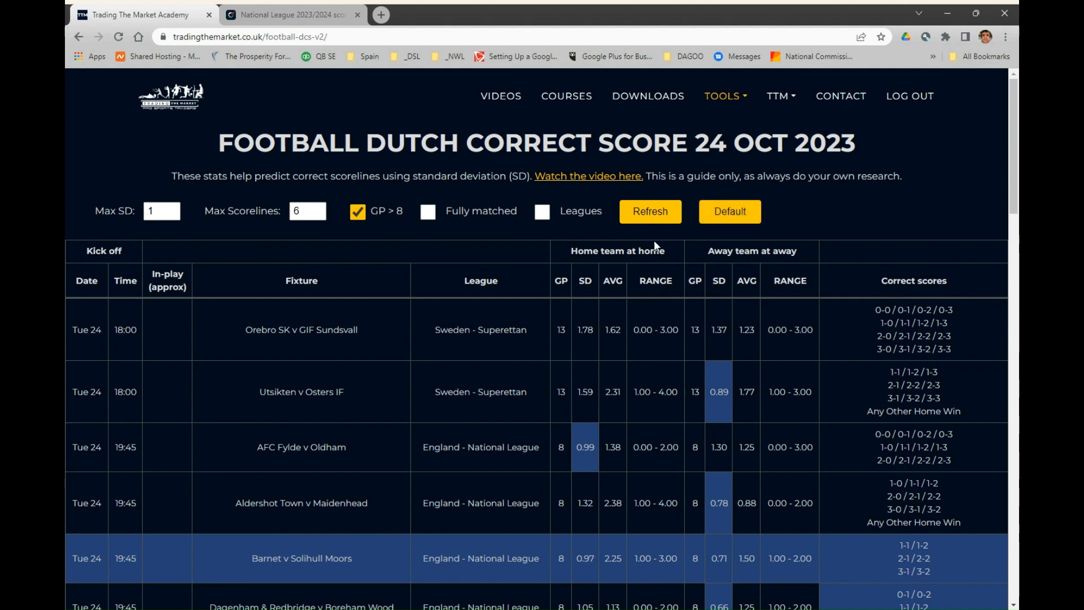
scroll("down", 3)
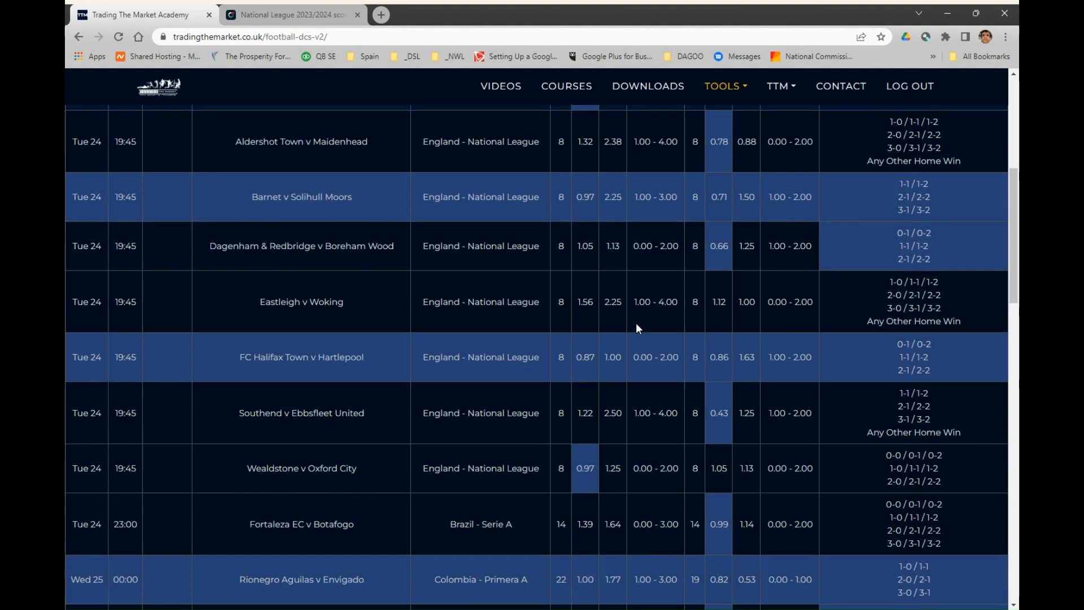
scroll("down", 3)
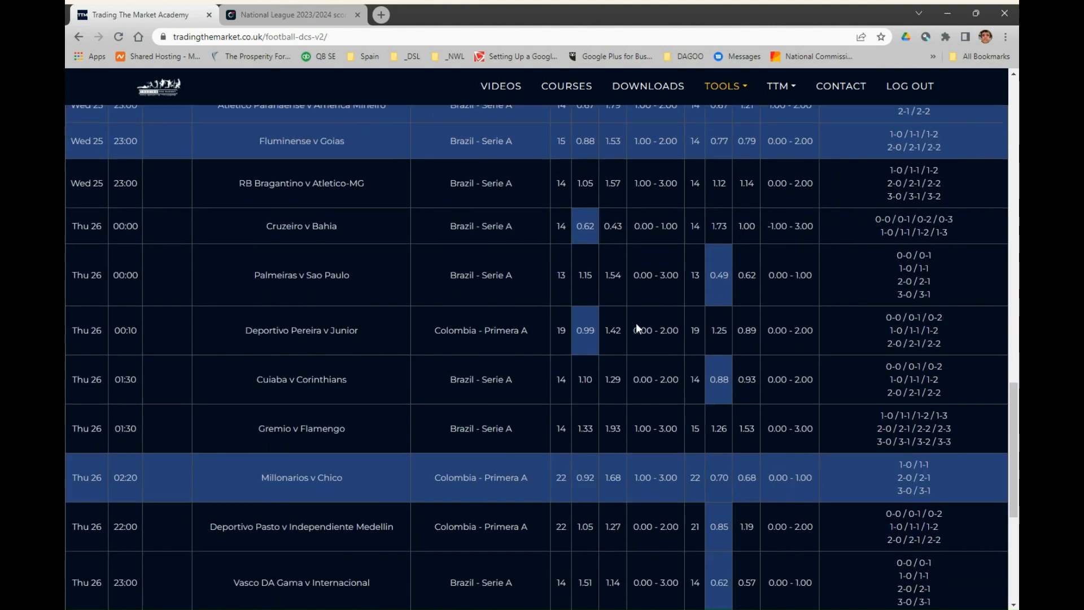
scroll("down", 3)
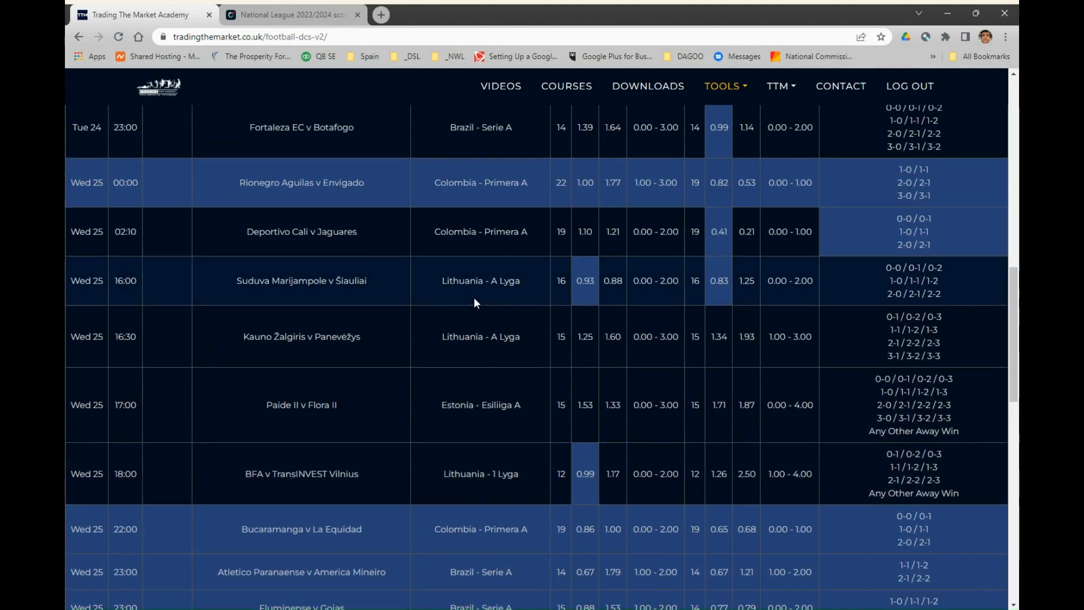
scroll("up", 3)
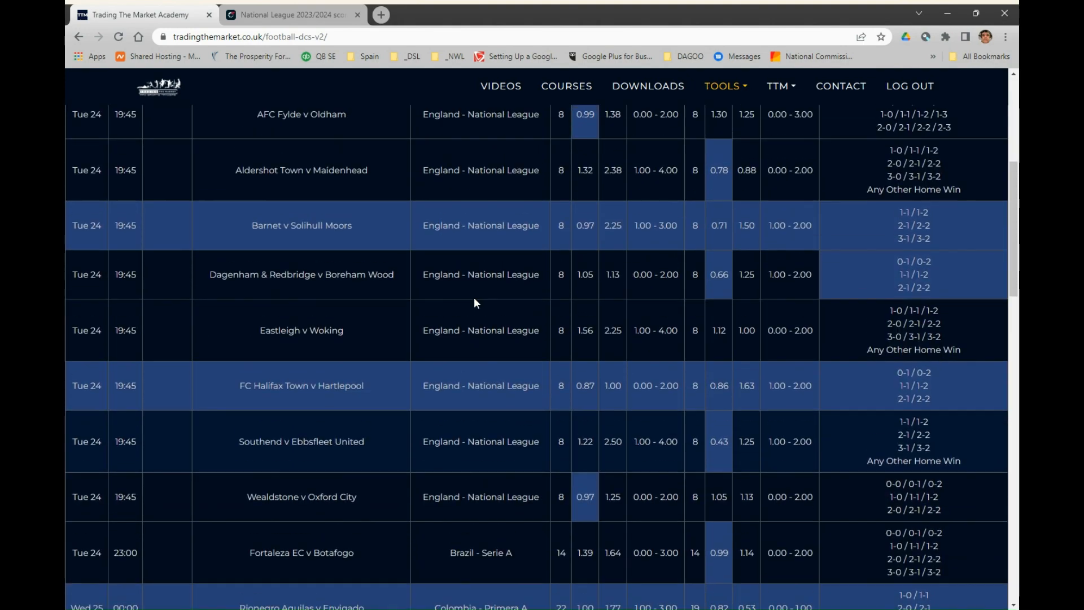
scroll("up", 3)
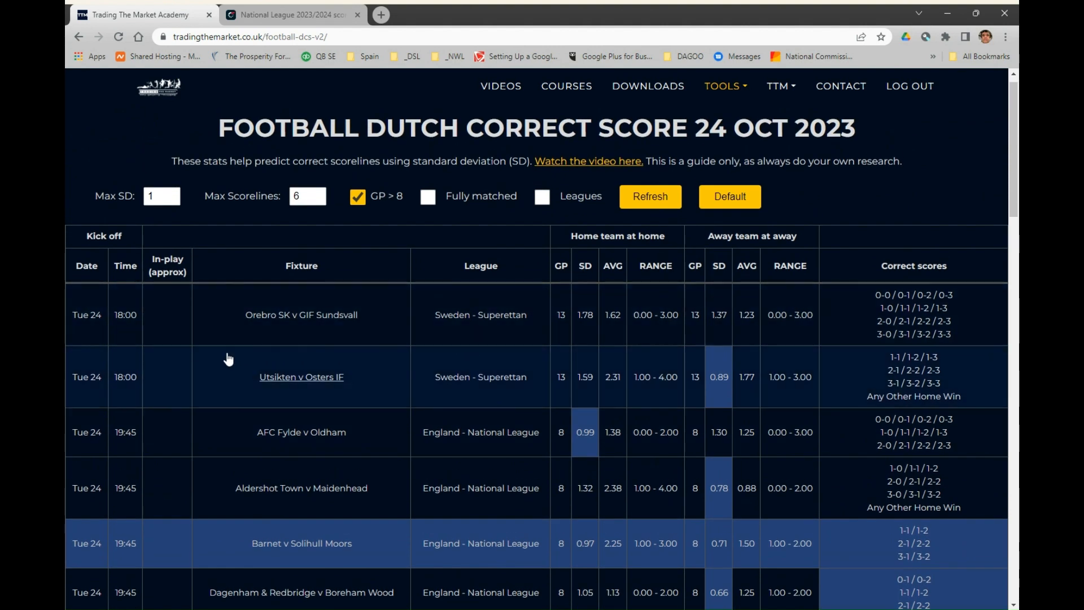
mouse_move(226, 516)
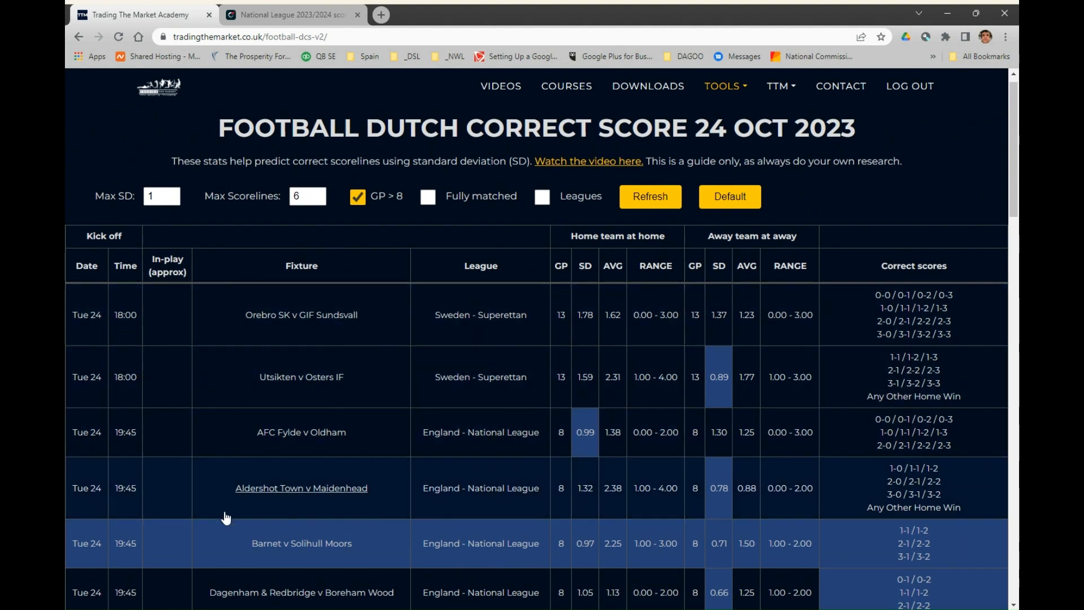
scroll("down", 3)
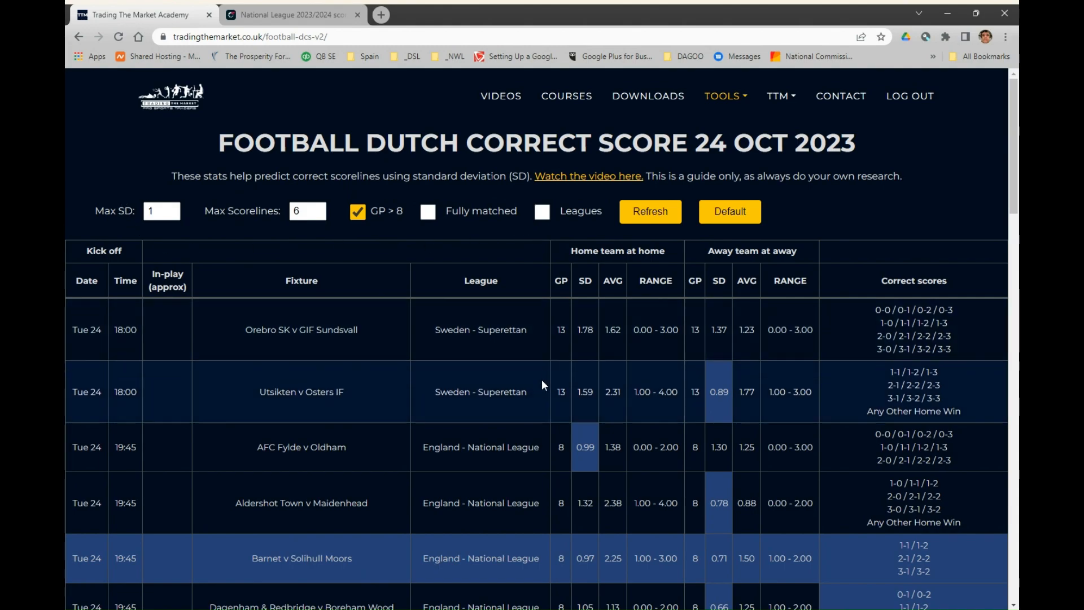
scroll("down", 3)
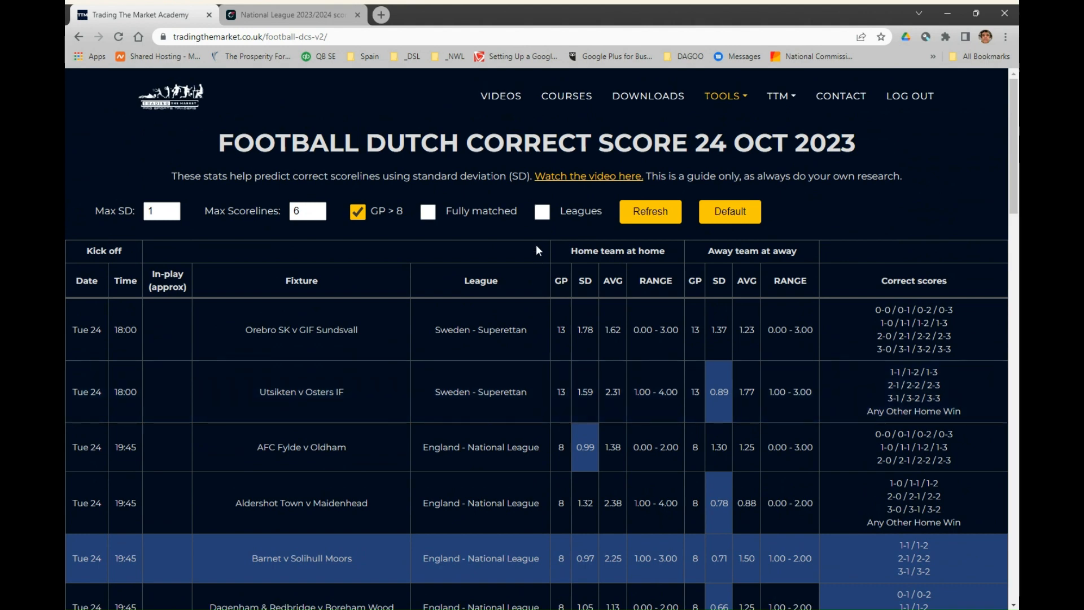
Step: Enable the Leagues filter so every league is listed with all ticked
left_click(542, 211)
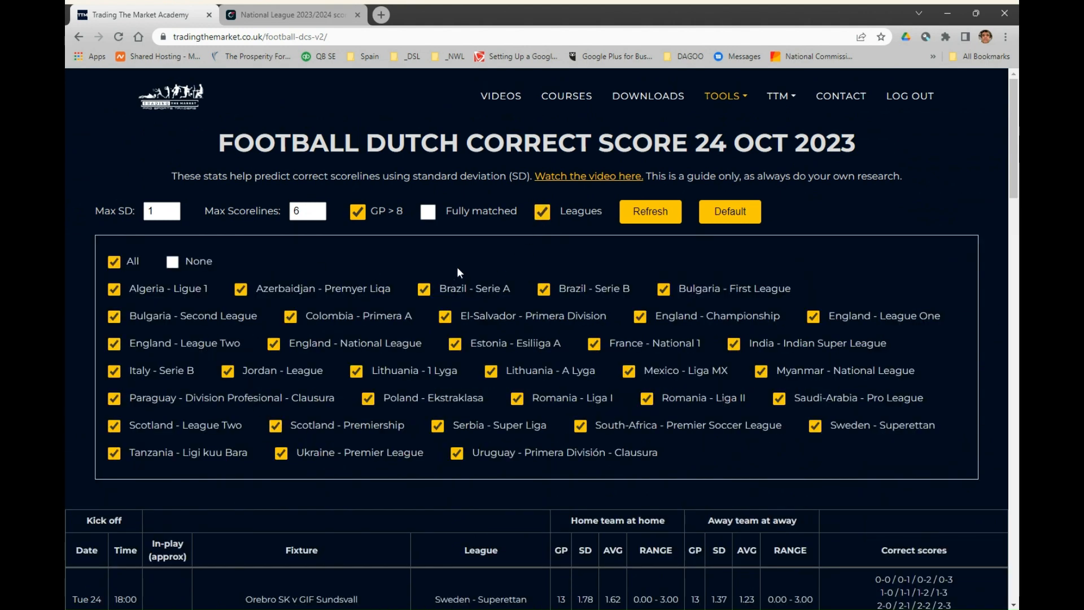
mouse_move(329, 313)
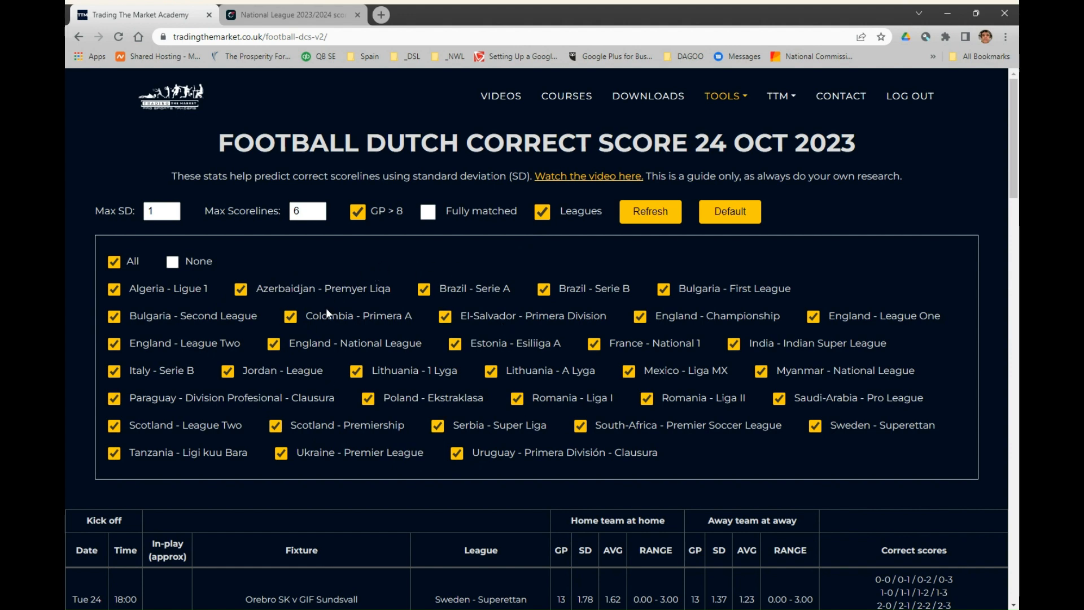
mouse_move(237, 370)
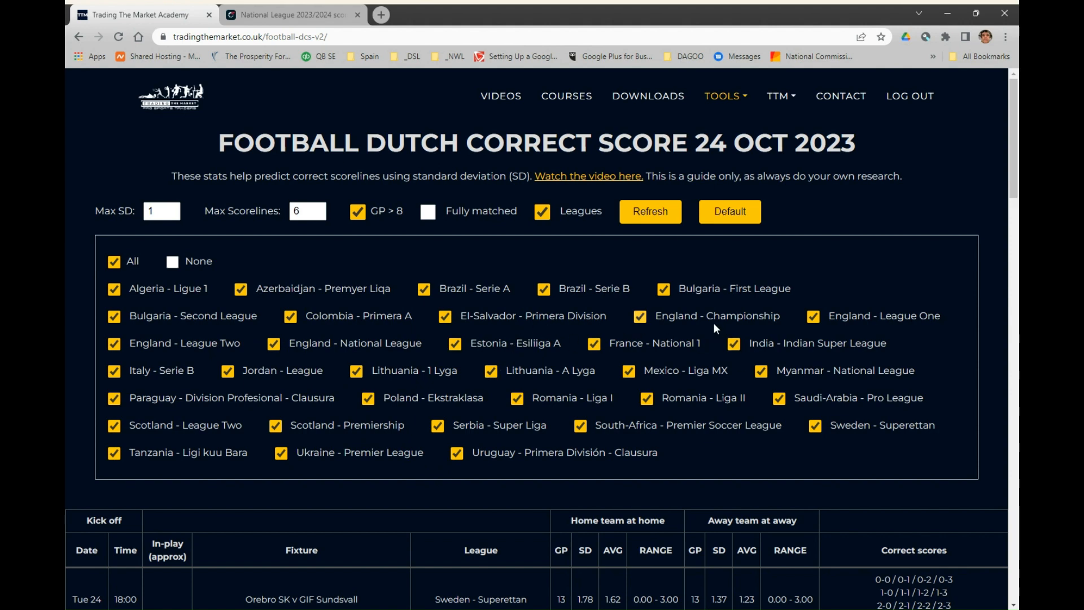
mouse_move(465, 413)
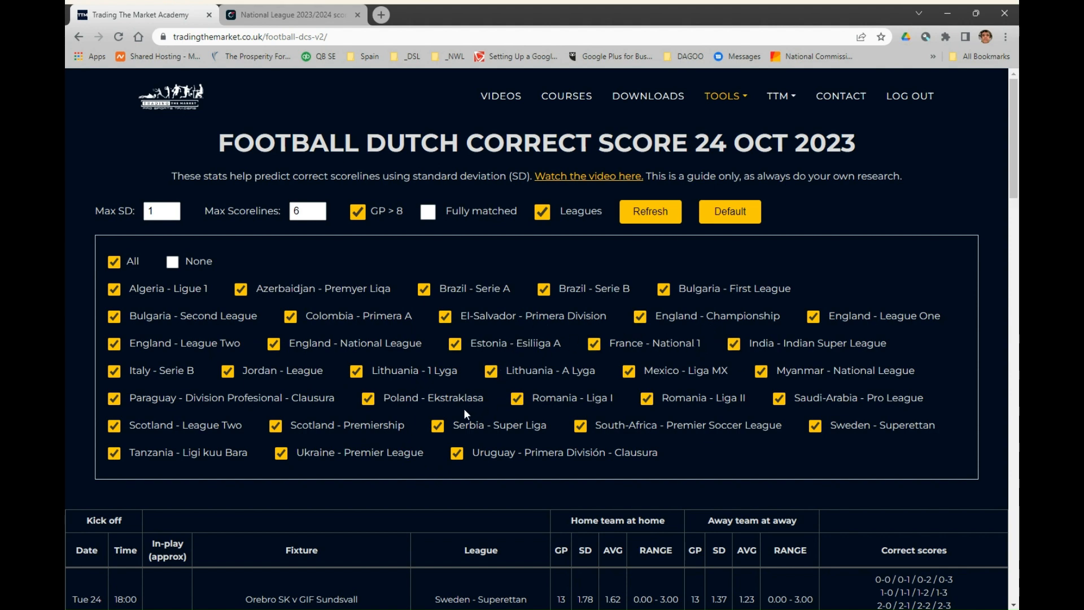
mouse_move(663, 370)
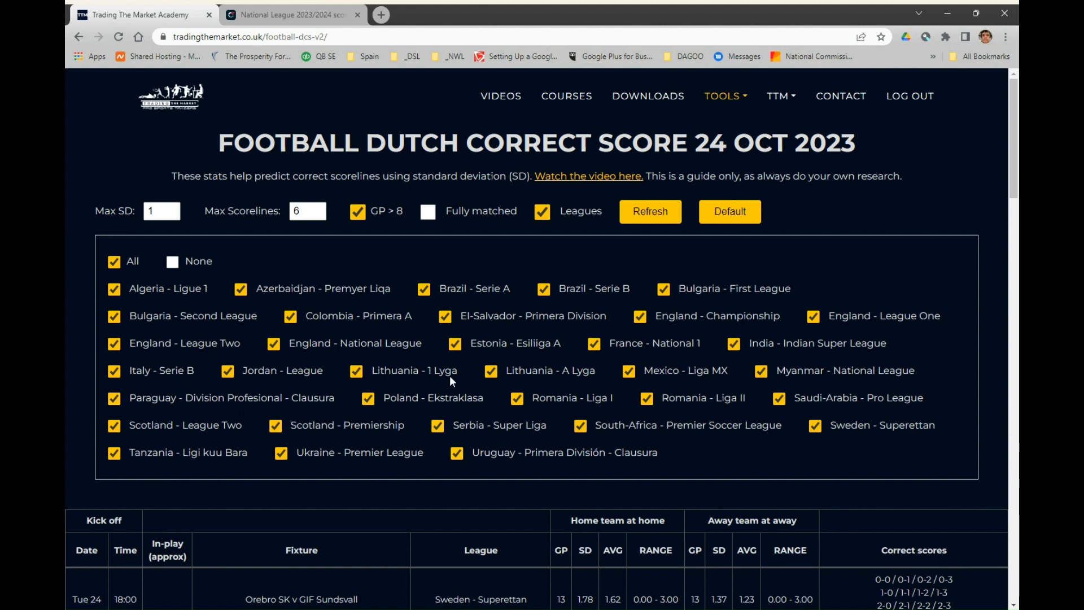
mouse_move(516, 440)
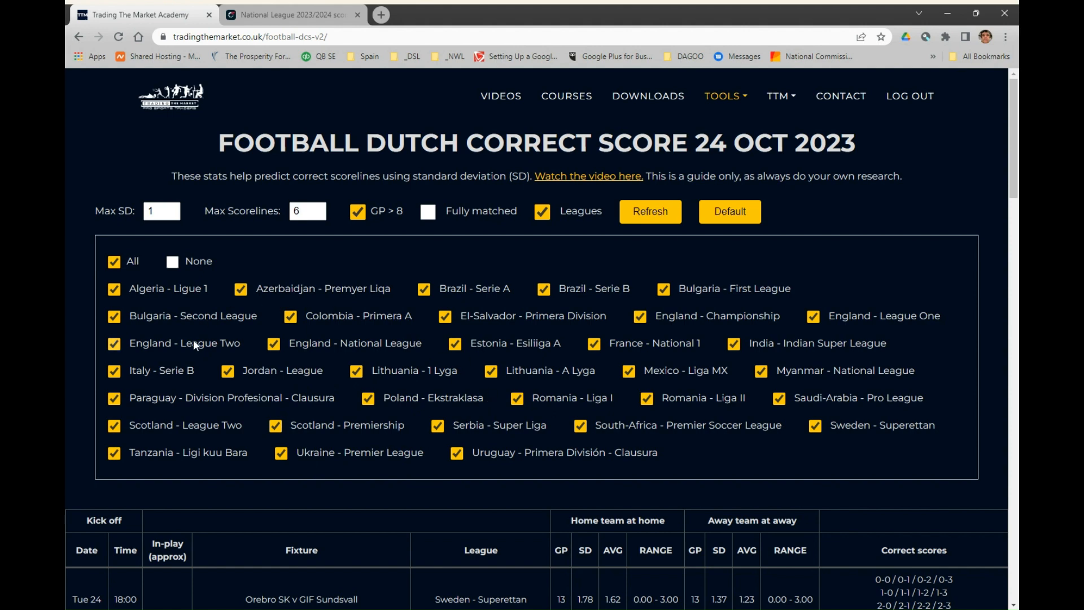
mouse_move(320, 306)
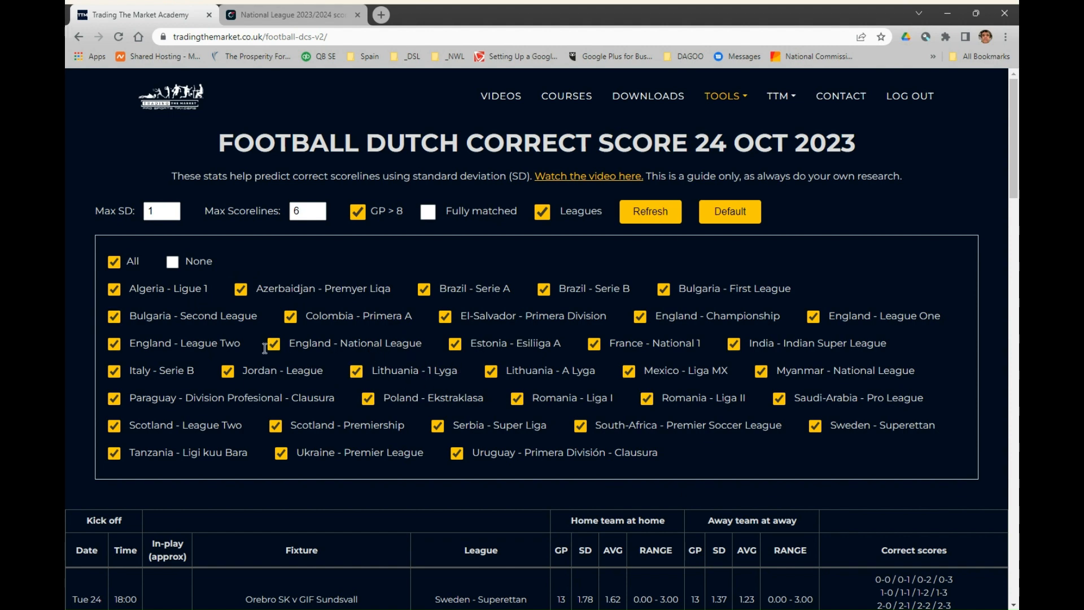
mouse_move(274, 340)
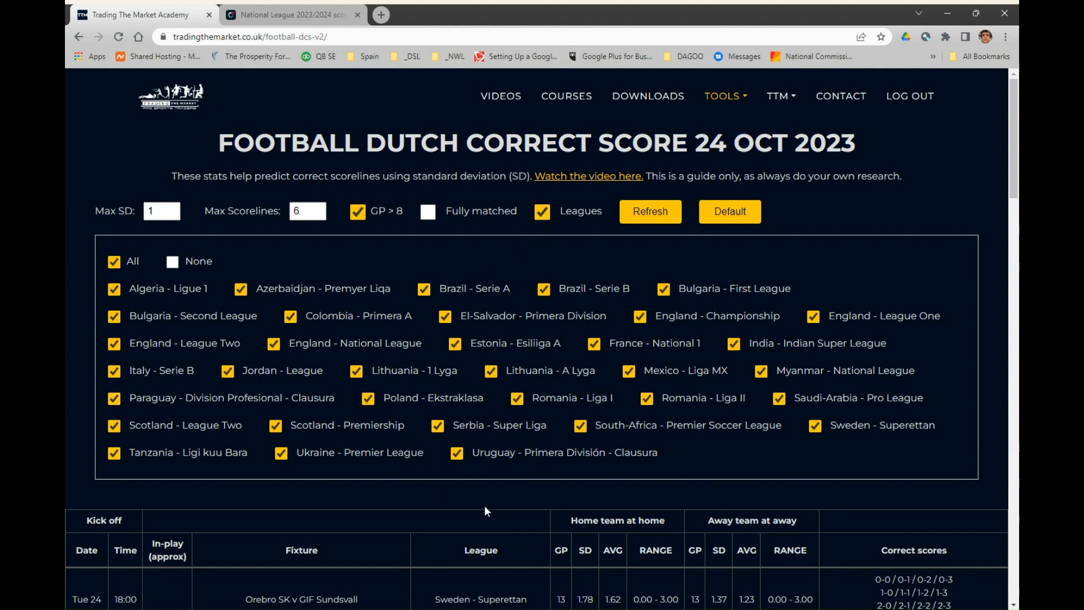
mouse_move(469, 442)
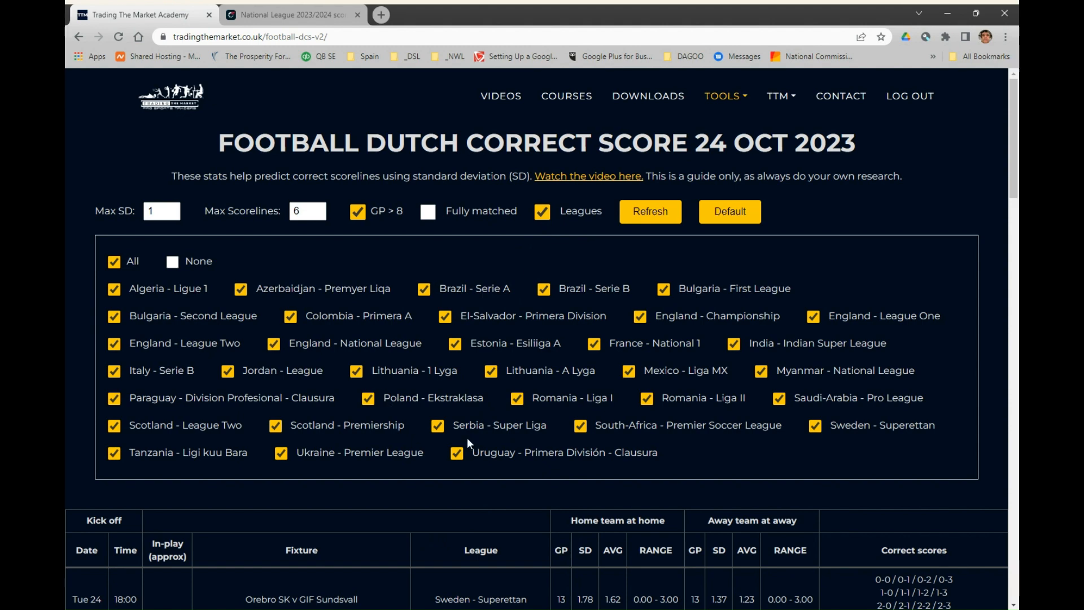
mouse_move(437, 305)
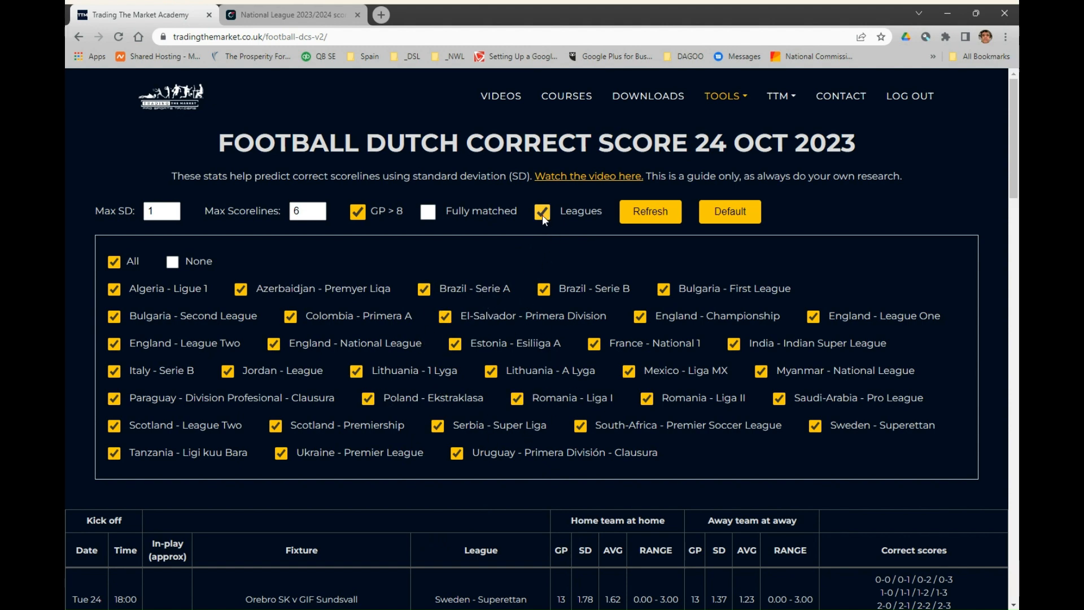
Step: Collapse the league list and refresh the fixtures for Max SD 1, six scorelines, GP > 8
left_click(543, 211)
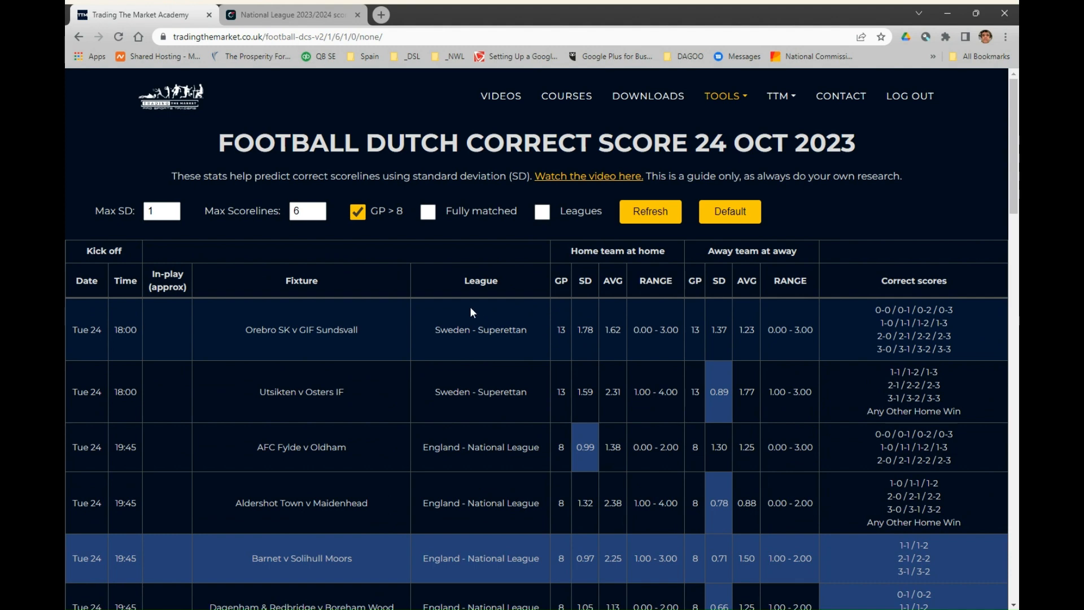
left_click(162, 211)
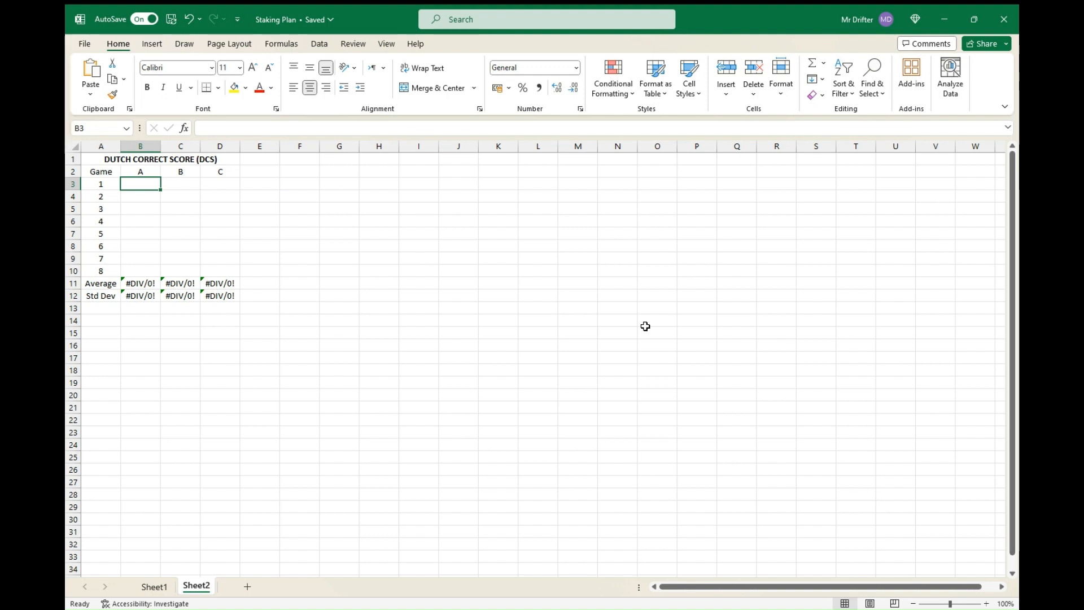
mouse_move(174, 174)
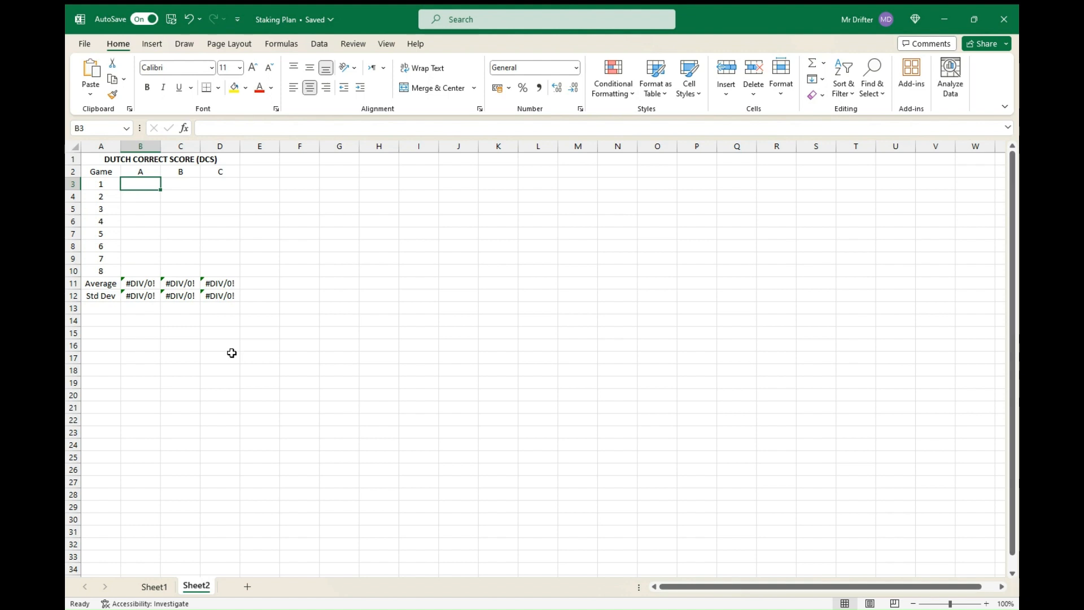
Step: Enter 1 for every game under A and review the AVERAGE (1) and STDEV.P (0) formulas
type("1")
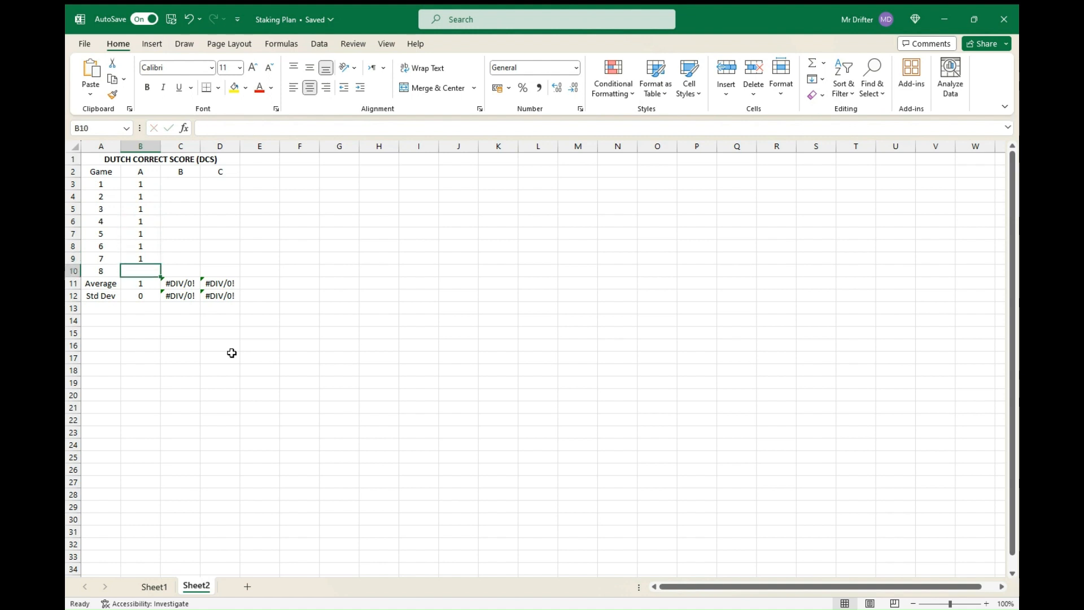
left_click(140, 282)
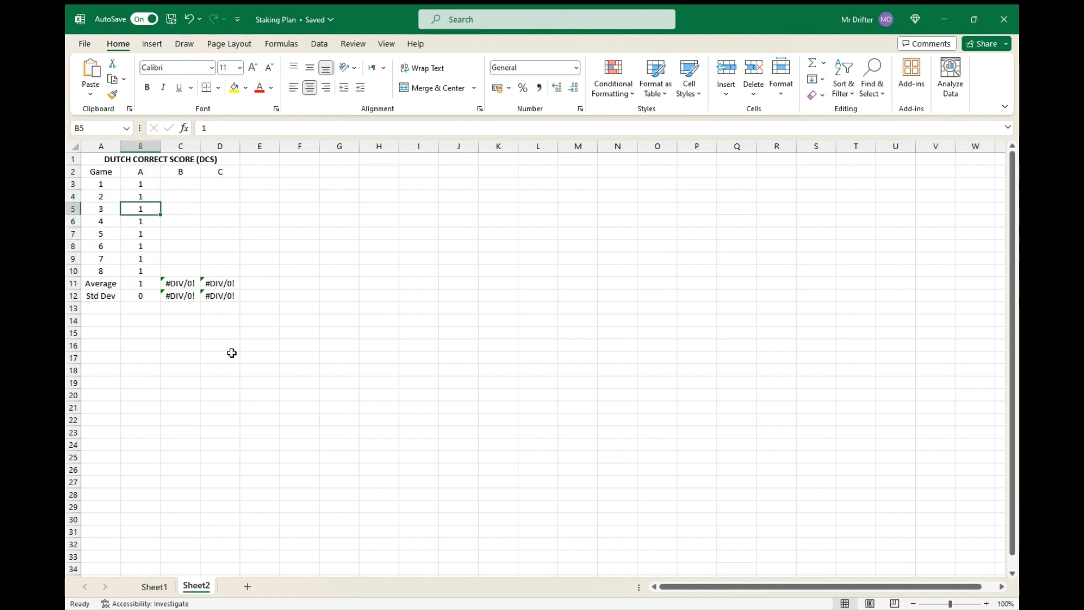
left_click(140, 282)
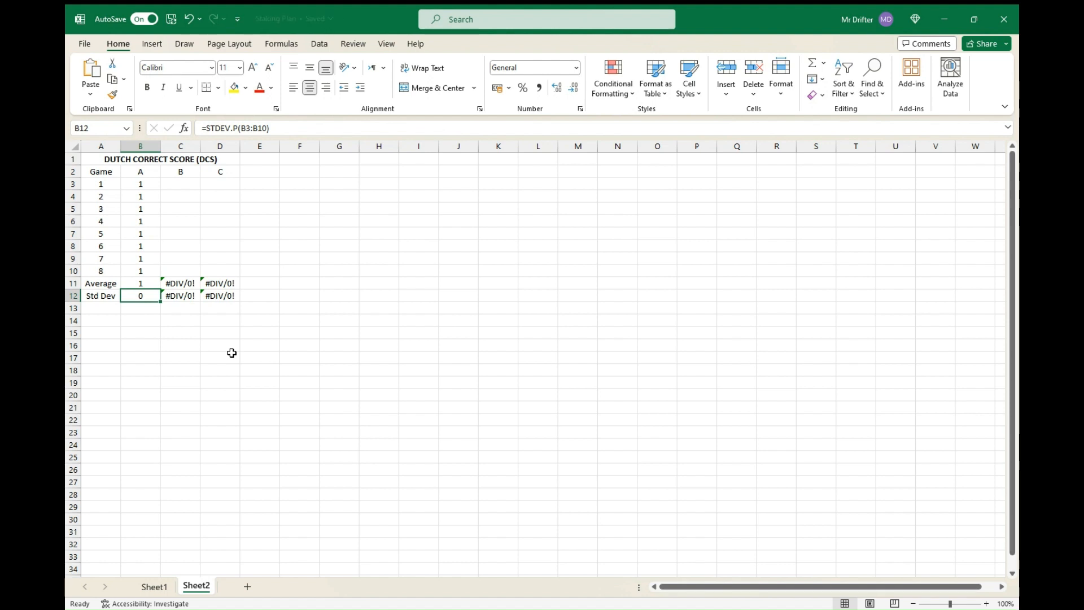
left_click(140, 247)
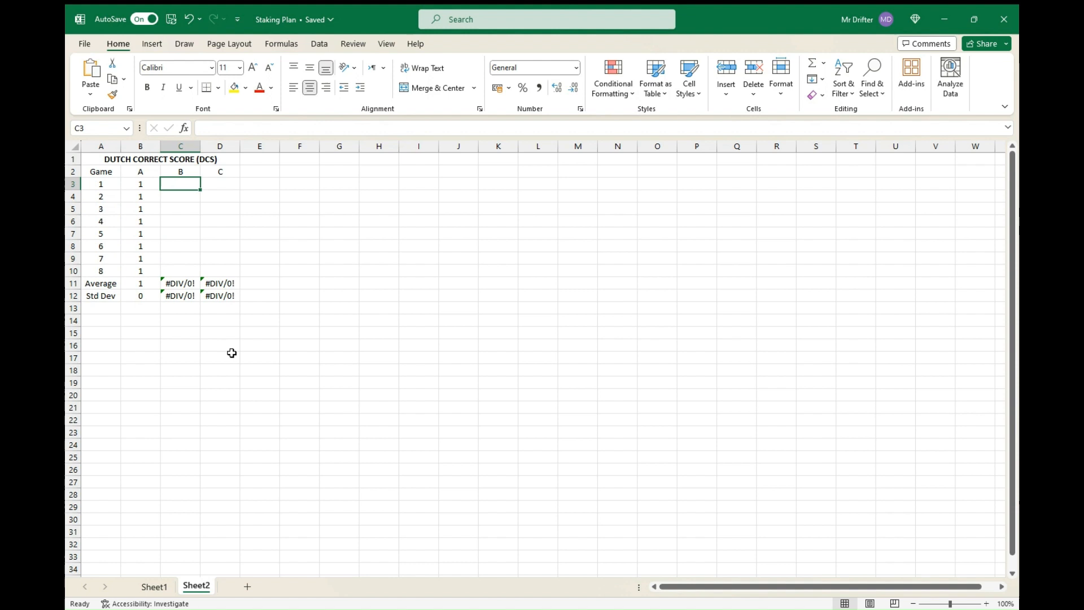
Step: Enter B scores 1,2,0,1,2,1,0,1 in C3:C10, averaging 1 with standard deviation 0.707107
type("1")
left_click(179, 195)
type("2")
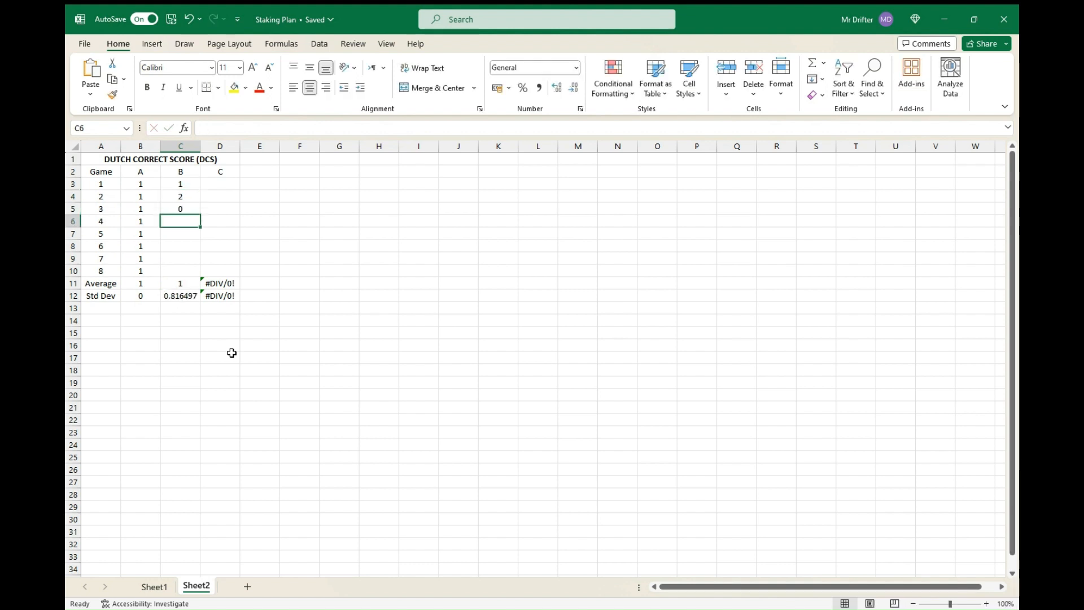
type("0")
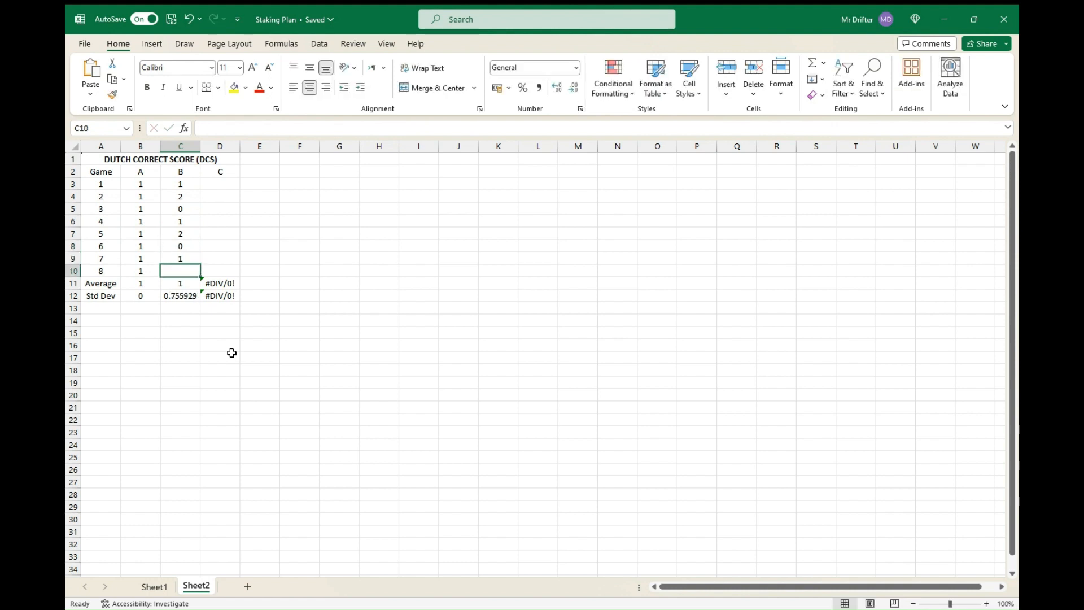
type("2")
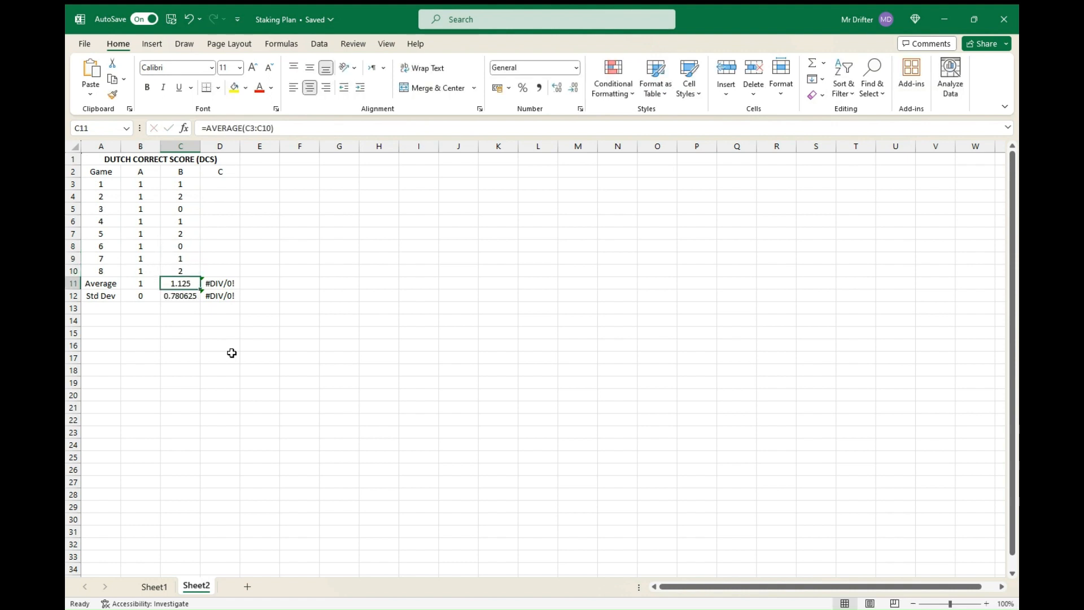
left_click(181, 270)
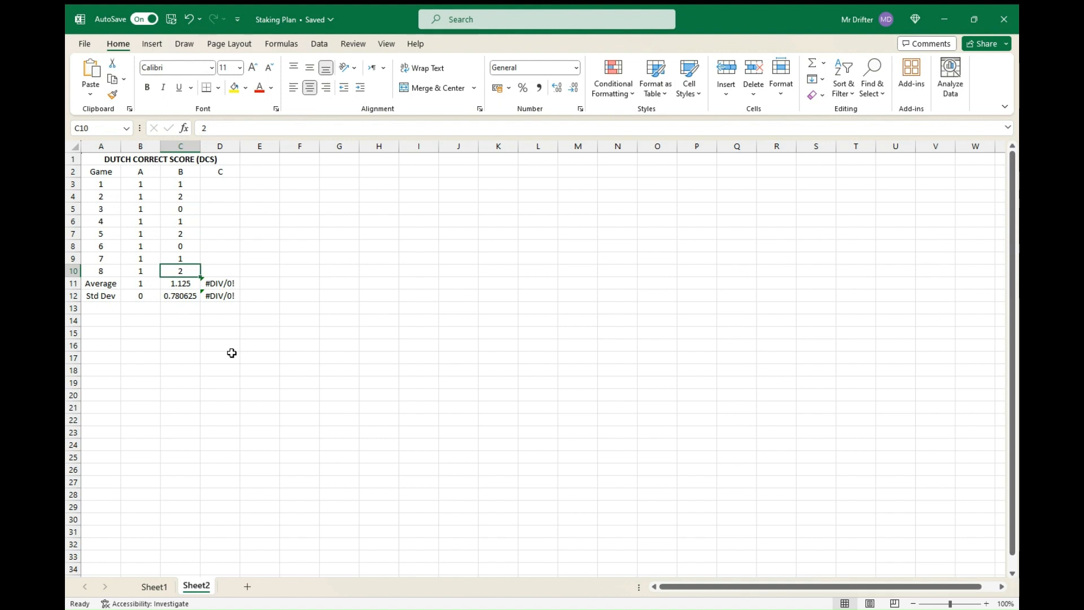
left_click(181, 258)
type("2")
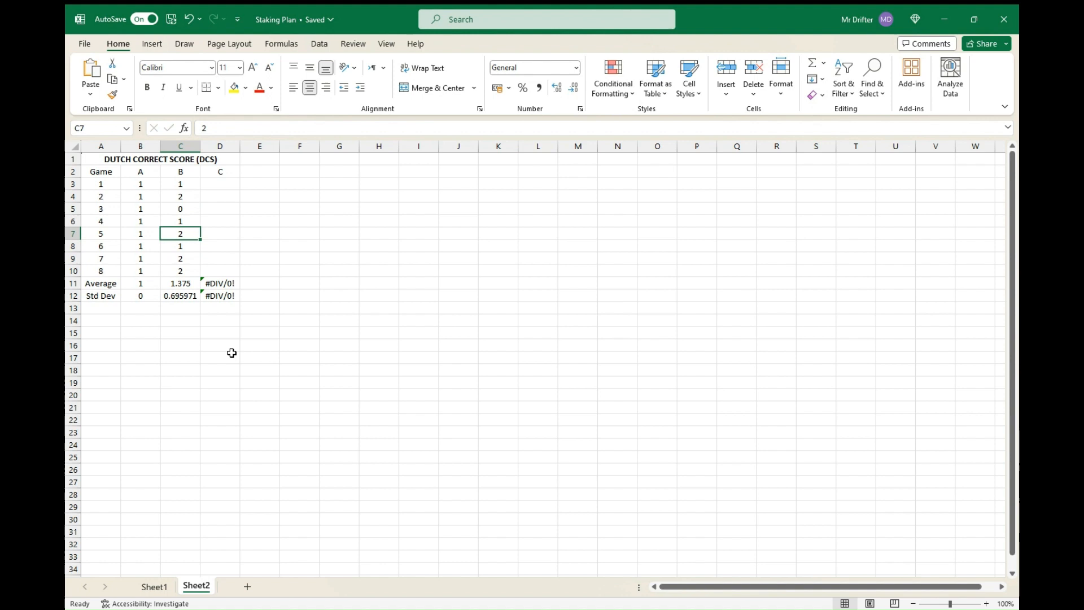
type("0")
left_click(179, 270)
type("1")
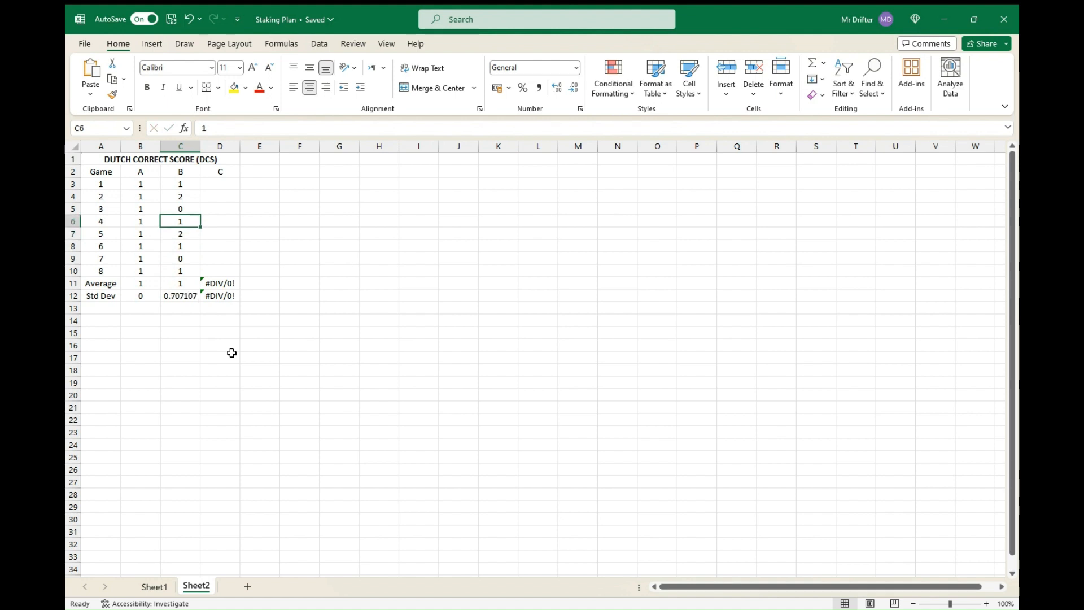
left_click(181, 183)
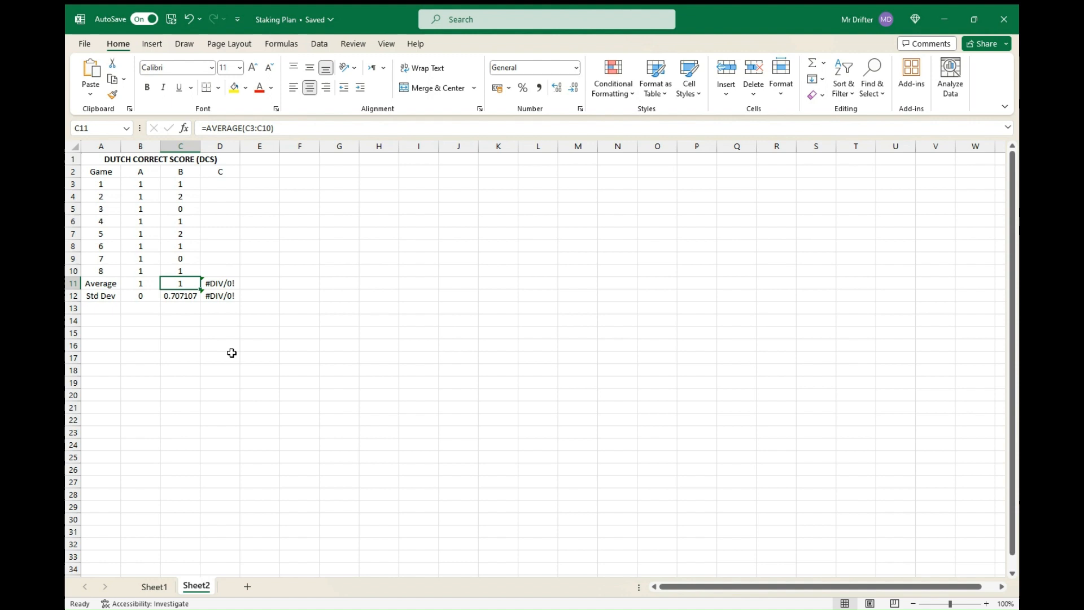
left_click(181, 257)
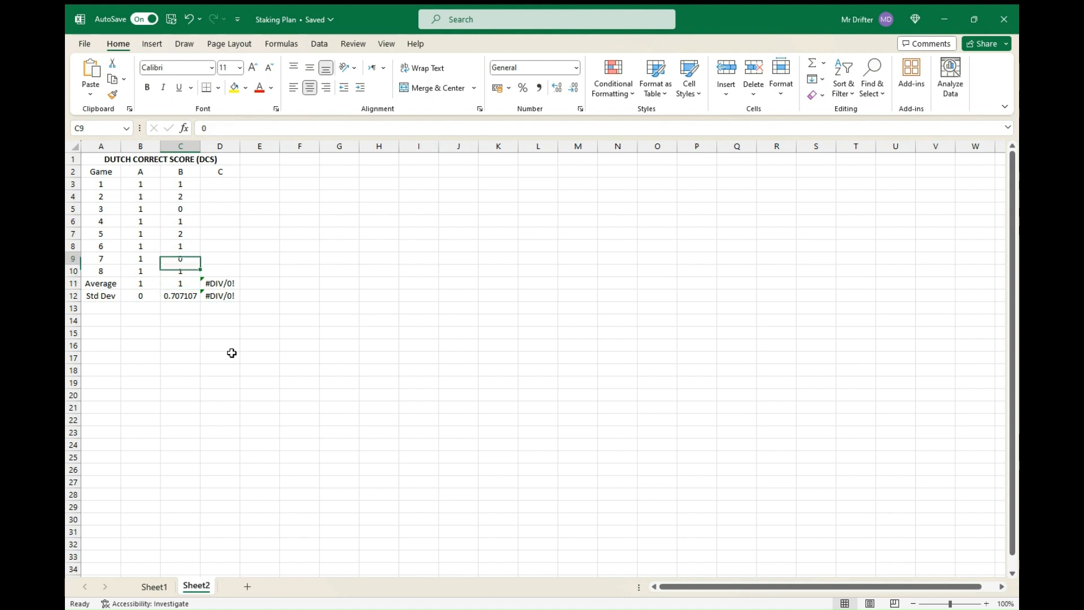
left_click(181, 282)
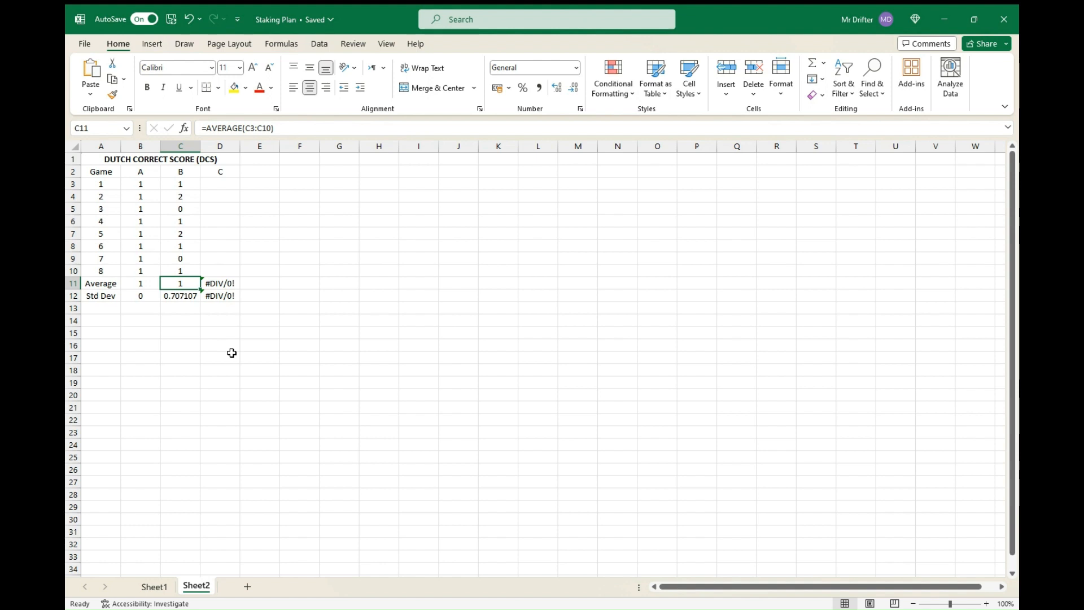
left_click(180, 207)
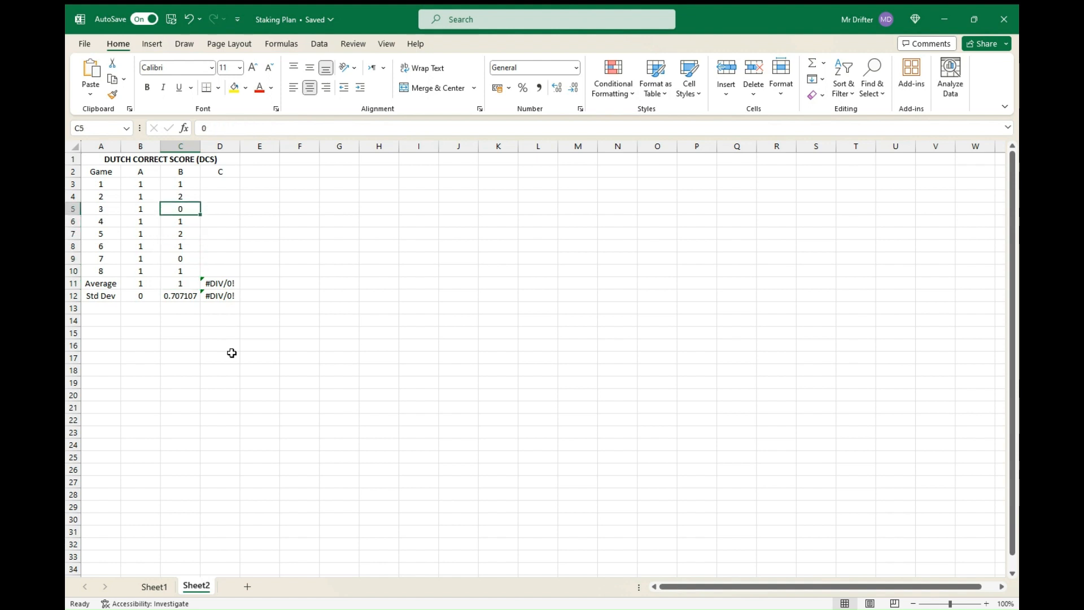
left_click(181, 270)
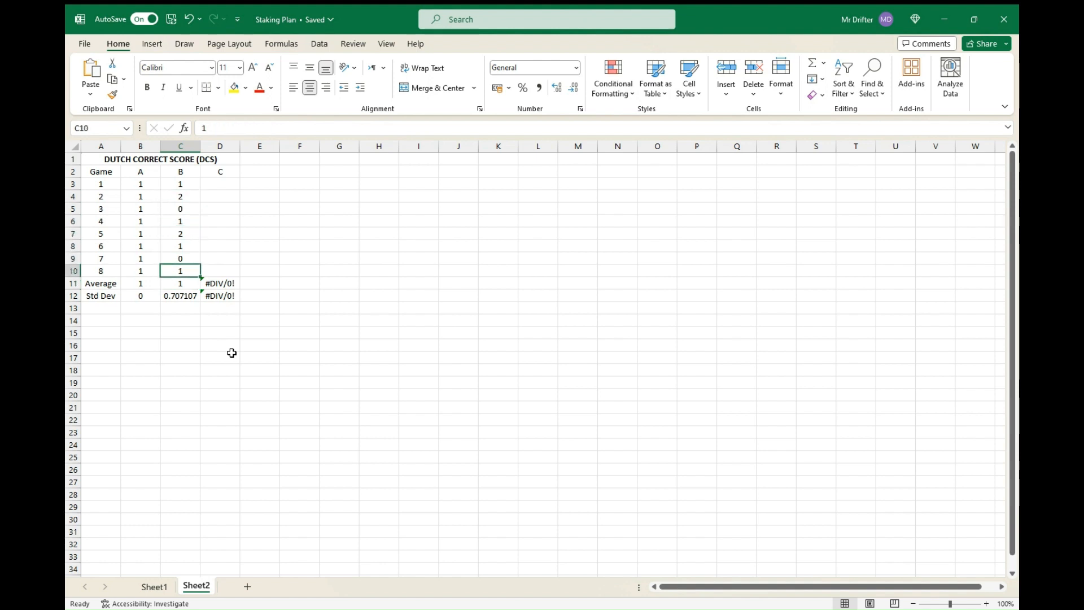
left_click(181, 282)
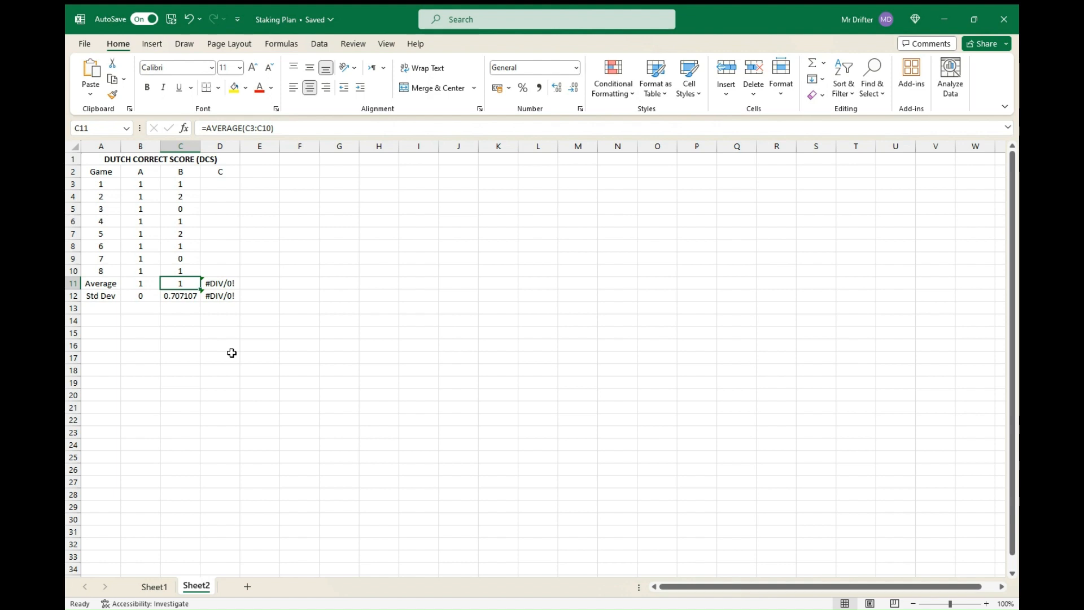
left_click(180, 246)
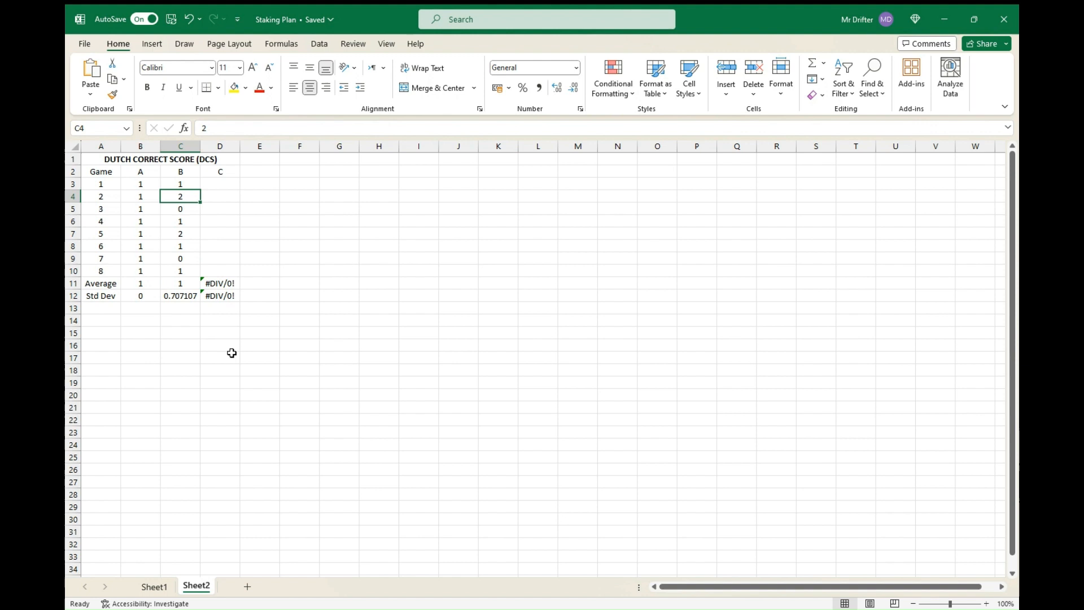
left_click(181, 209)
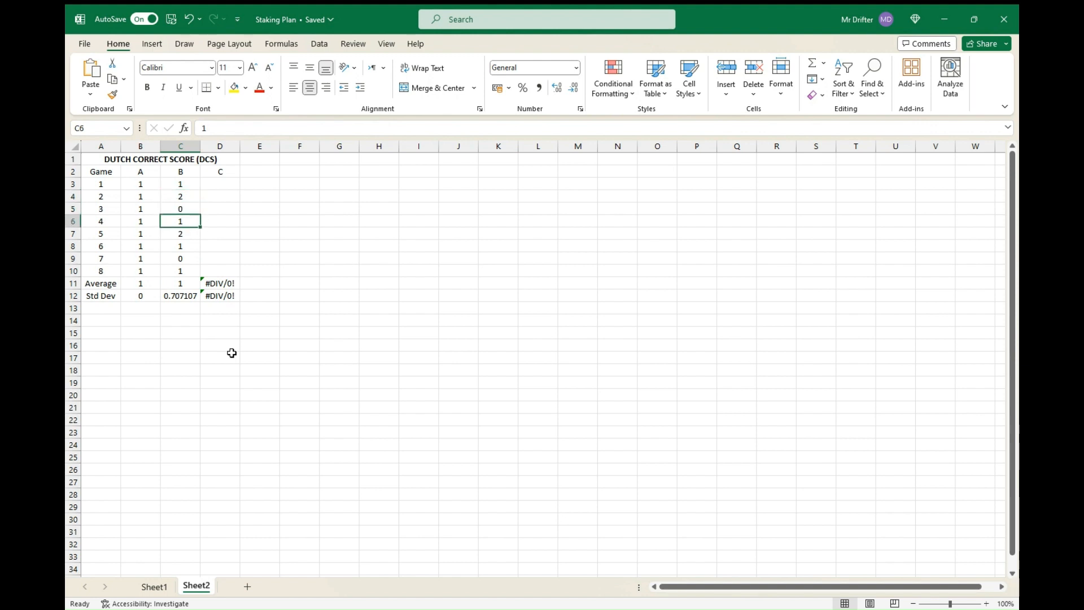
left_click(141, 270)
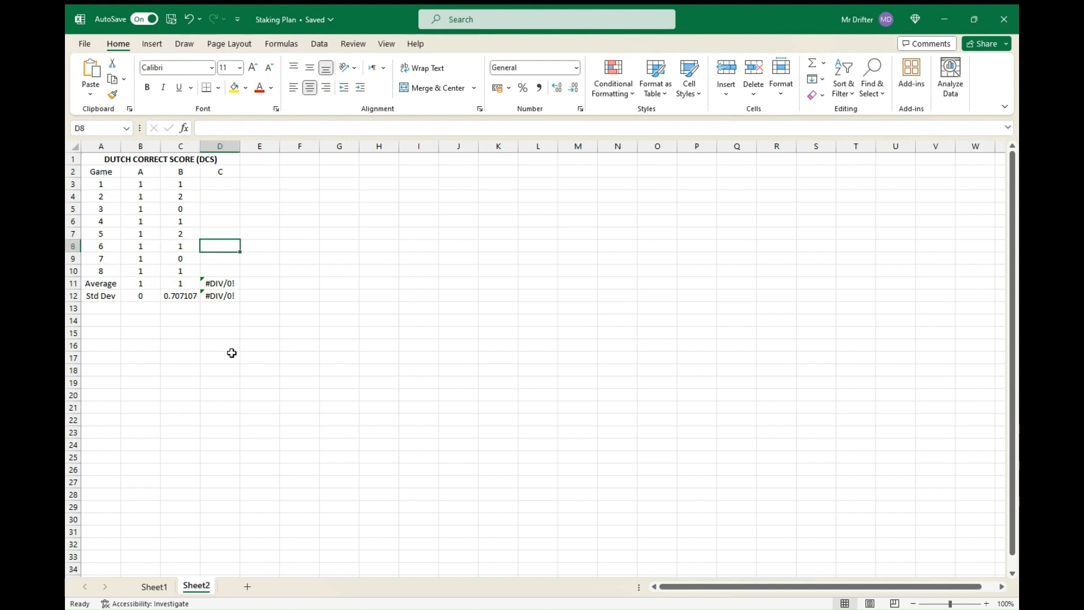
left_click(220, 183)
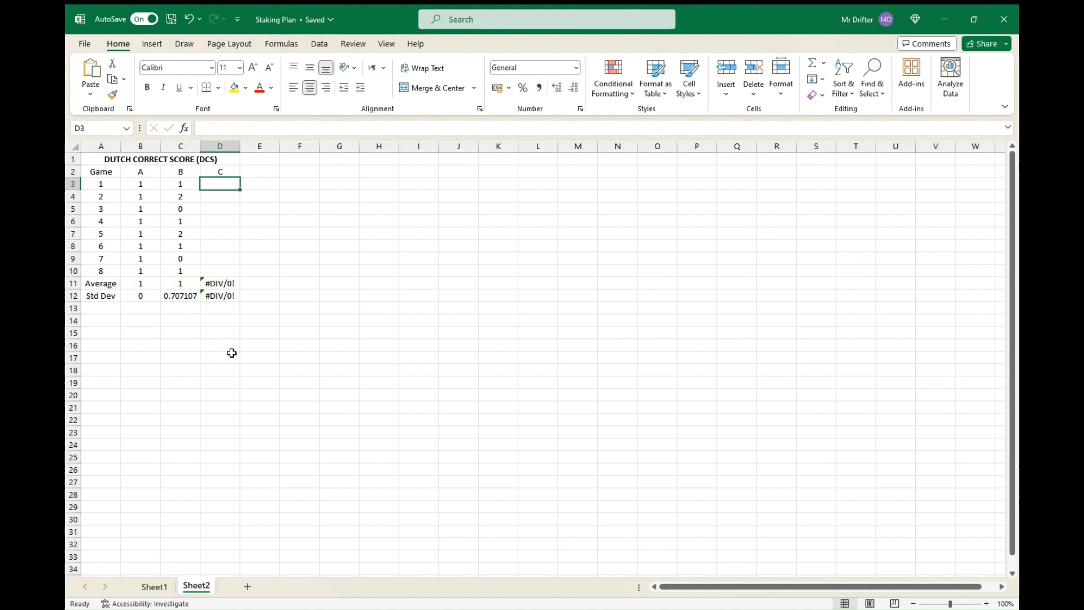
Step: Enter seven 0s and an 8 for C, averaging 1 with standard deviation 2.645751
type("0")
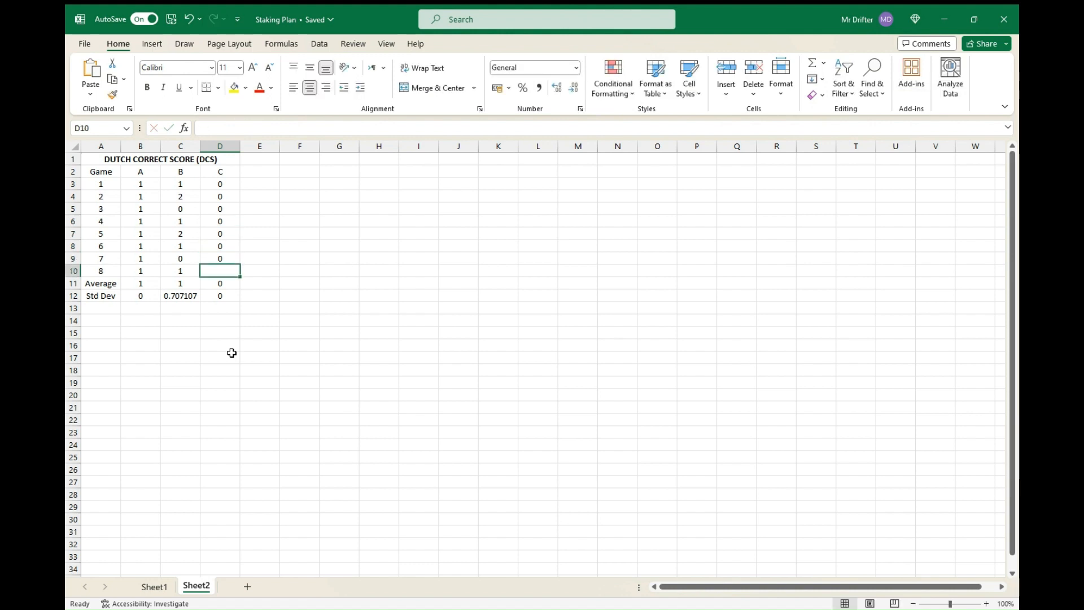
type("8")
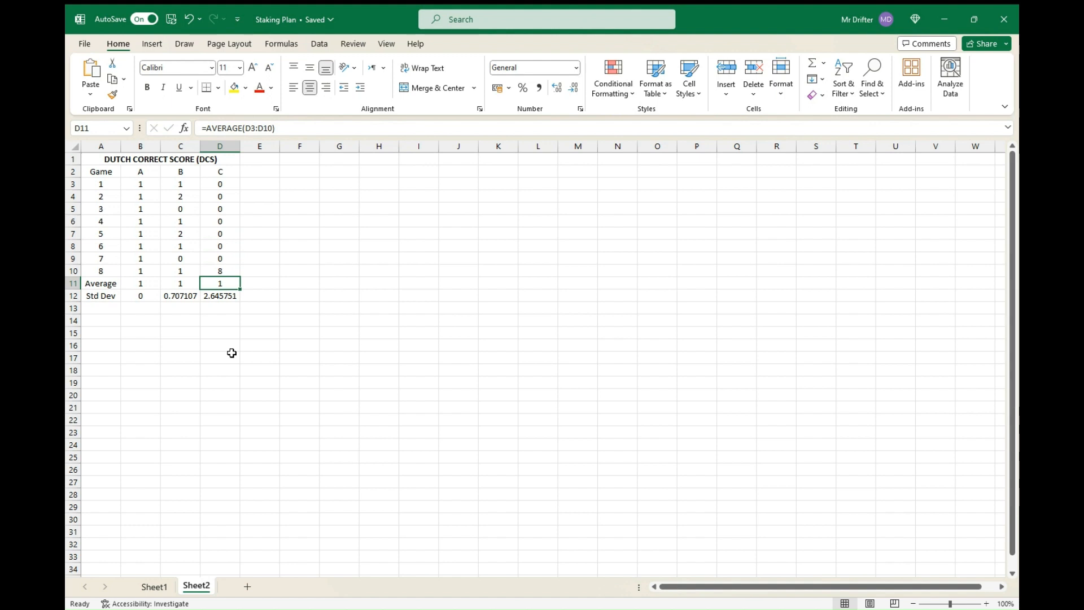
left_click(220, 270)
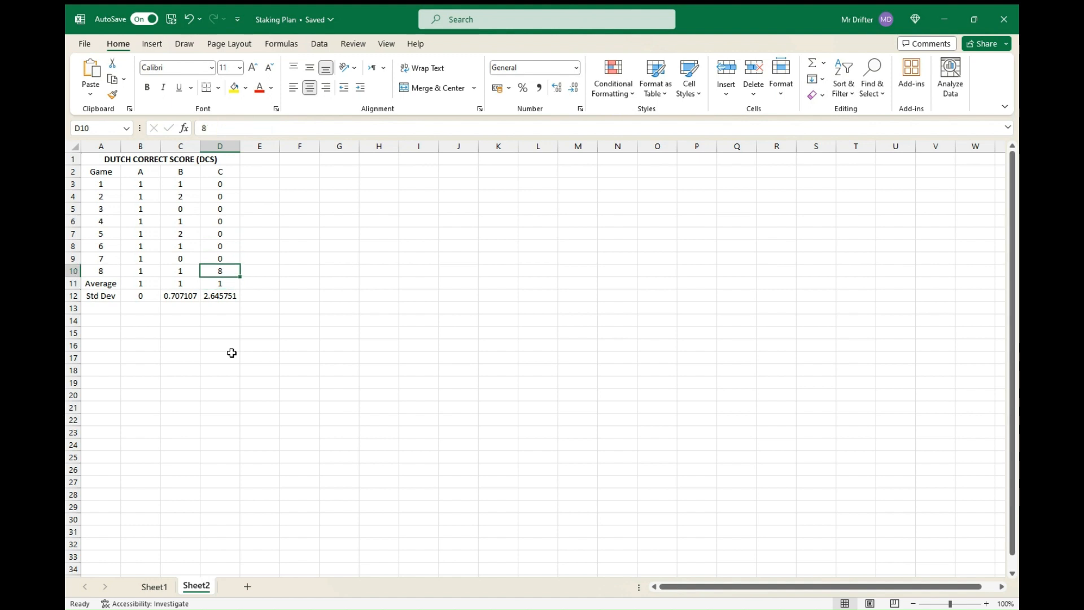
left_click(220, 282)
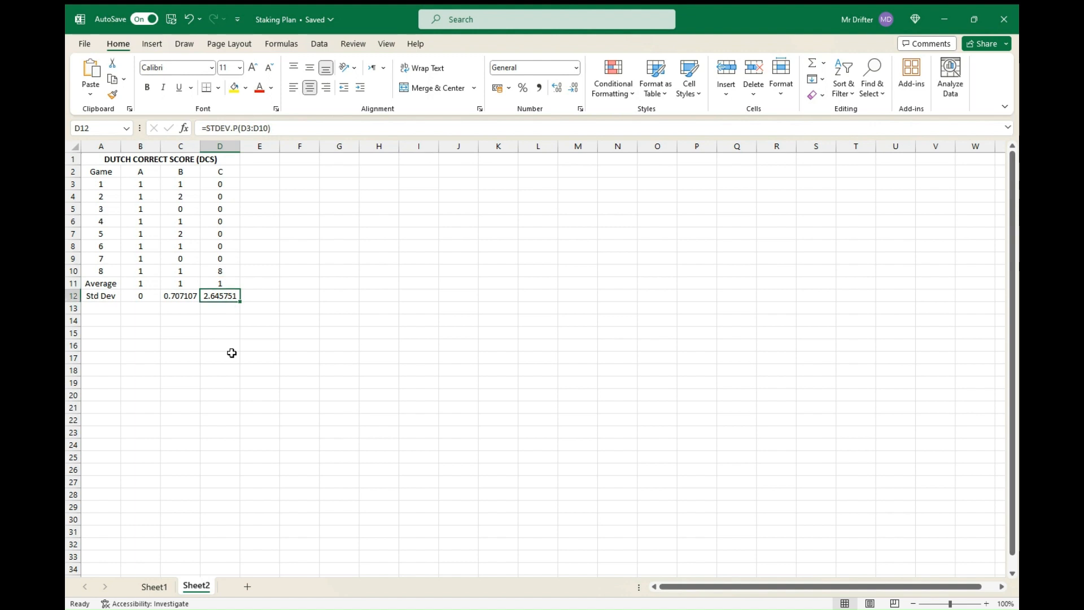
left_click(220, 282)
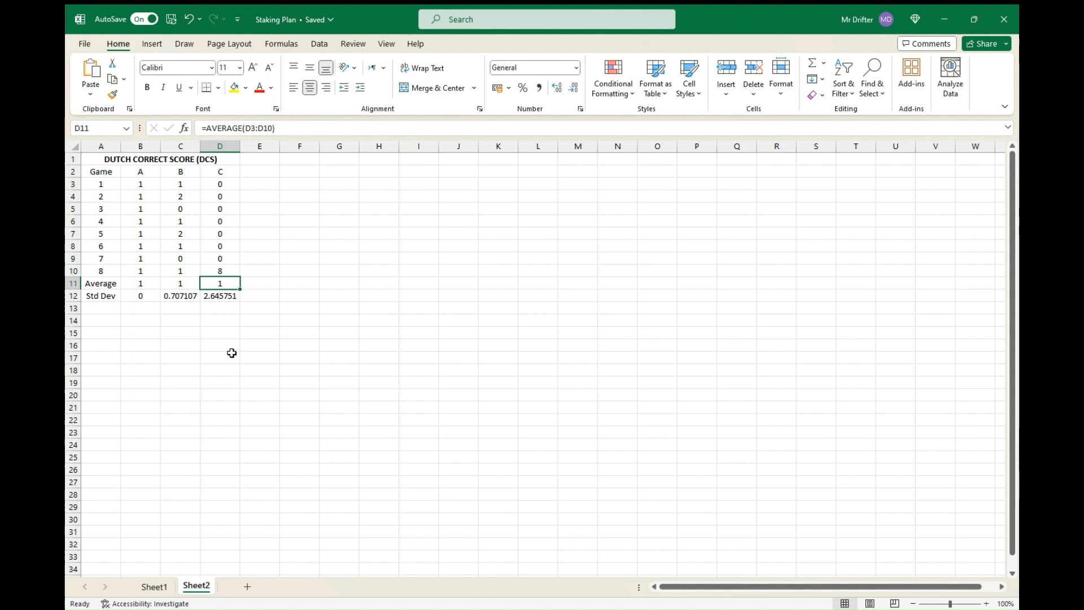
left_click(221, 296)
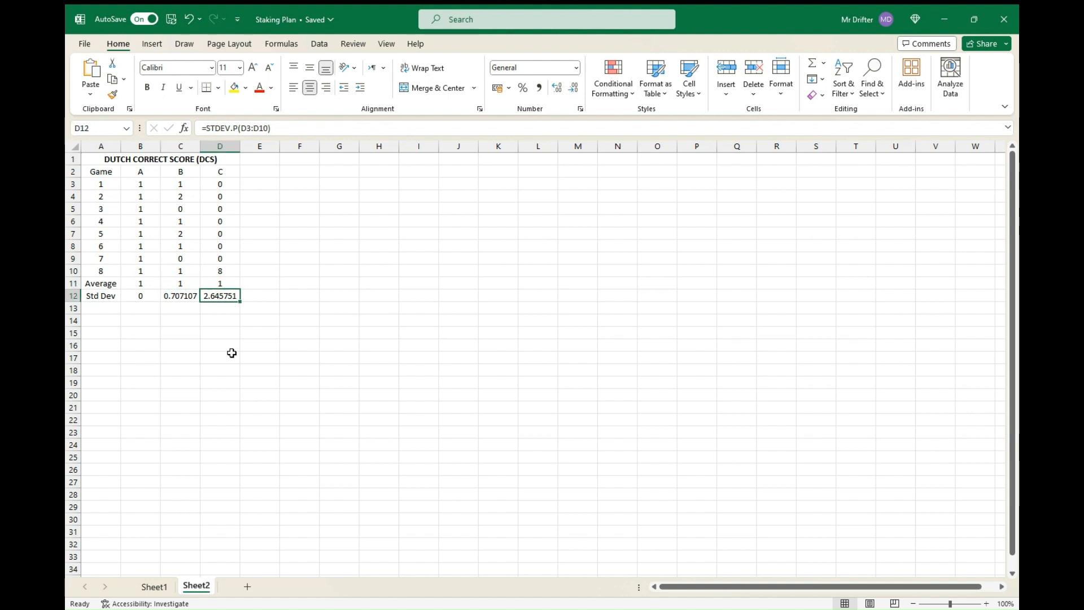
left_click(220, 270)
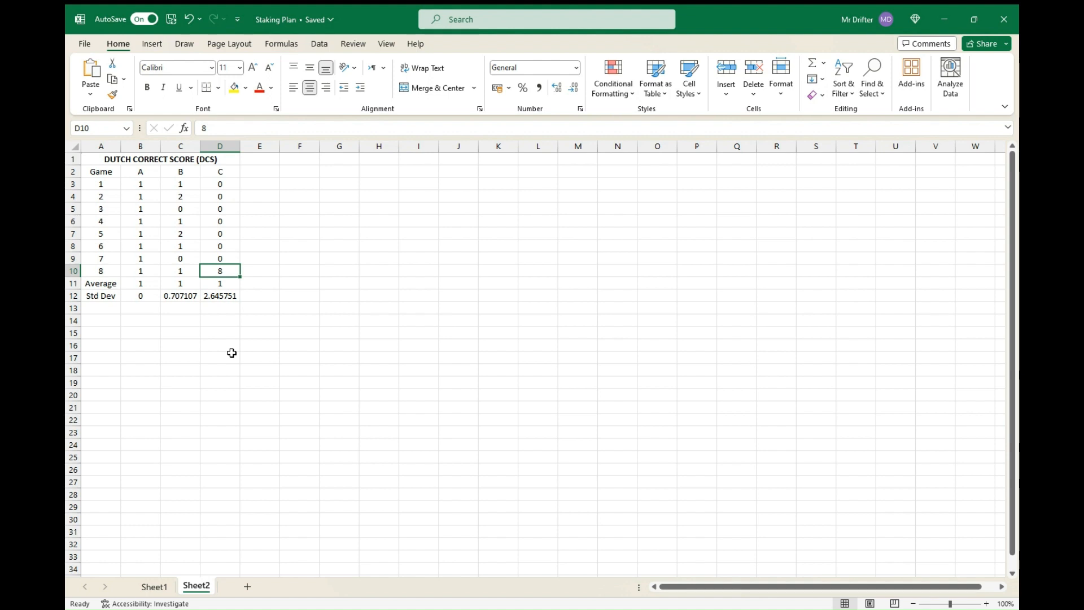
left_click(180, 295)
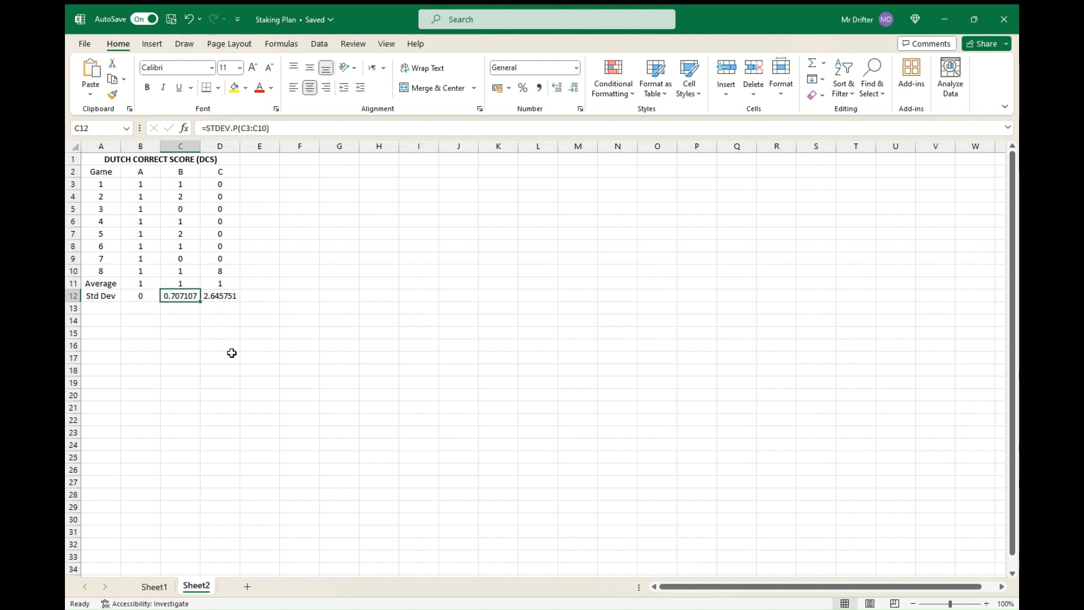
left_click(141, 294)
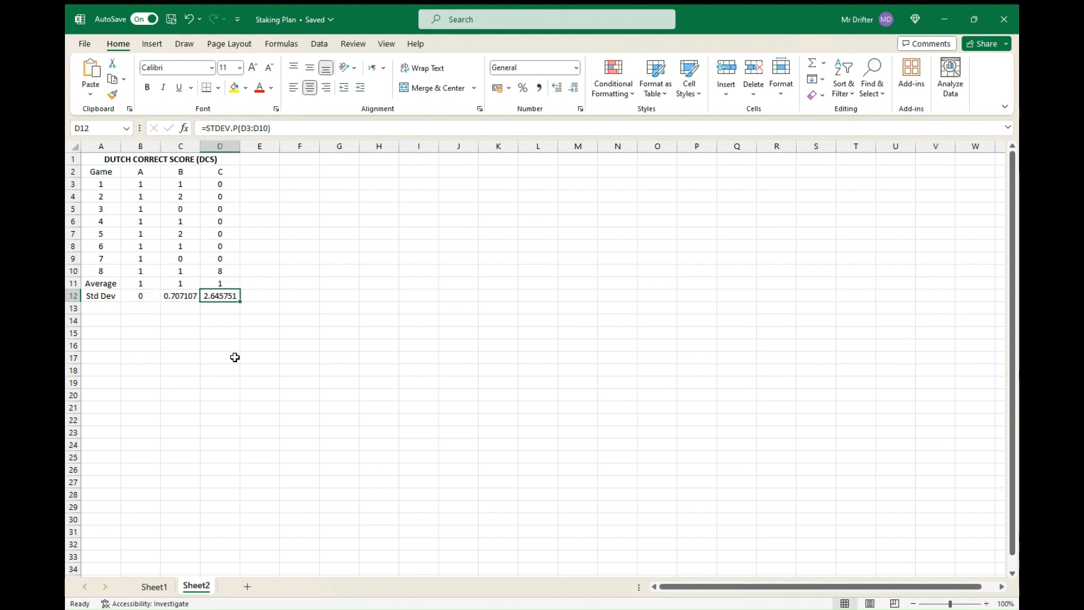
left_click(140, 295)
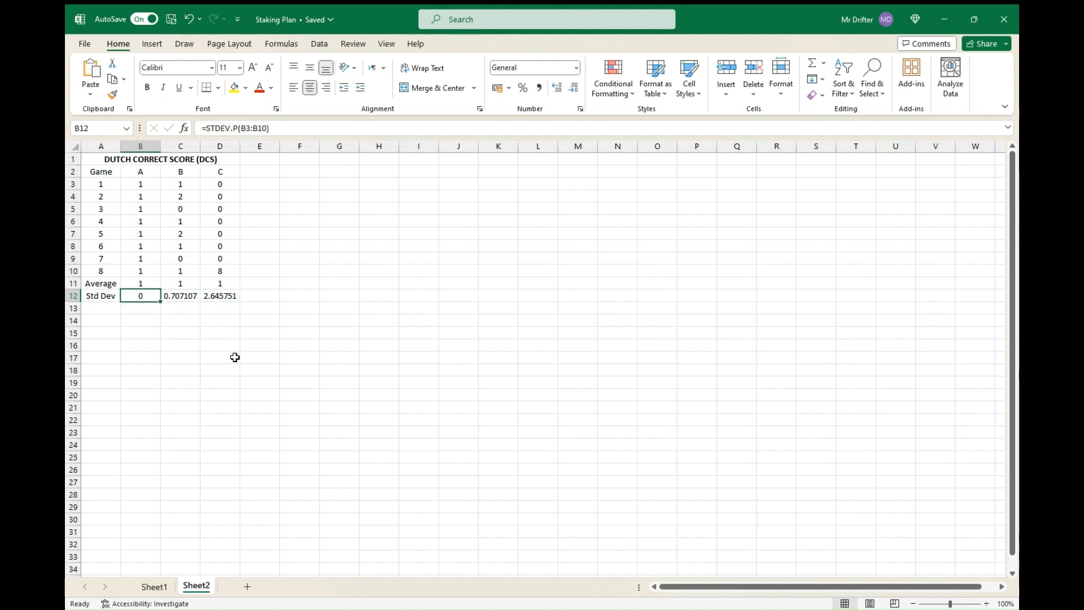
left_click(140, 222)
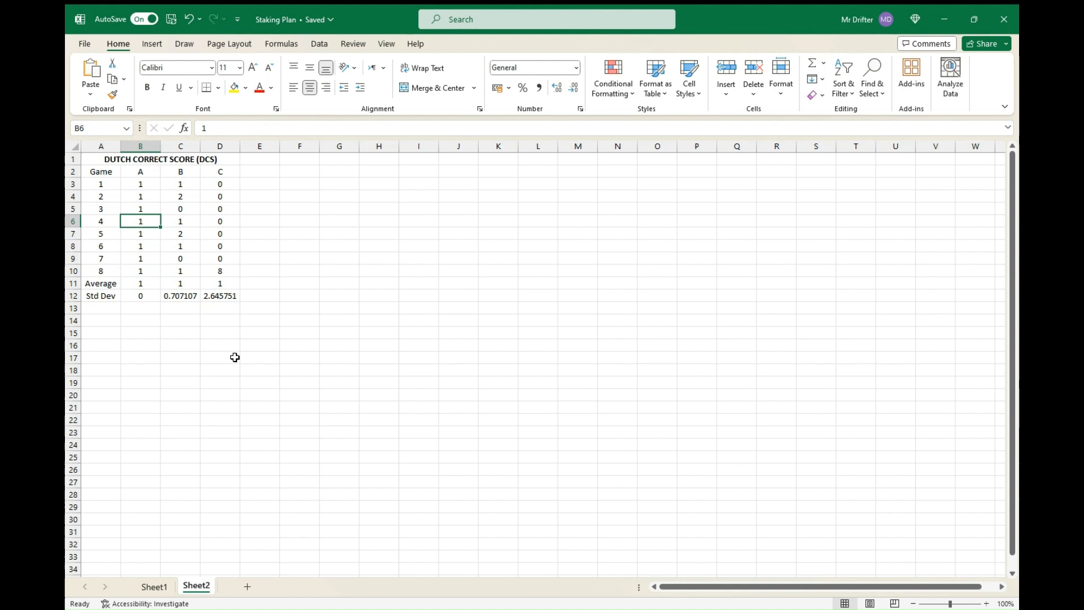
left_click(140, 294)
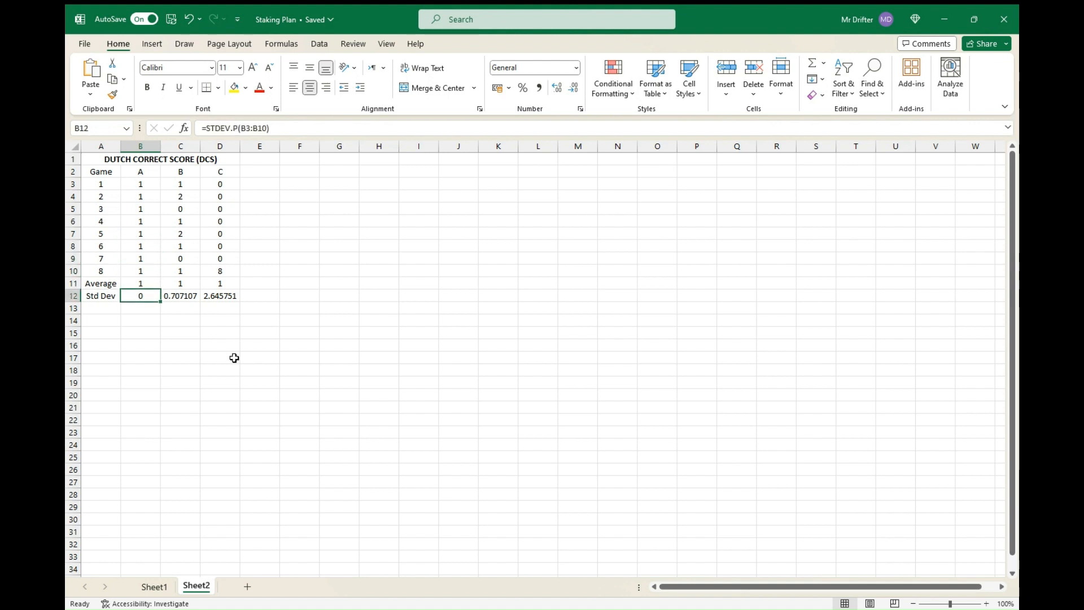
left_click(181, 294)
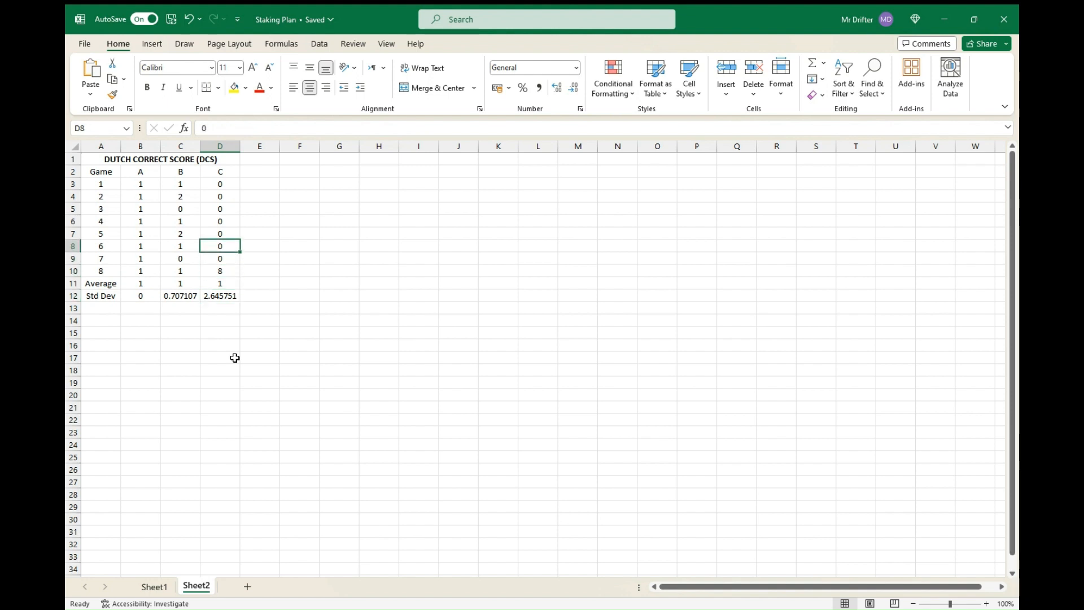
left_click(221, 172)
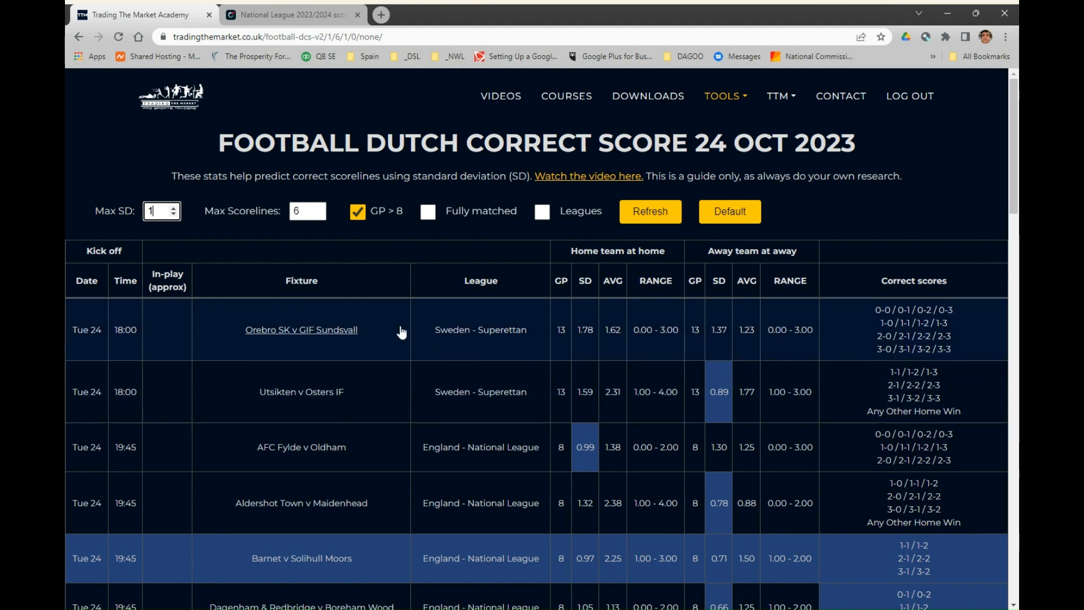
mouse_move(261, 298)
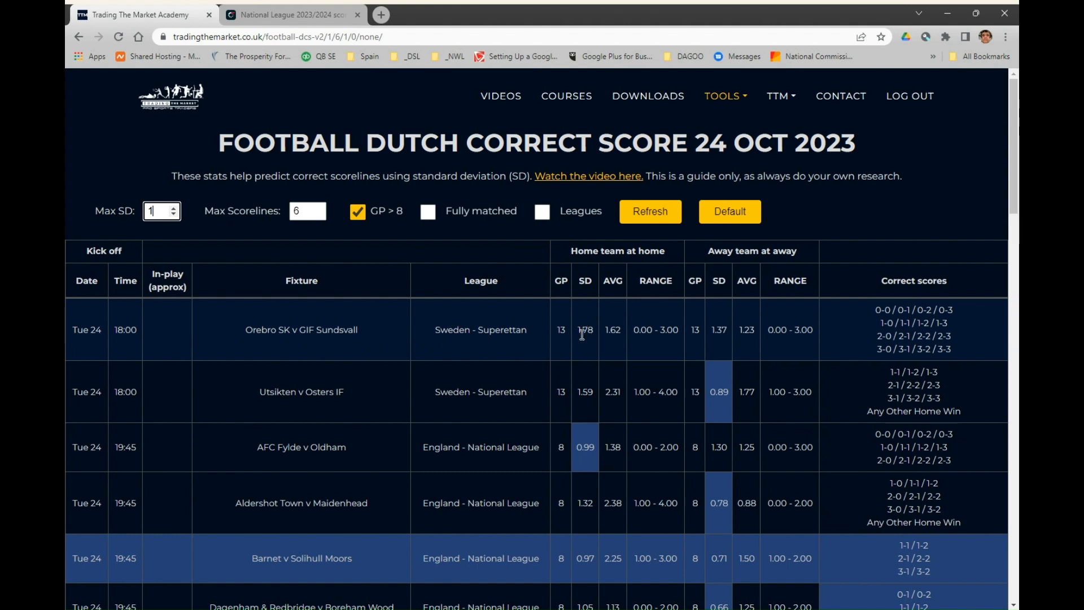
mouse_move(588, 341)
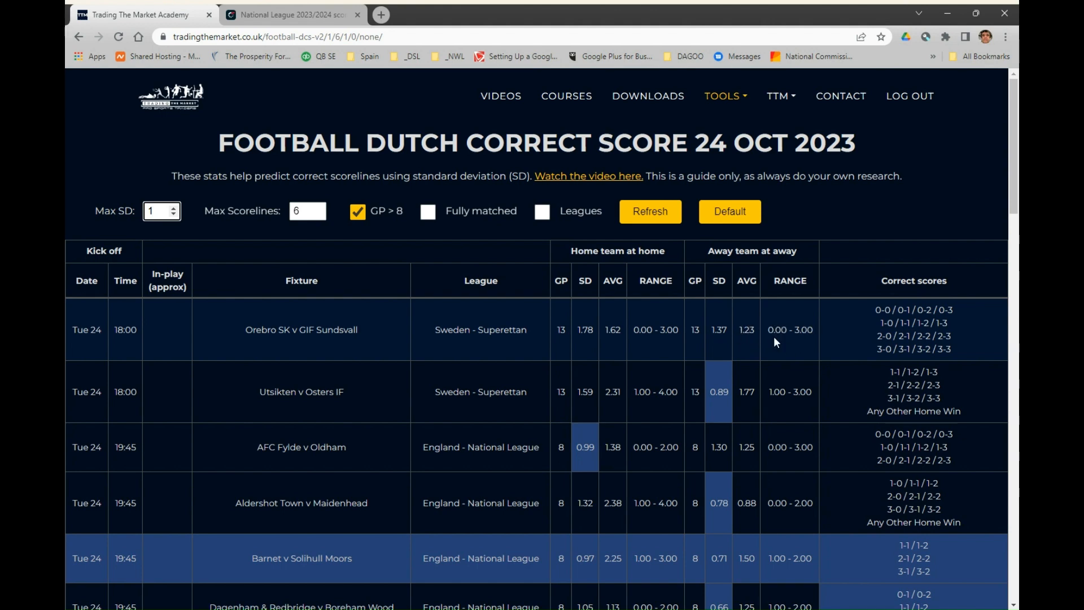
mouse_move(782, 345)
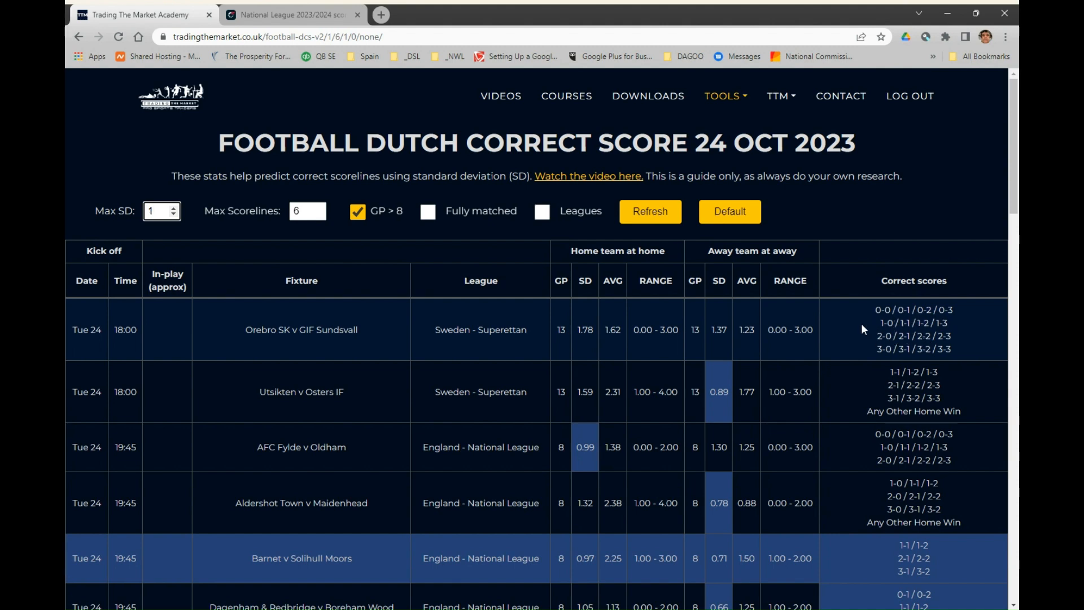
mouse_move(646, 326)
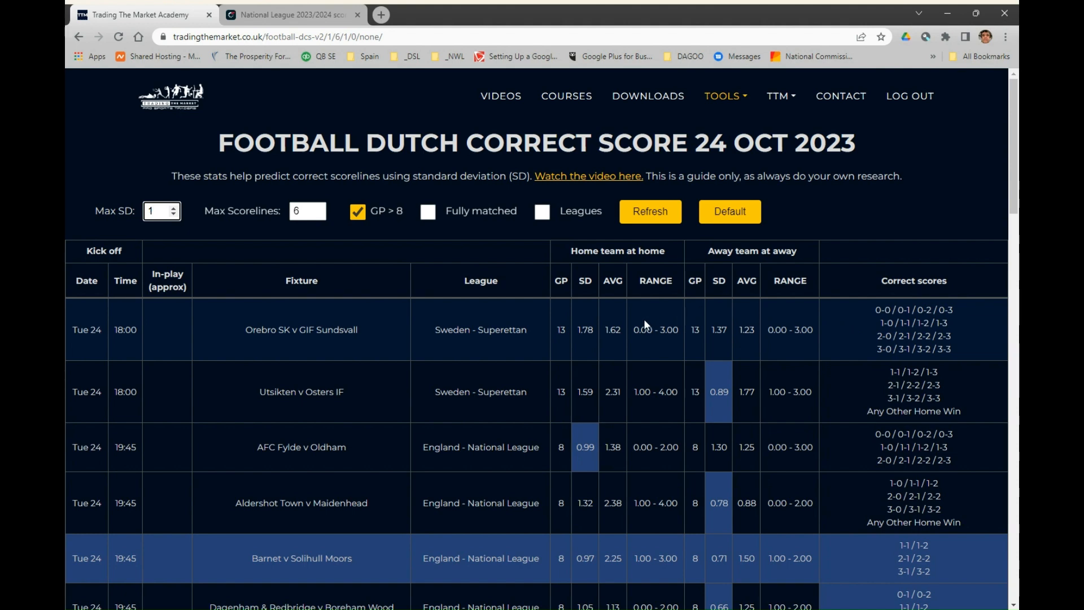
mouse_move(697, 342)
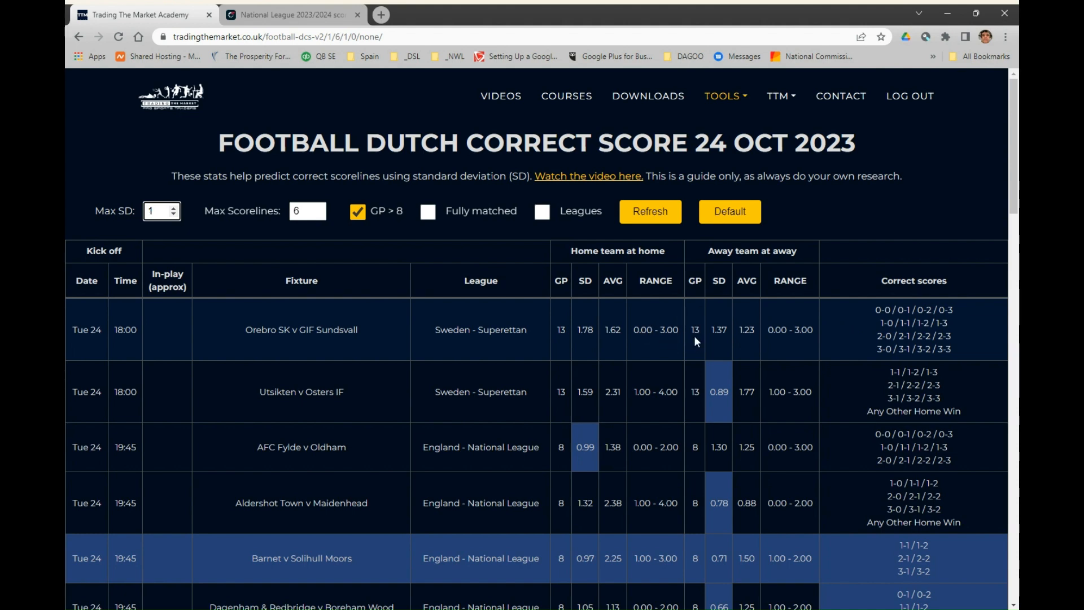
mouse_move(560, 341)
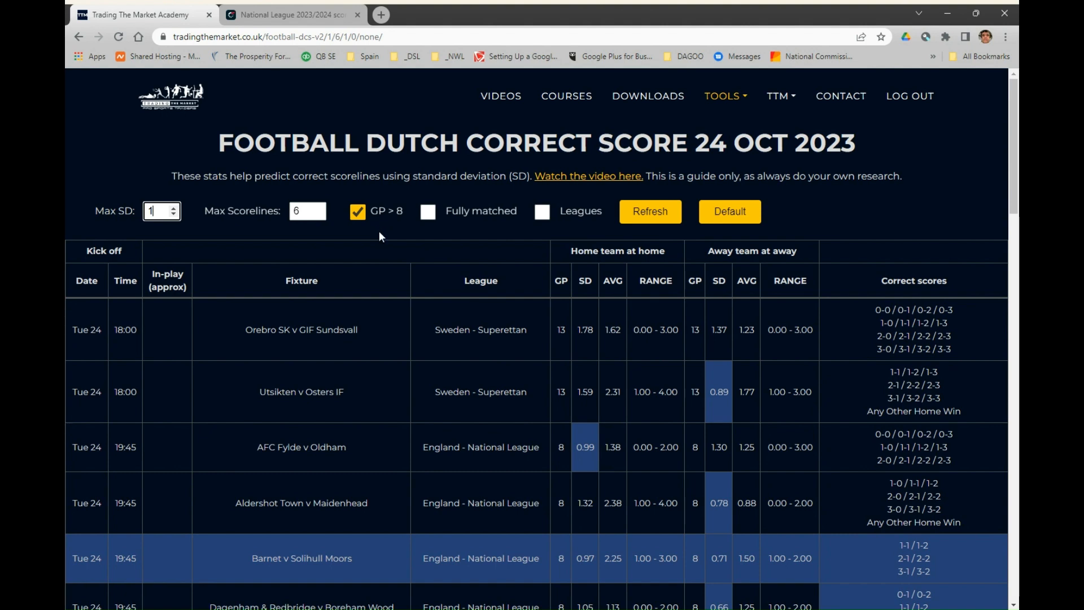
mouse_move(511, 429)
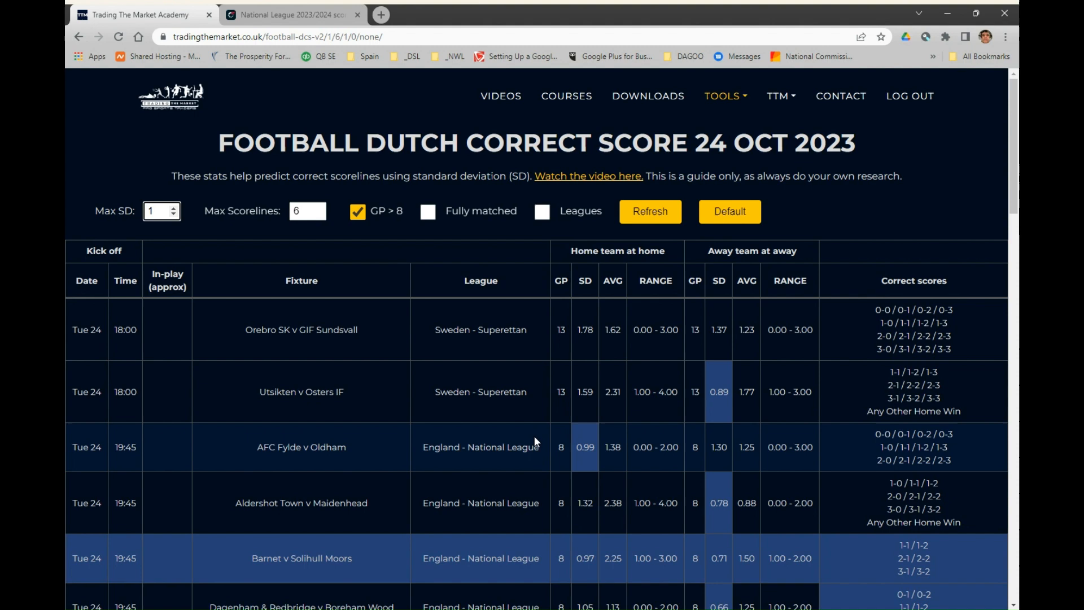
mouse_move(561, 455)
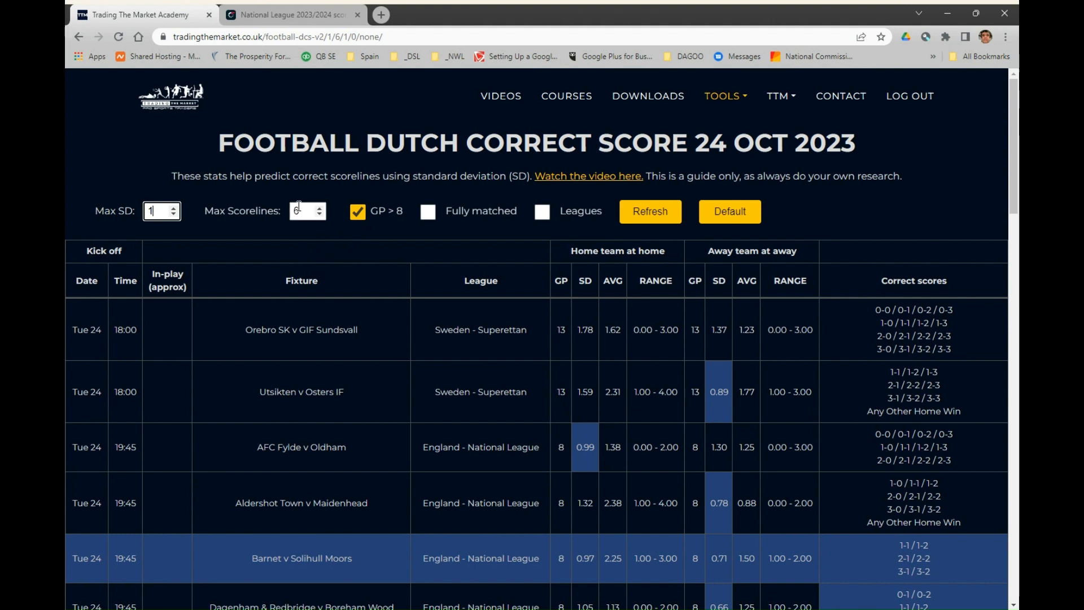
type("6")
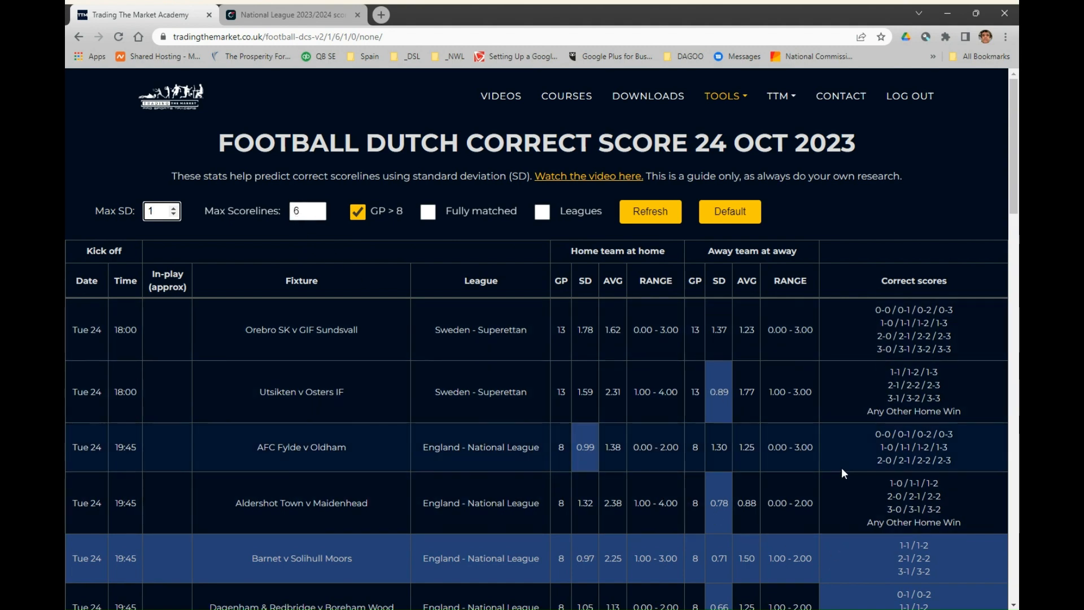
scroll("down", 3)
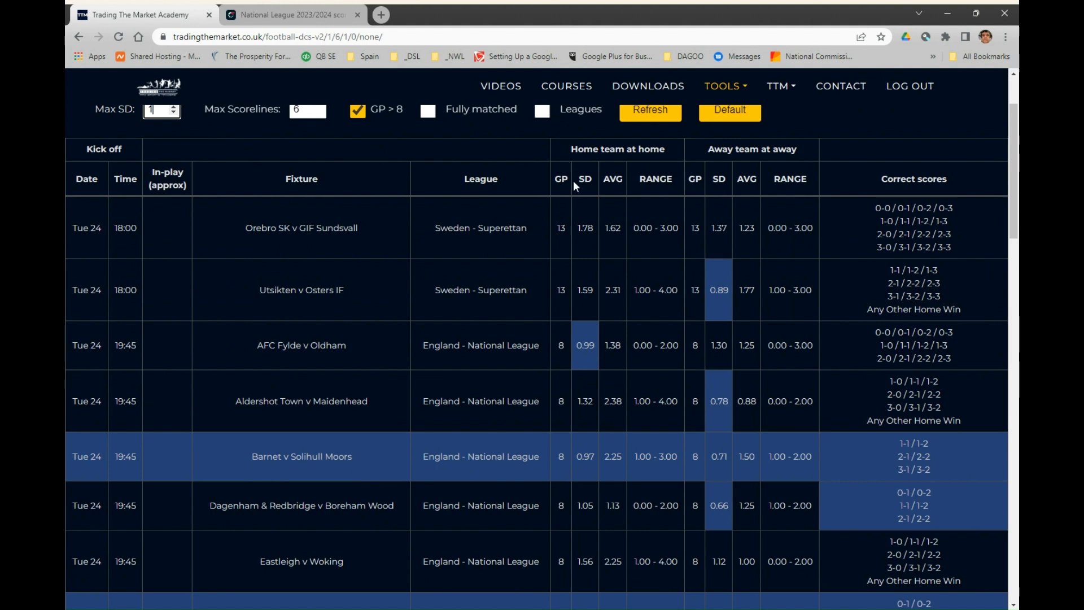
mouse_move(852, 407)
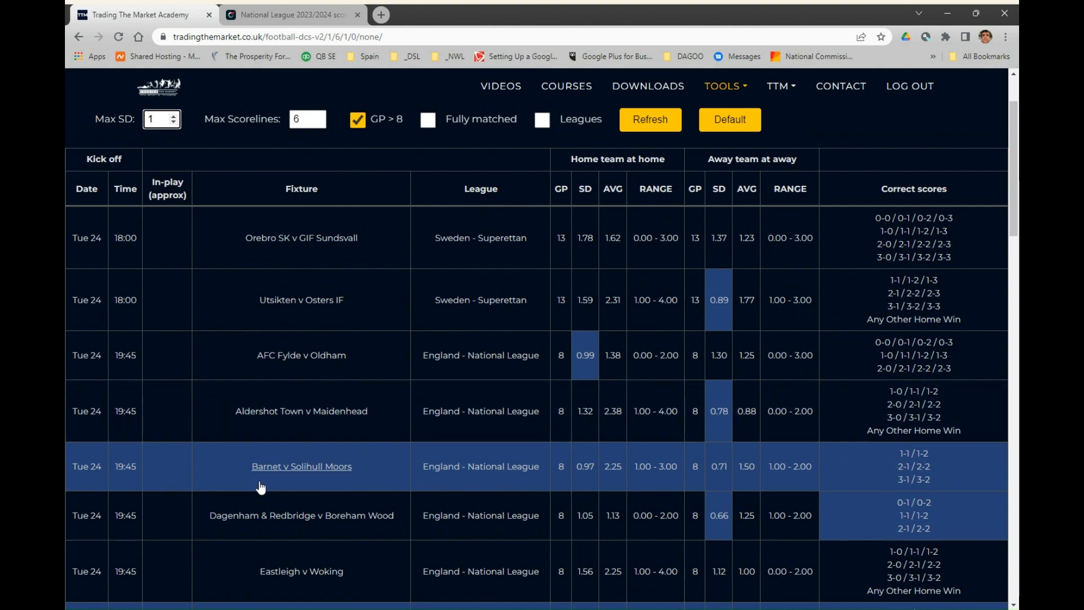
mouse_move(316, 486)
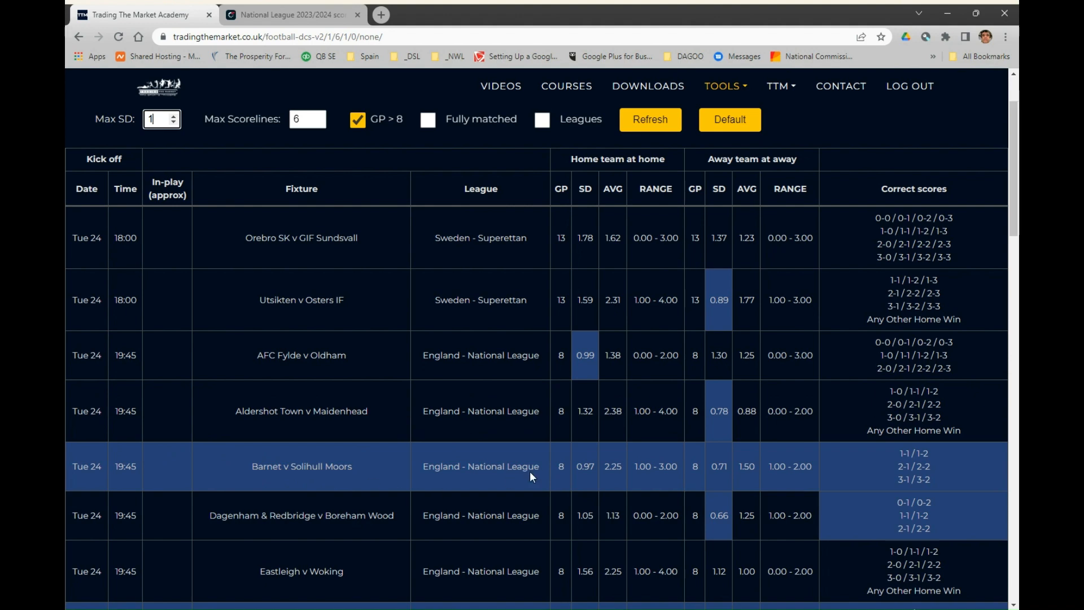
mouse_move(719, 470)
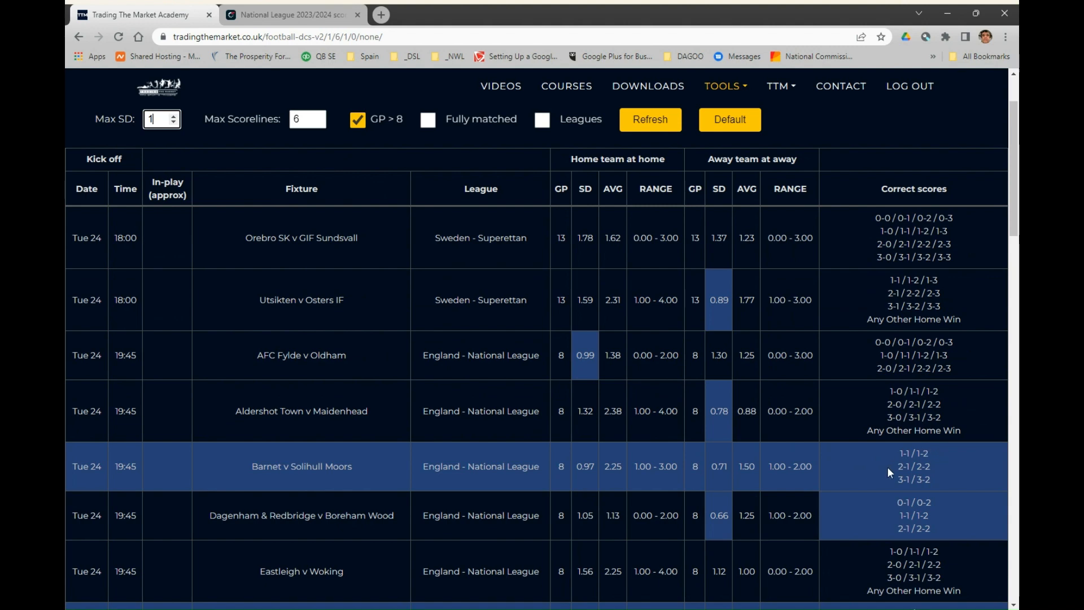
mouse_move(374, 150)
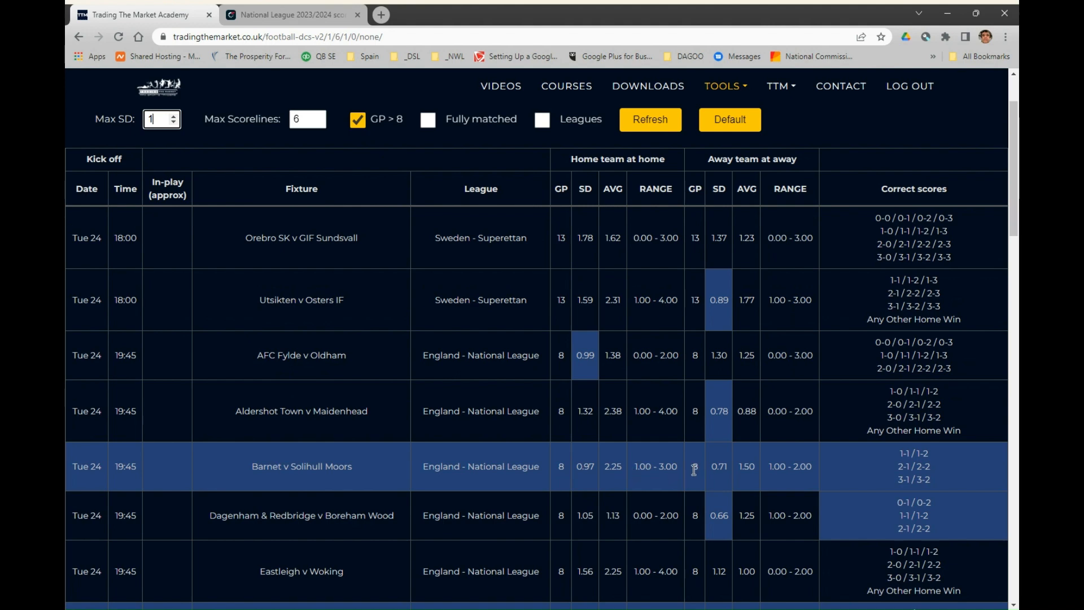
mouse_move(777, 467)
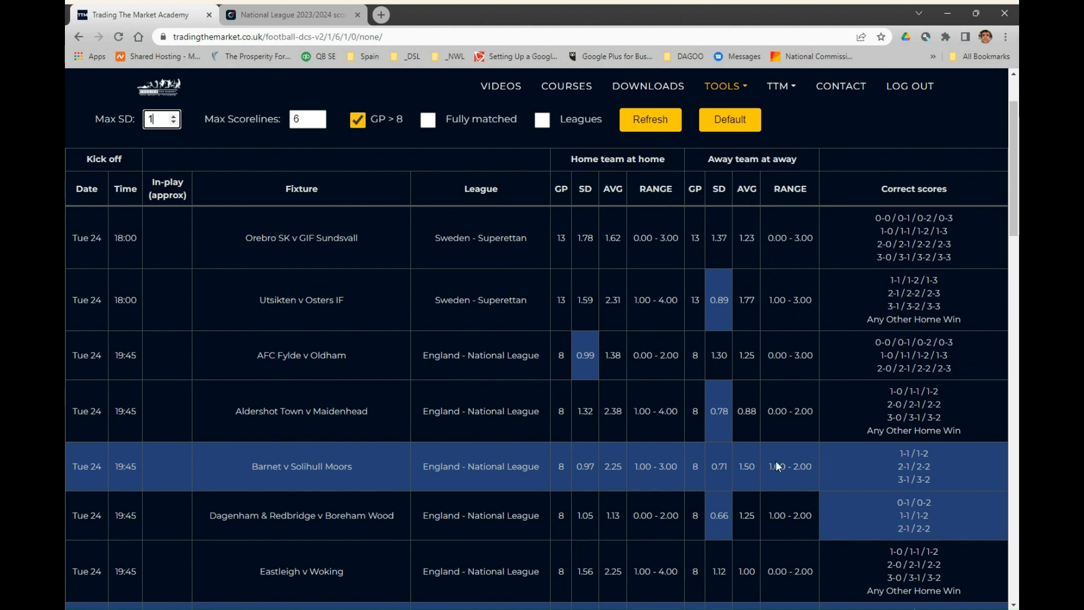
mouse_move(583, 368)
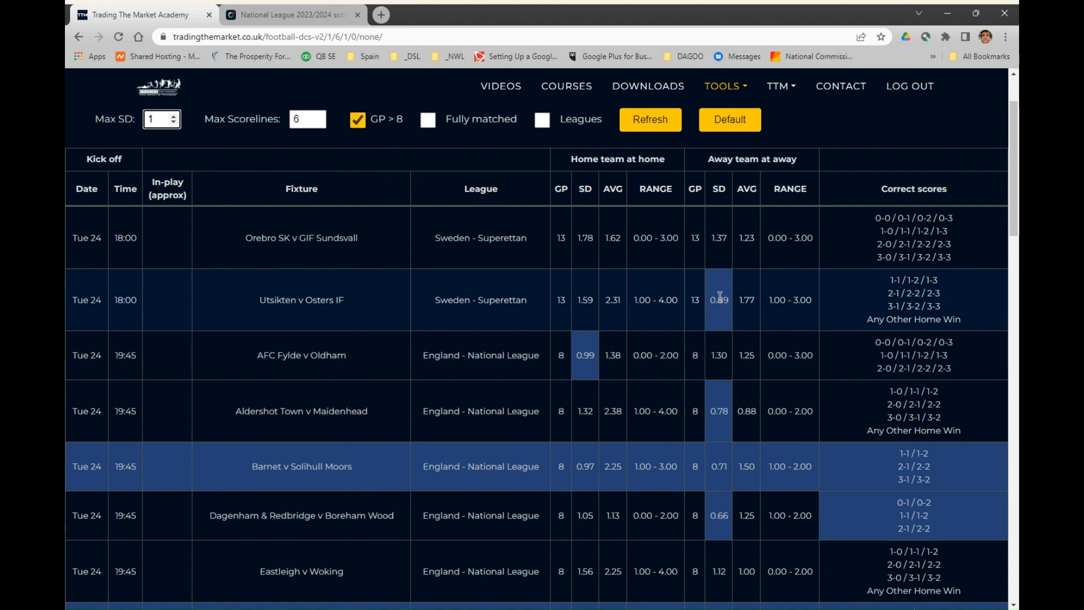
mouse_move(716, 316)
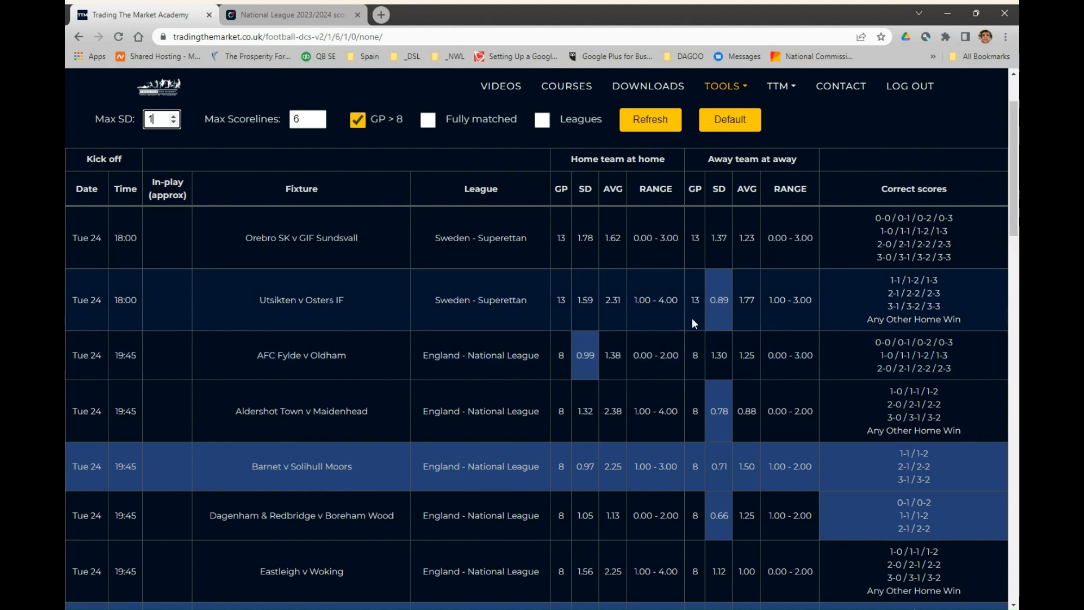
scroll("down", 3)
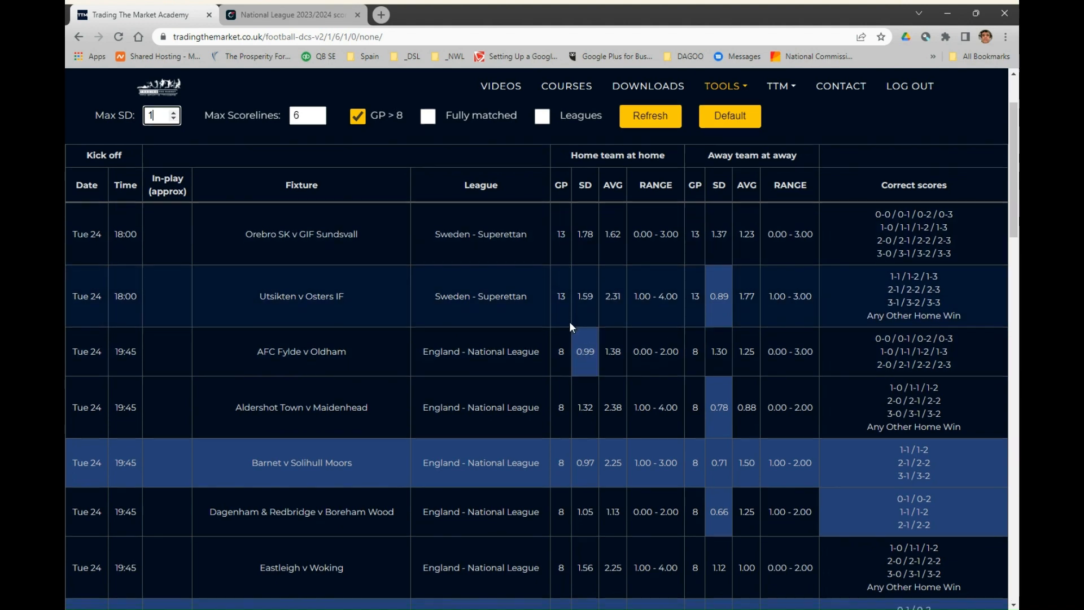
scroll("down", 3)
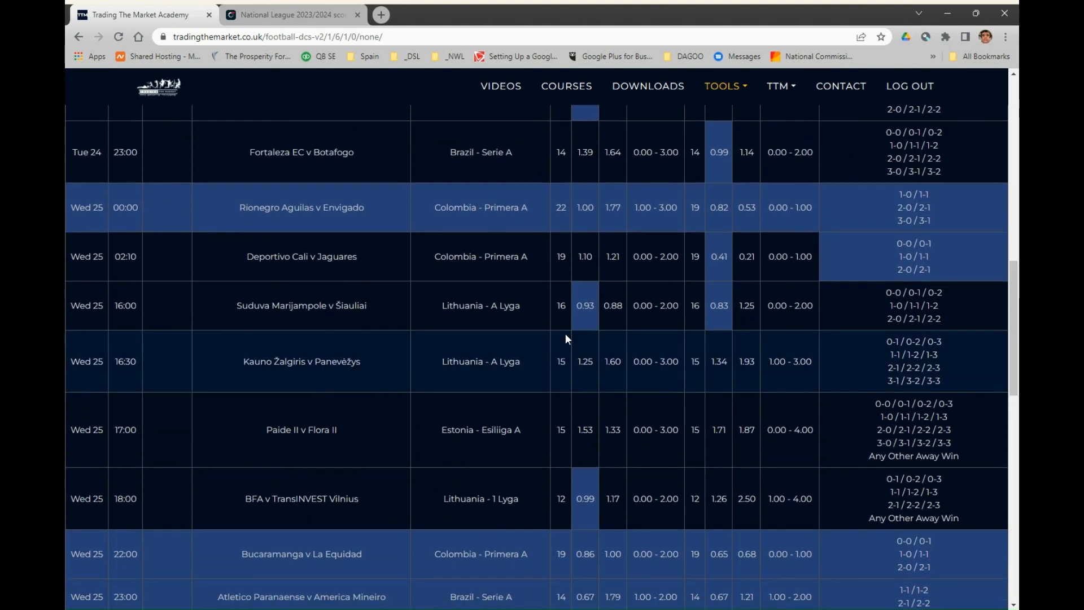
scroll("down", 3)
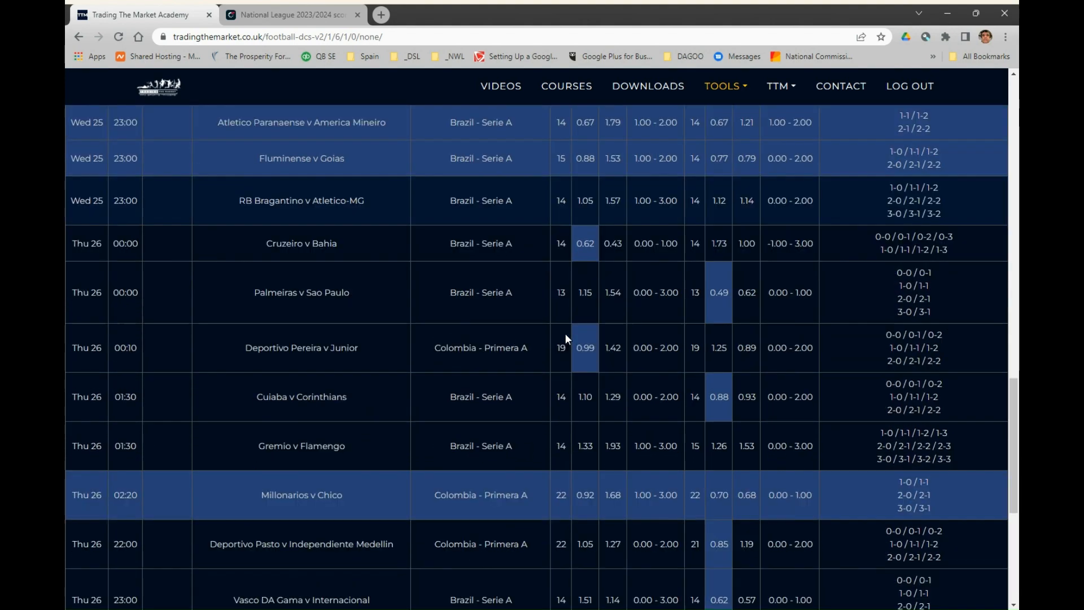
scroll("down", 3)
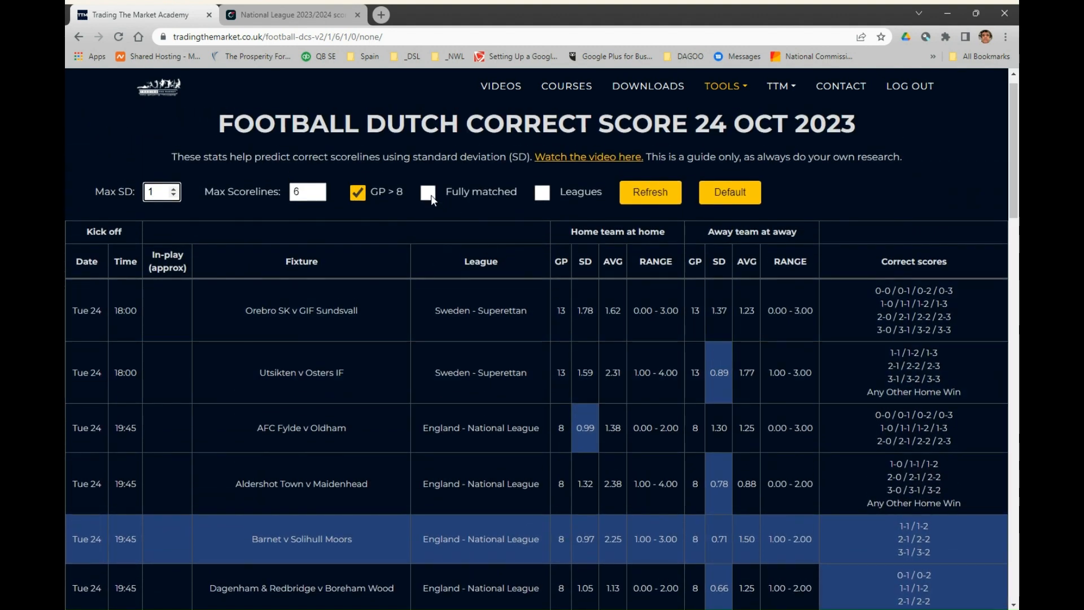
Step: Scroll down through the eight fully matched fixtures, Barnet v Solihull Moors to ABC v Avai
scroll("down", 3)
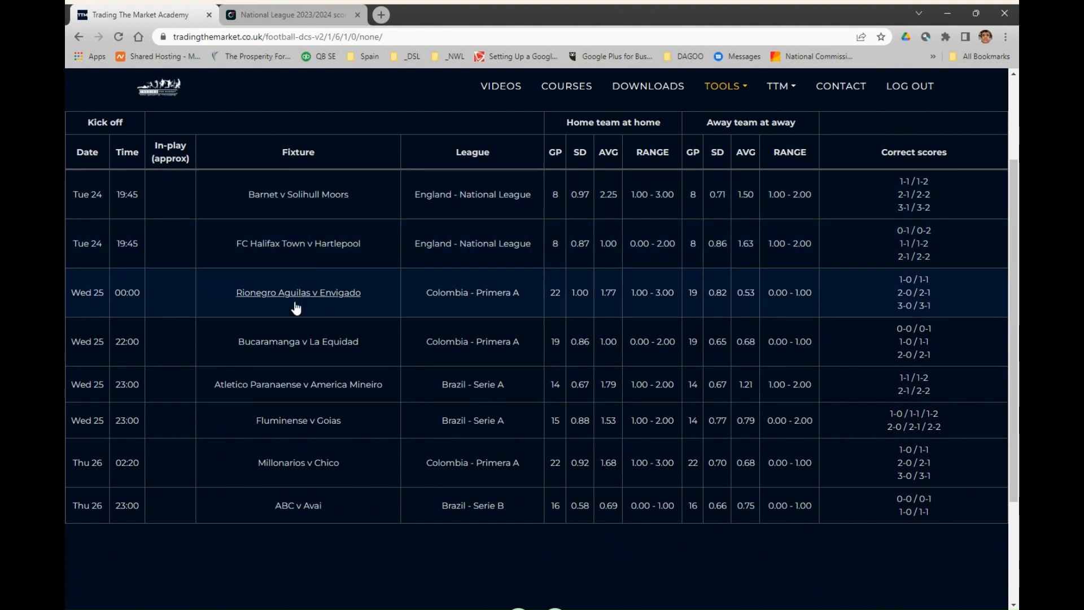
mouse_move(385, 349)
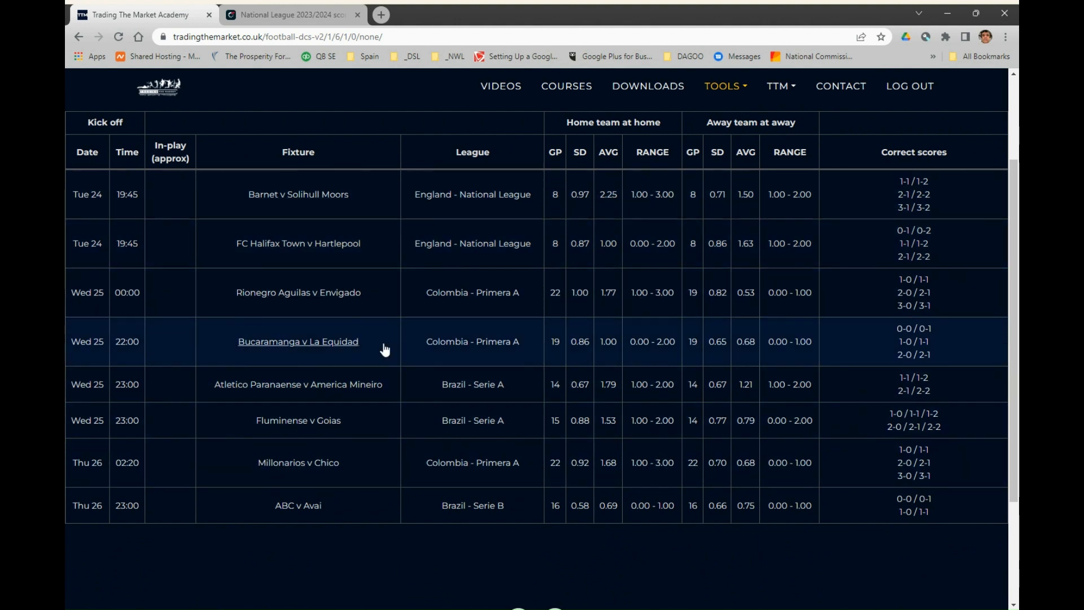
scroll("down", 3)
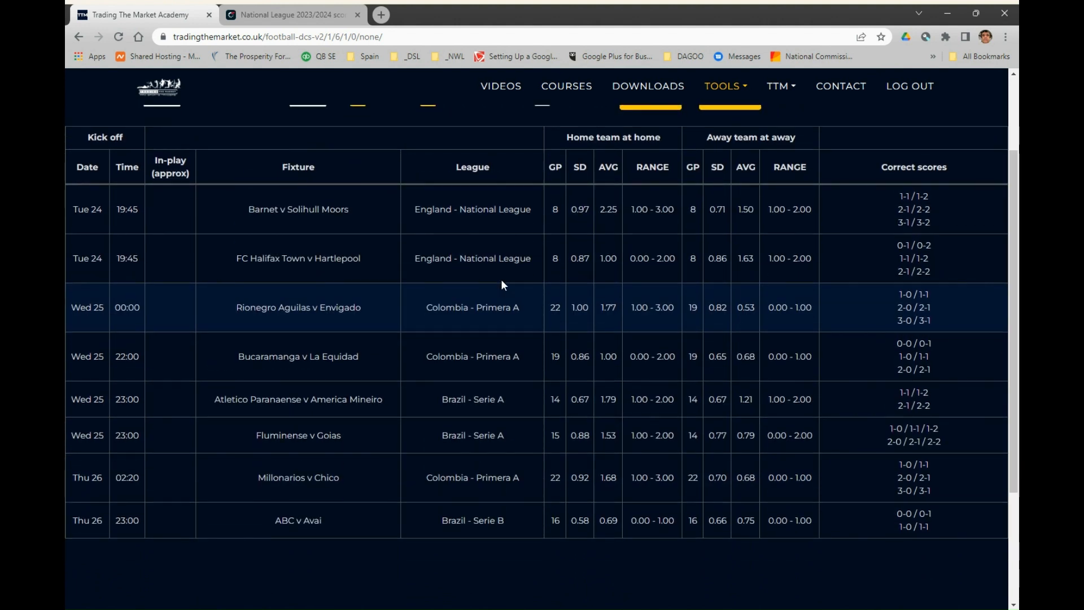
scroll("down", 3)
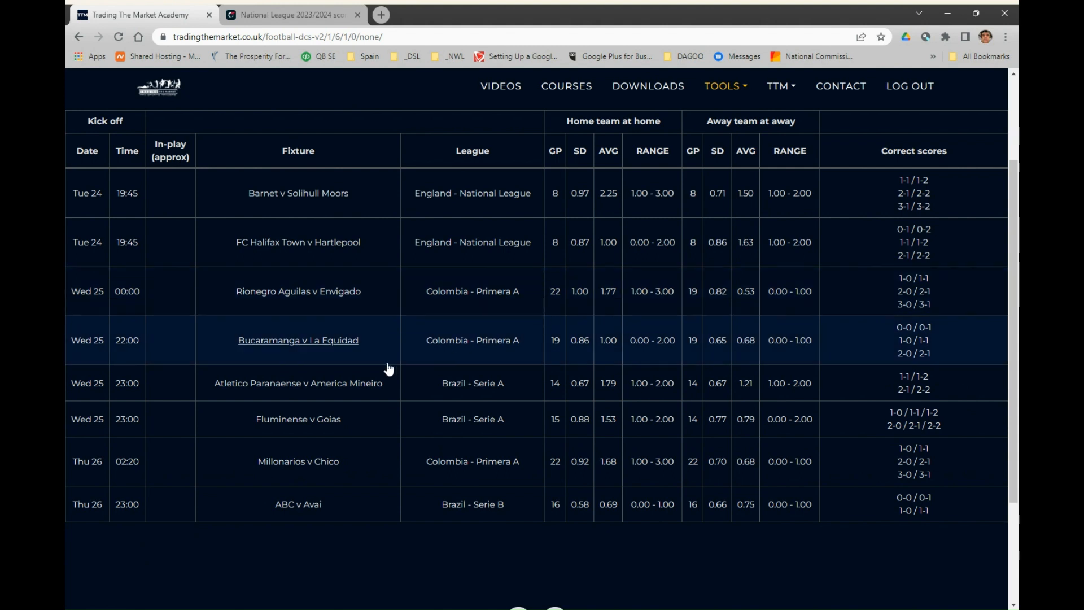
mouse_move(498, 193)
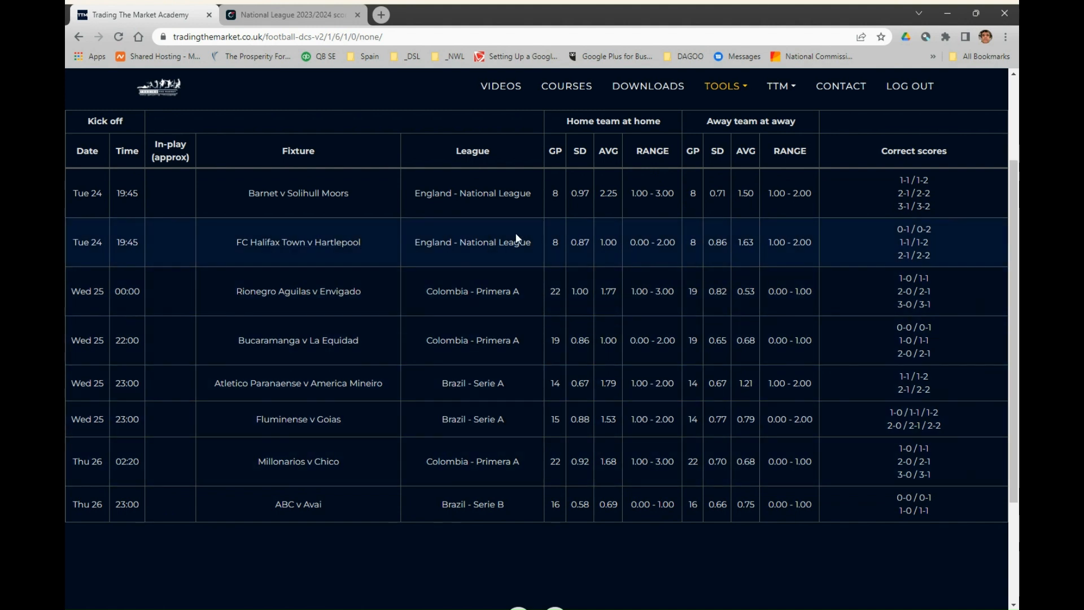
mouse_move(513, 397)
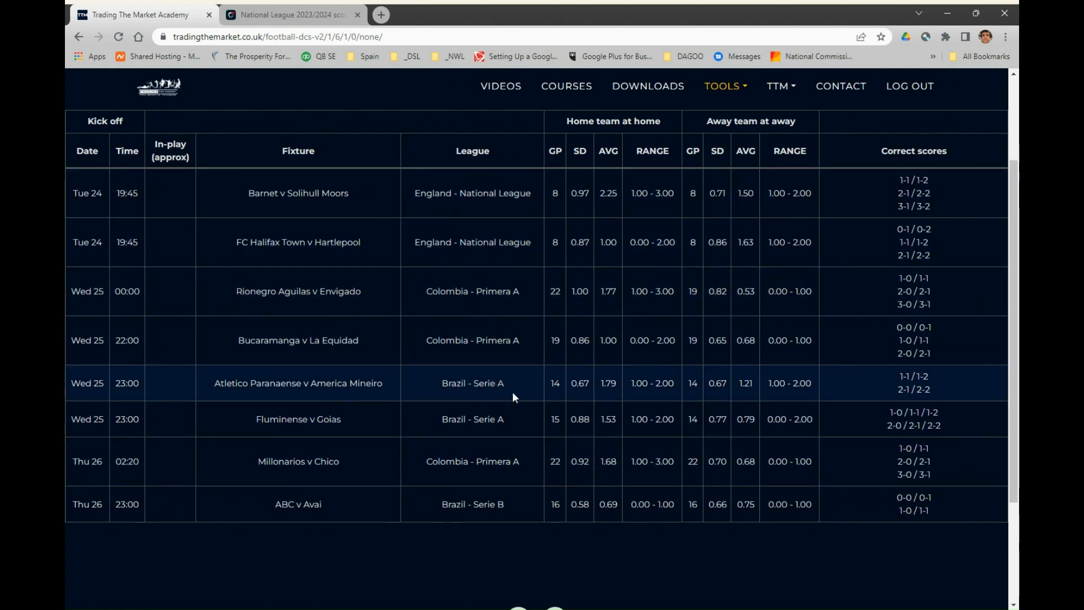
mouse_move(520, 387)
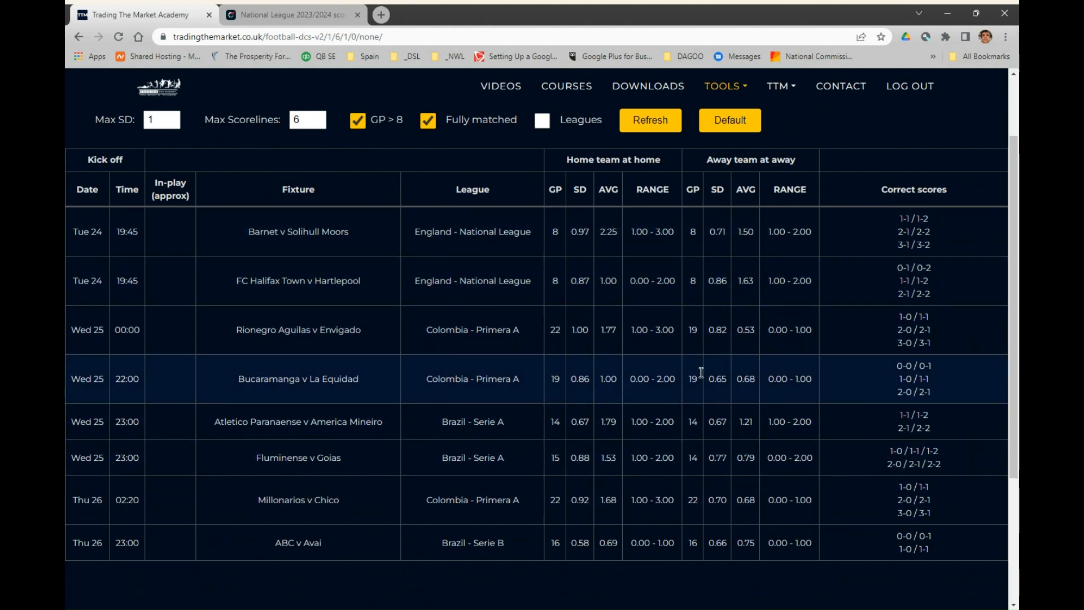
mouse_move(213, 167)
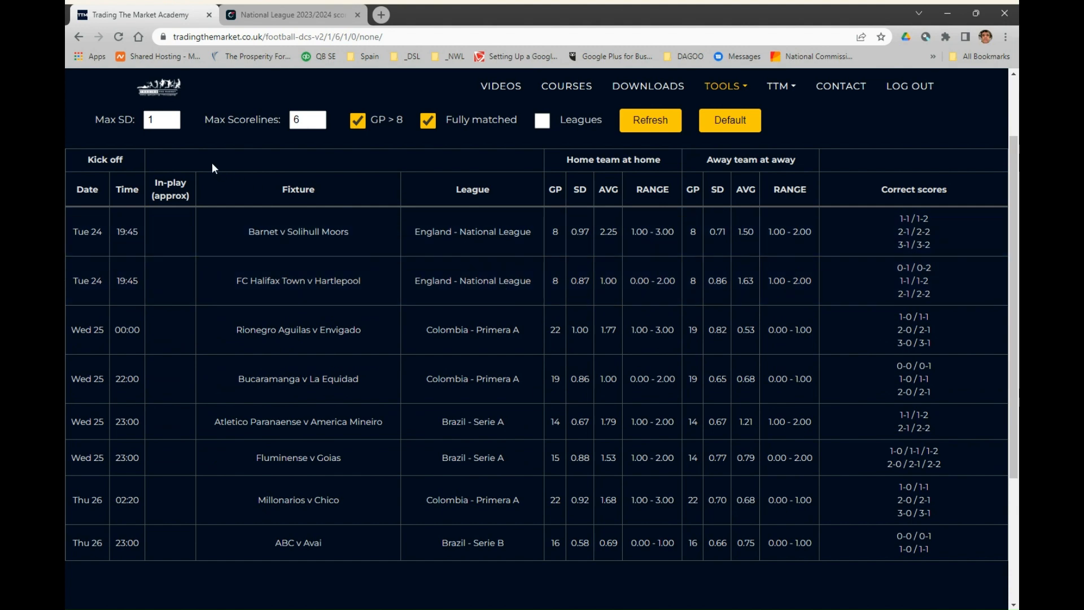
Step: Lower Max SD to 0.9 and refresh, leaving five fixtures from FC Halifax Town v Hartlepool
left_click(161, 120)
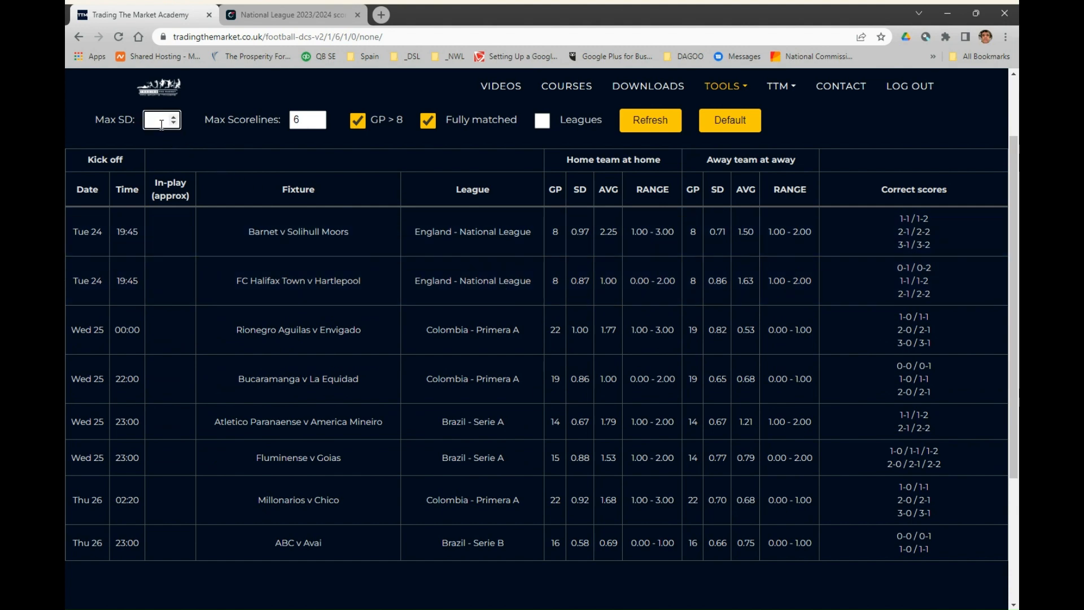
type("0")
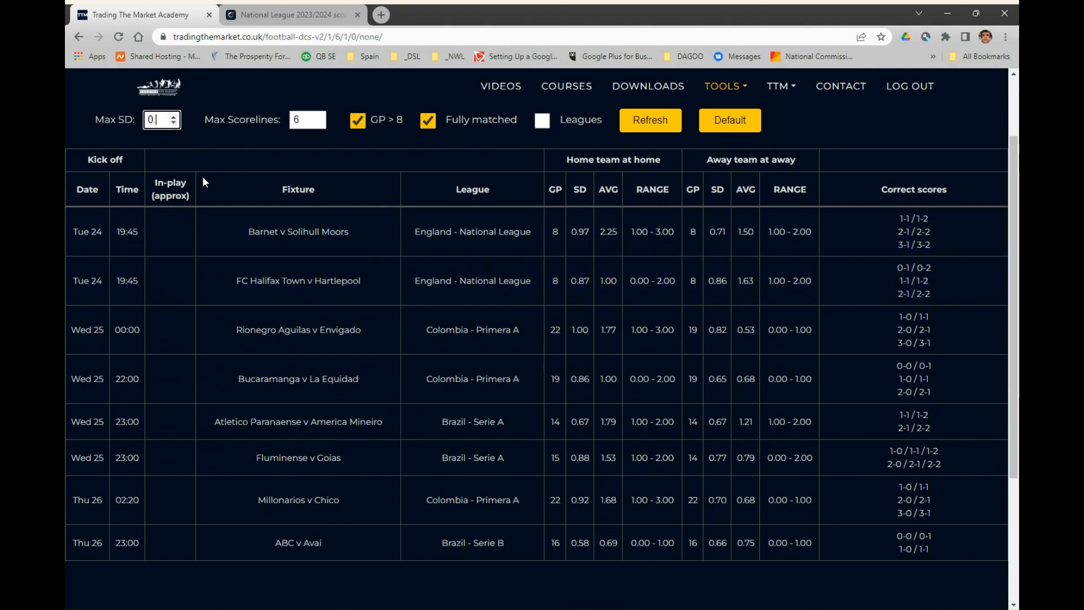
type("9")
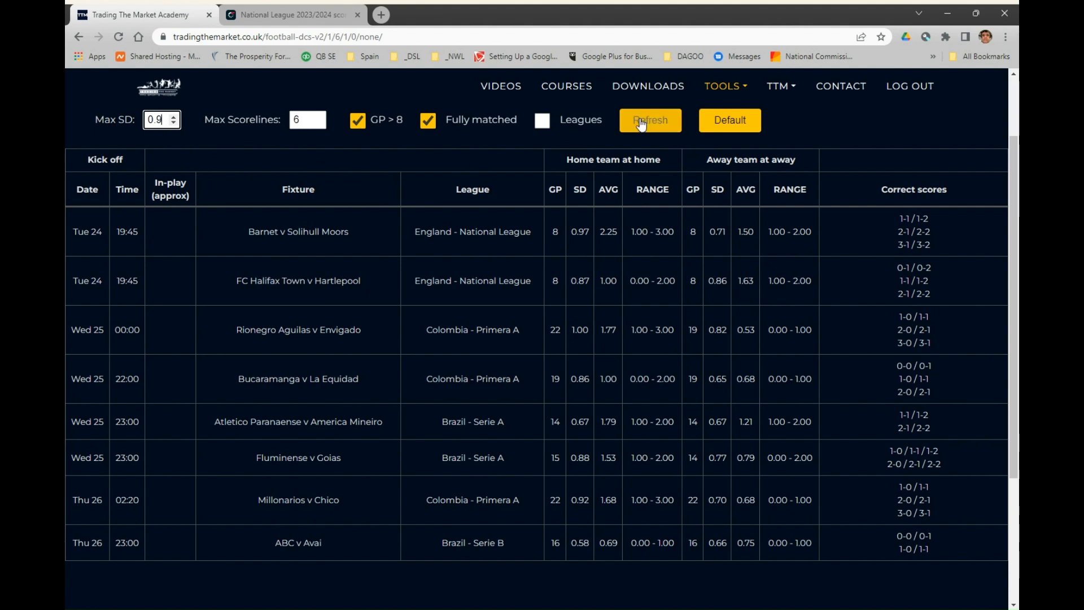
left_click(649, 120)
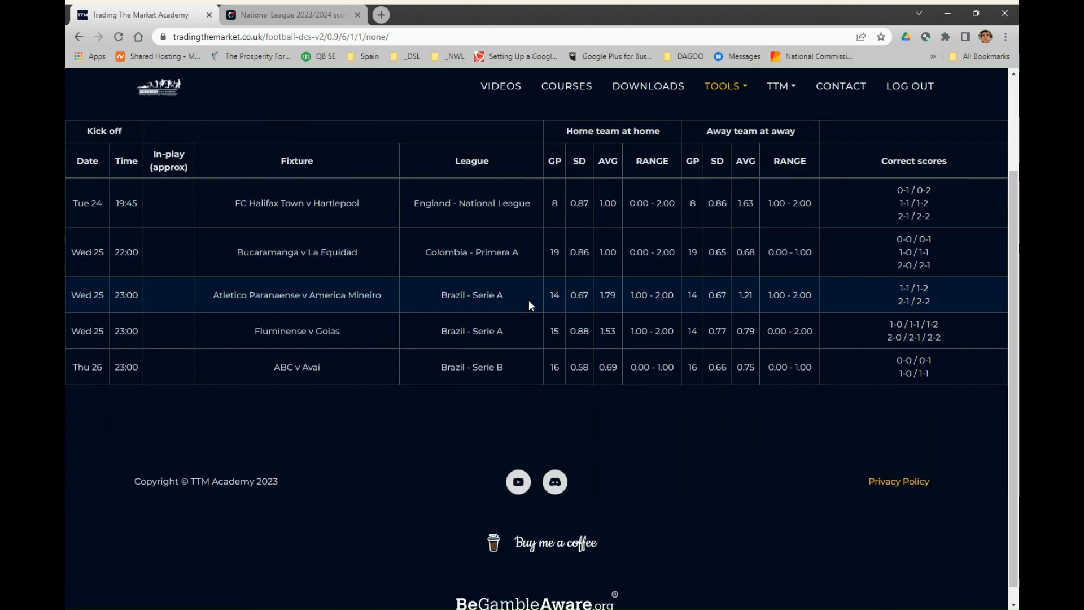
mouse_move(522, 285)
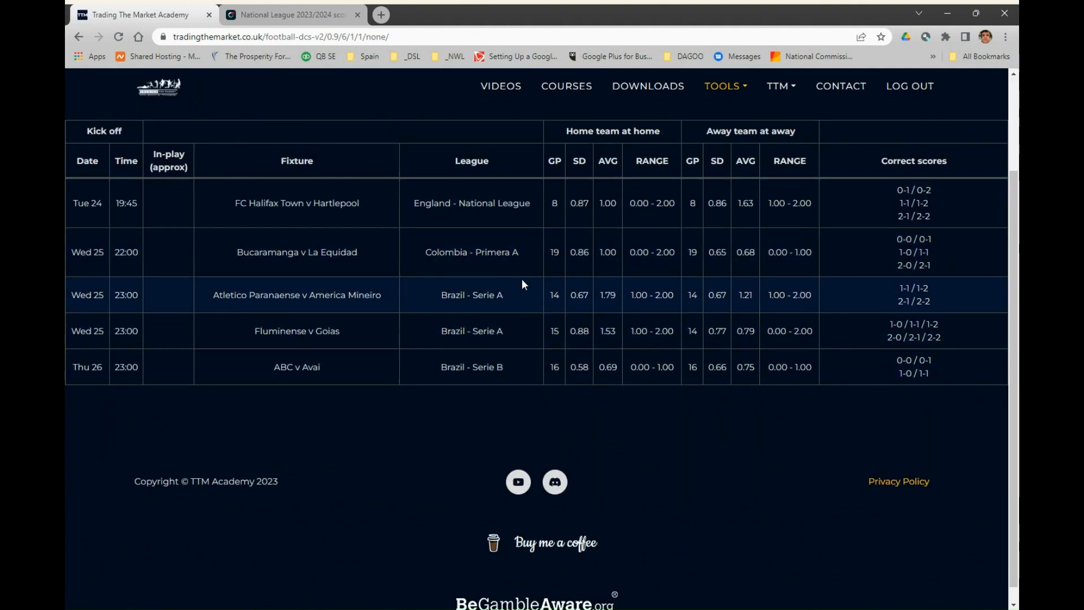
mouse_move(408, 215)
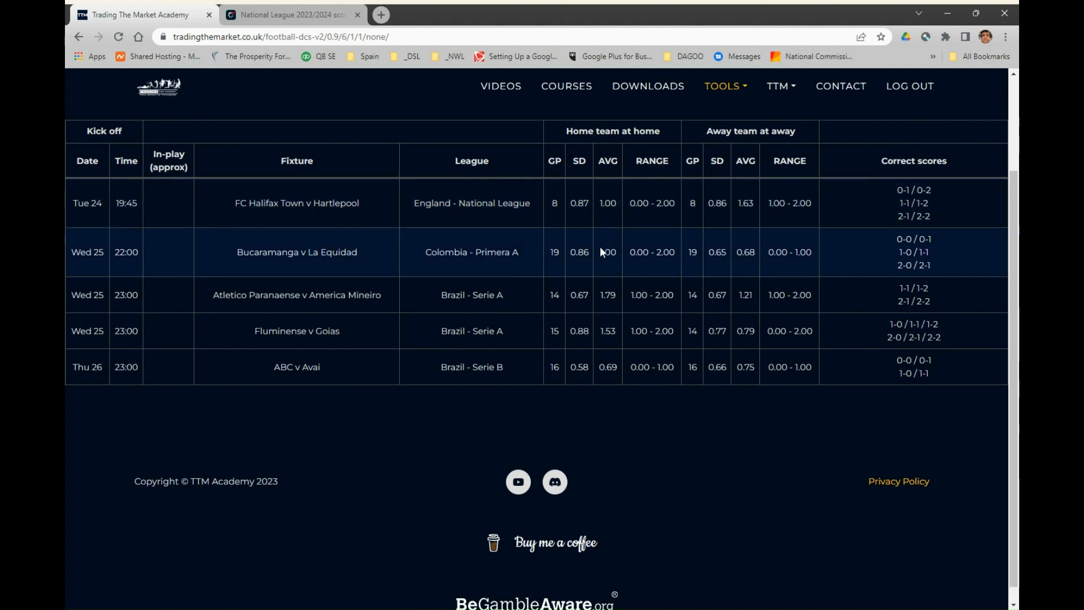
mouse_move(851, 216)
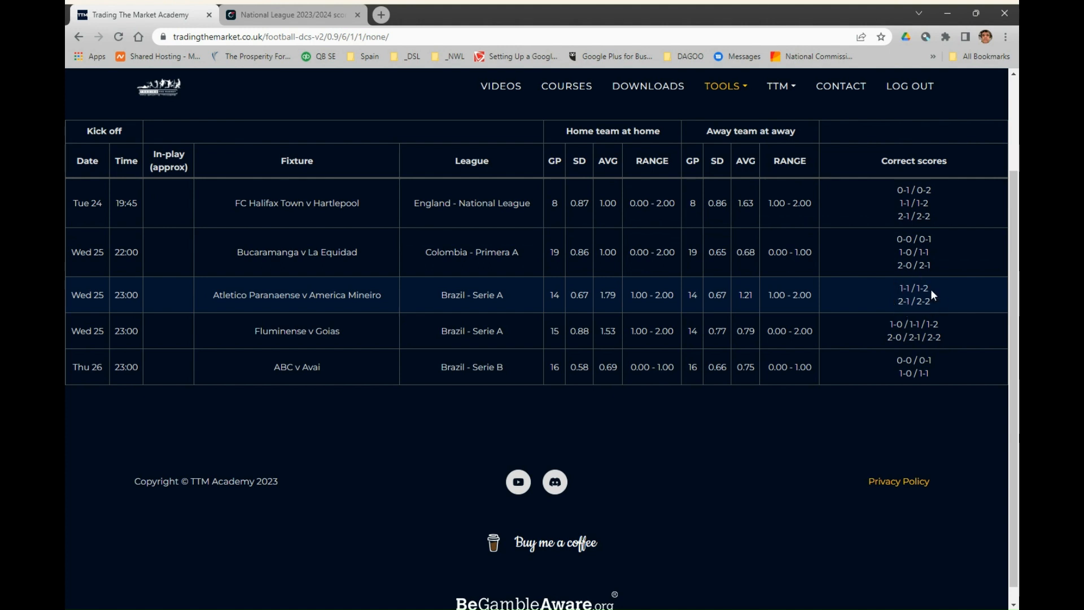
mouse_move(925, 299)
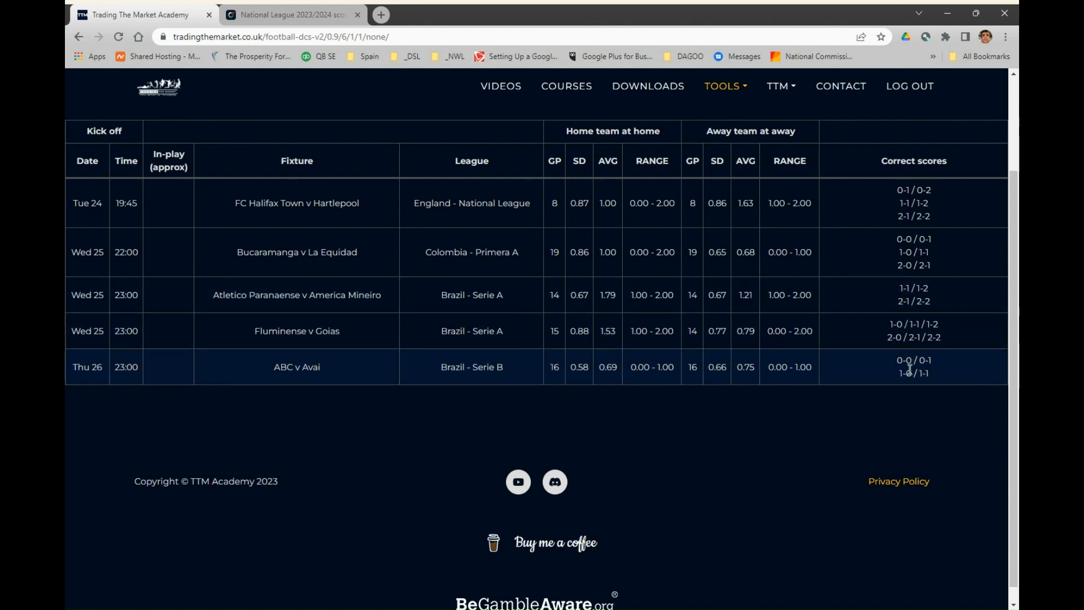
mouse_move(909, 371)
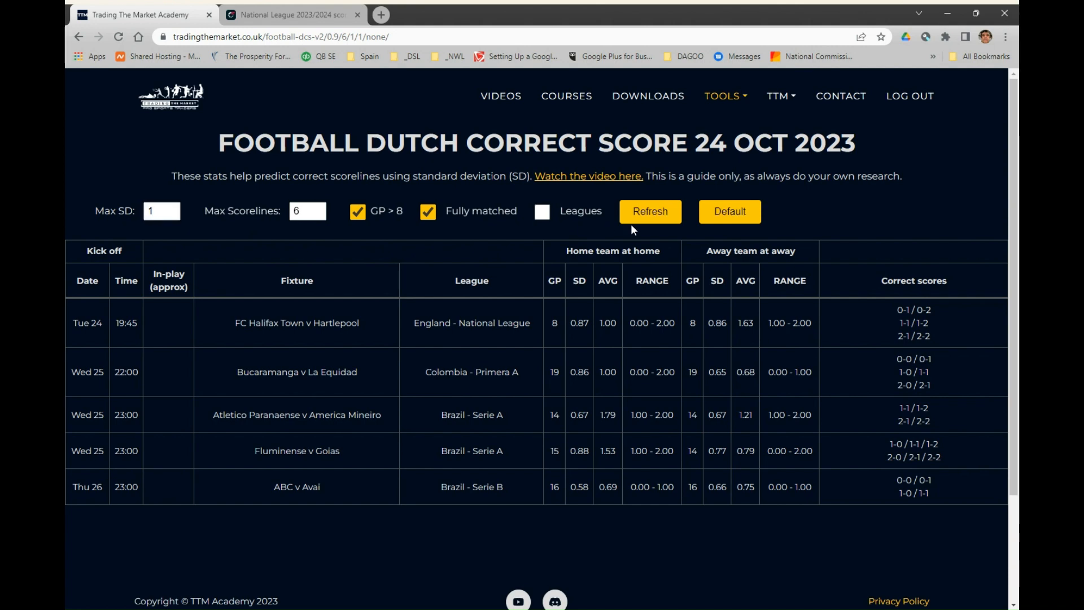
Step: Refresh with Max SD back at 1 to list all eight fixtures again
left_click(649, 211)
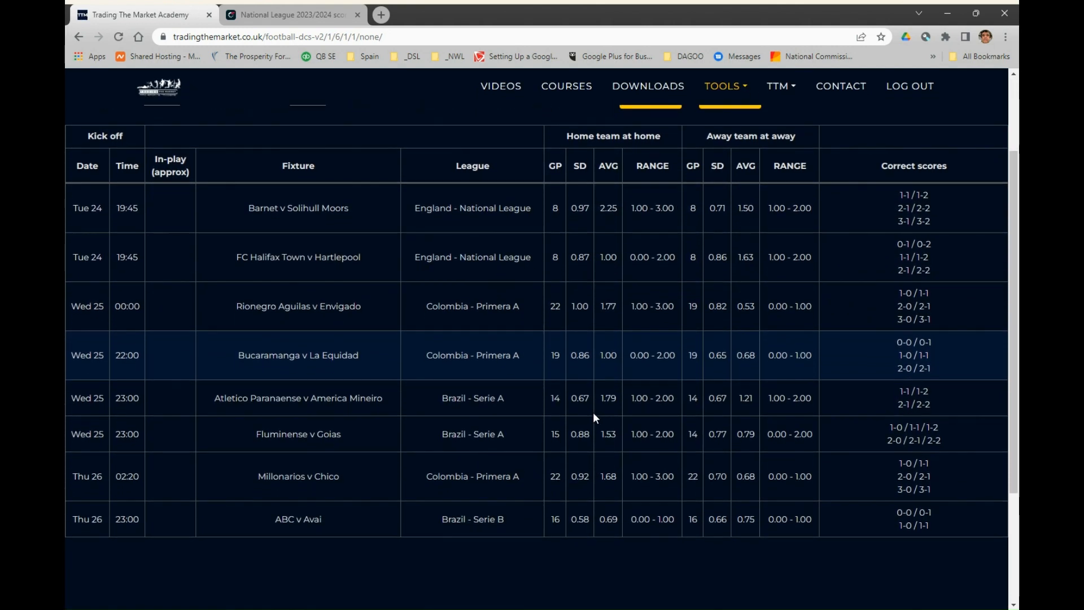
mouse_move(605, 220)
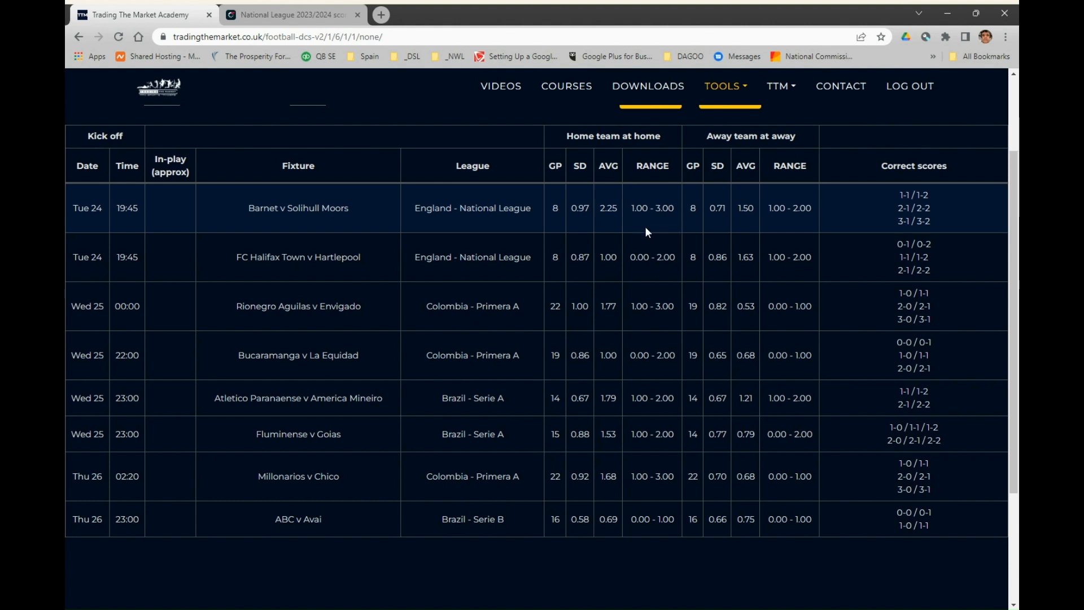
mouse_move(676, 225)
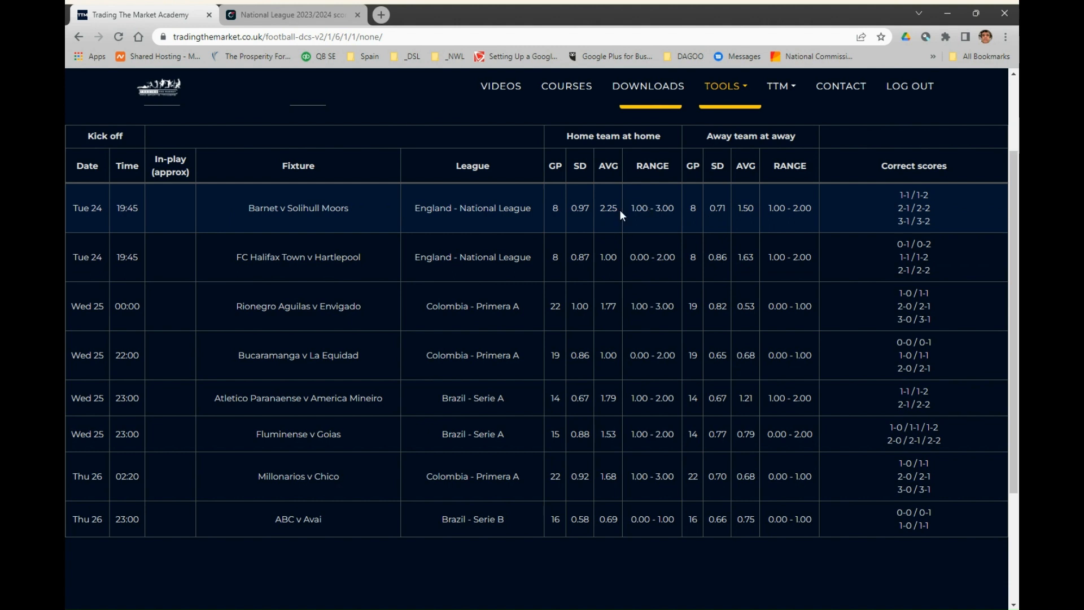
mouse_move(680, 230)
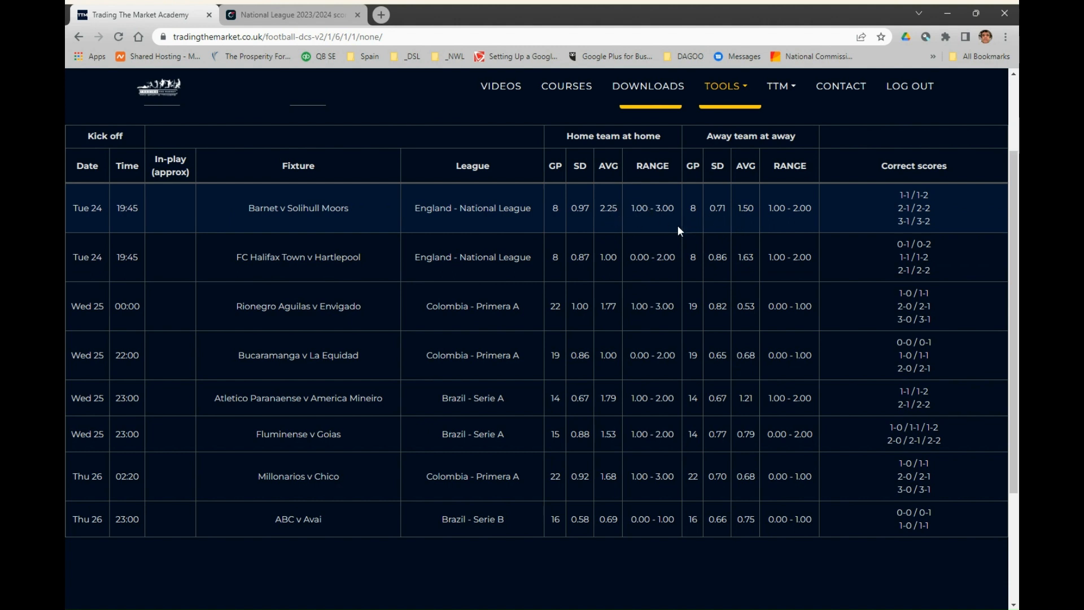
mouse_move(922, 213)
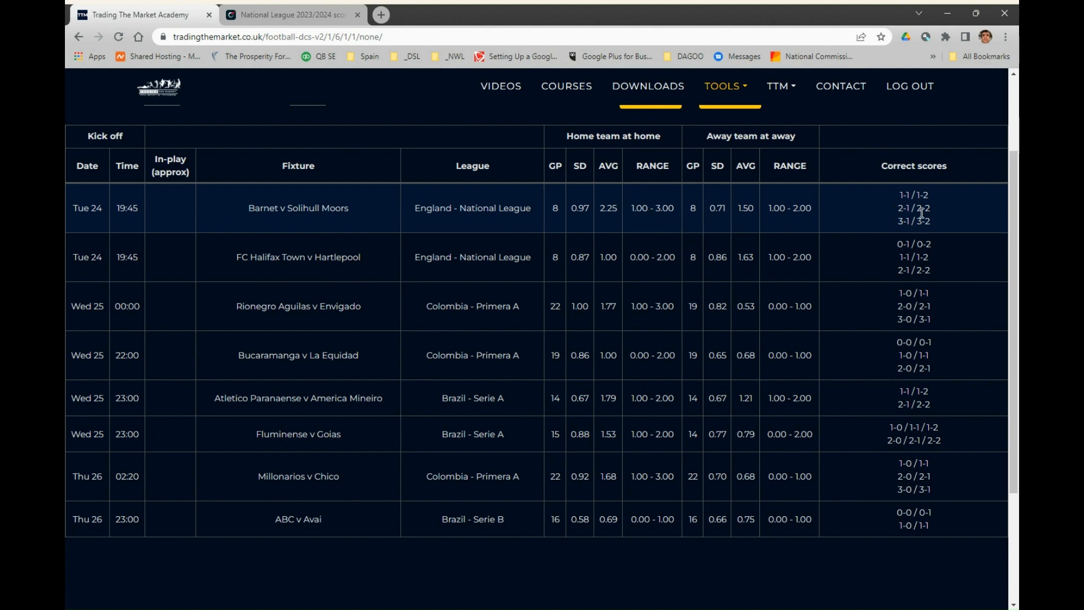
mouse_move(895, 209)
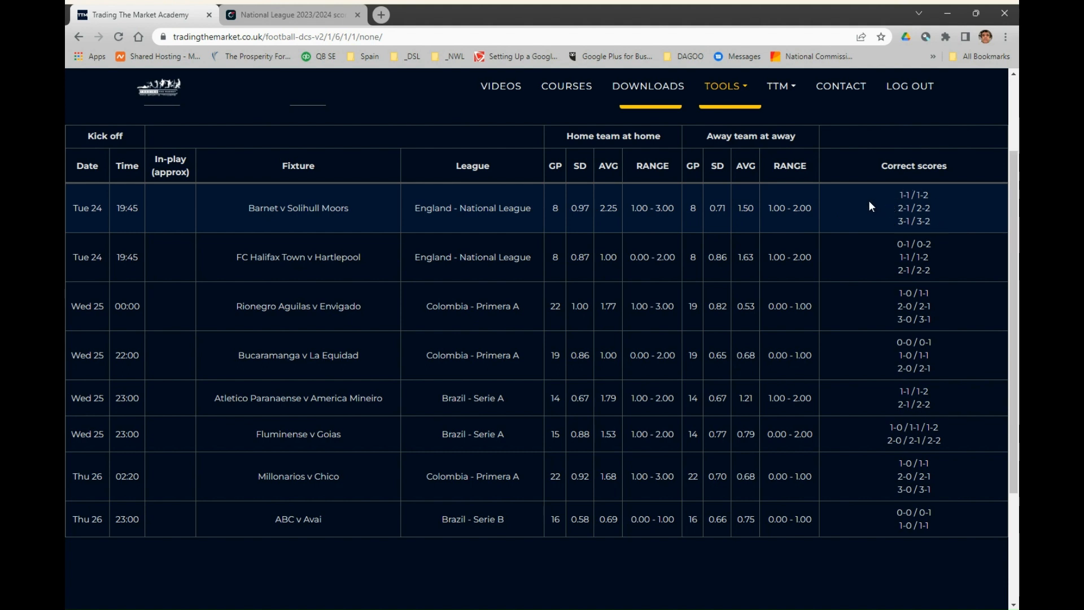
mouse_move(935, 227)
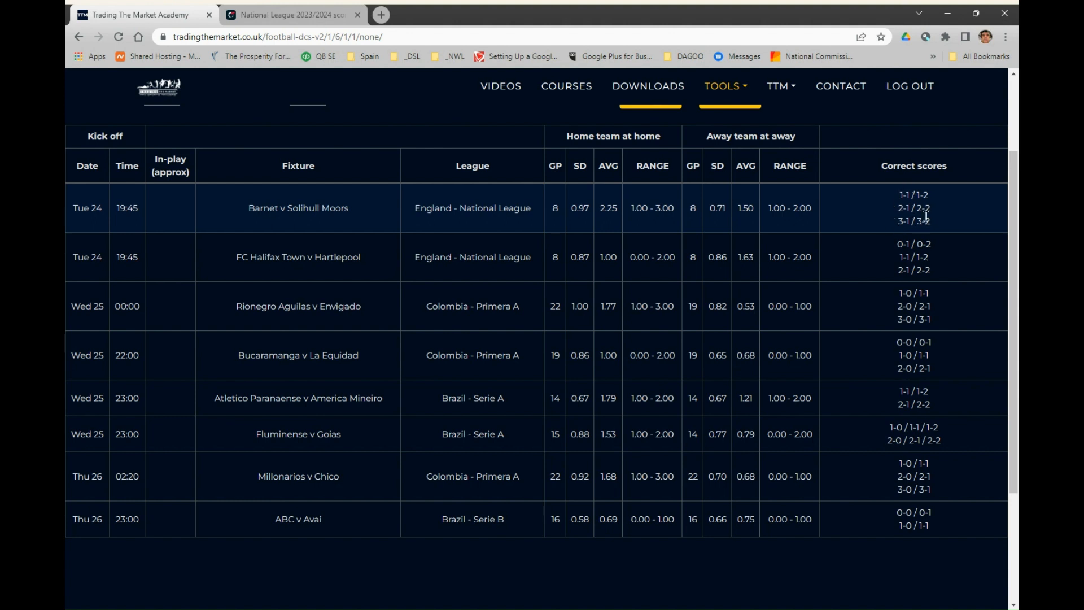
mouse_move(659, 175)
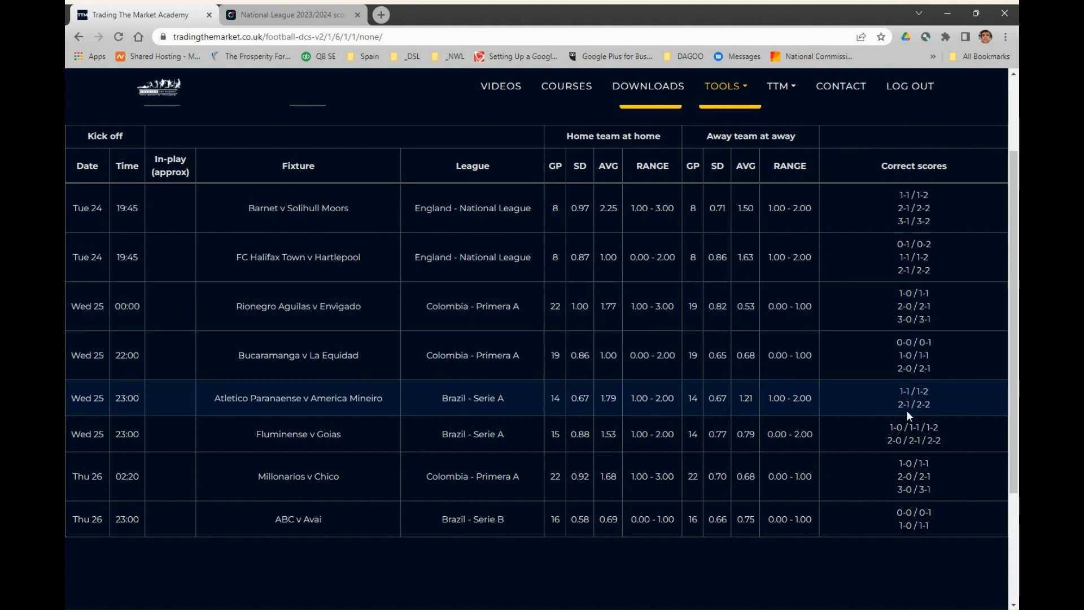
mouse_move(899, 527)
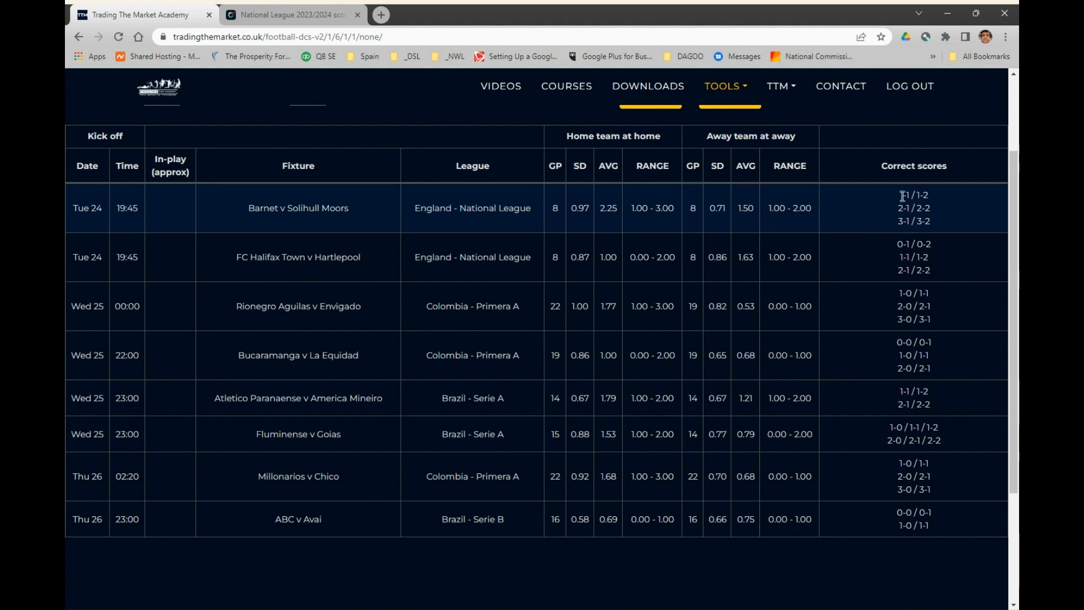
mouse_move(868, 226)
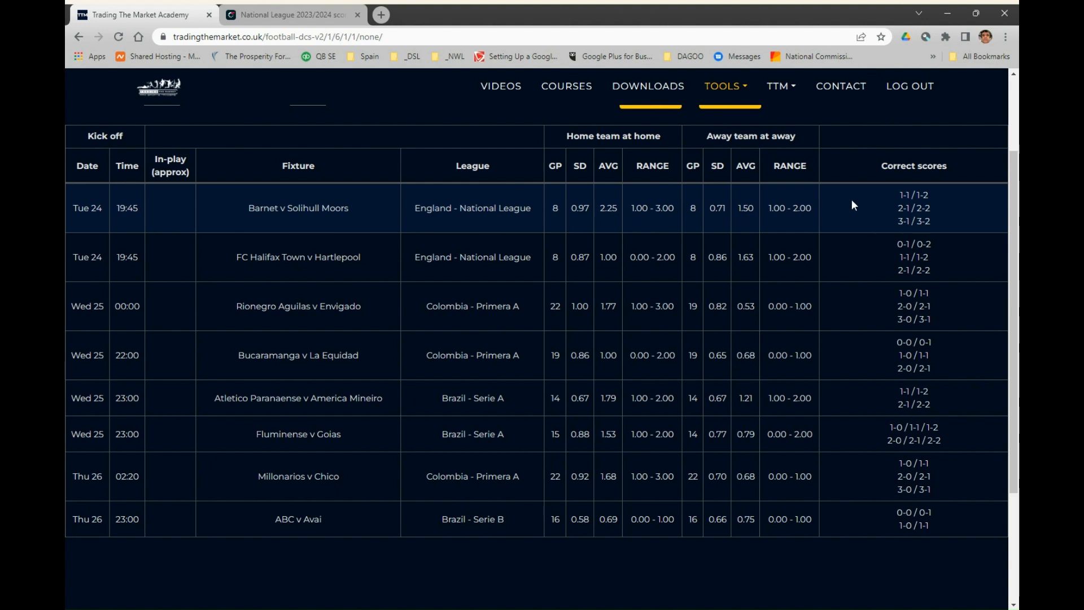
mouse_move(866, 227)
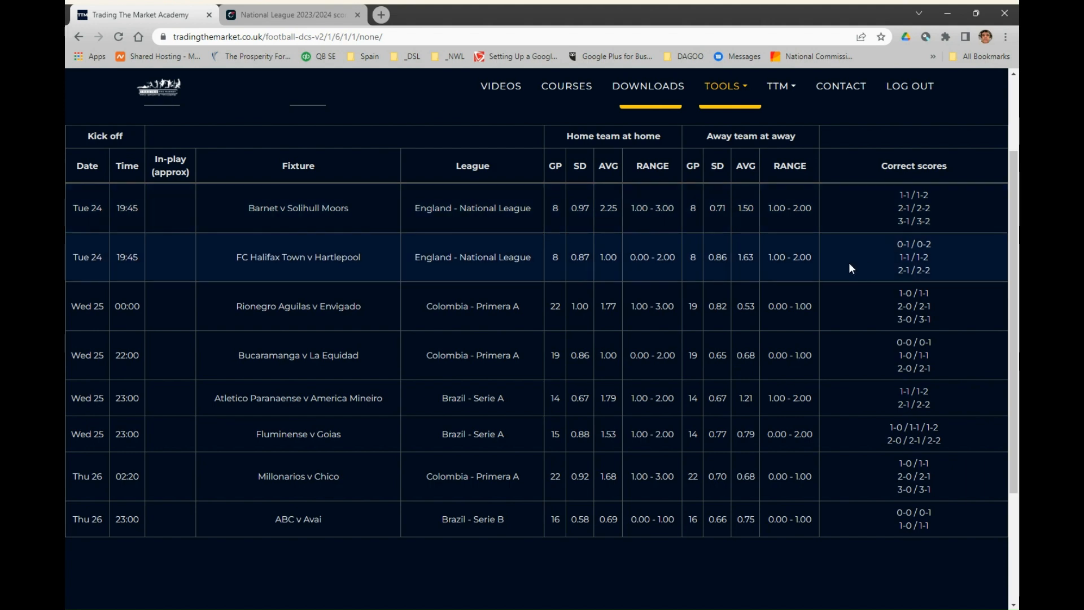
scroll("down", 3)
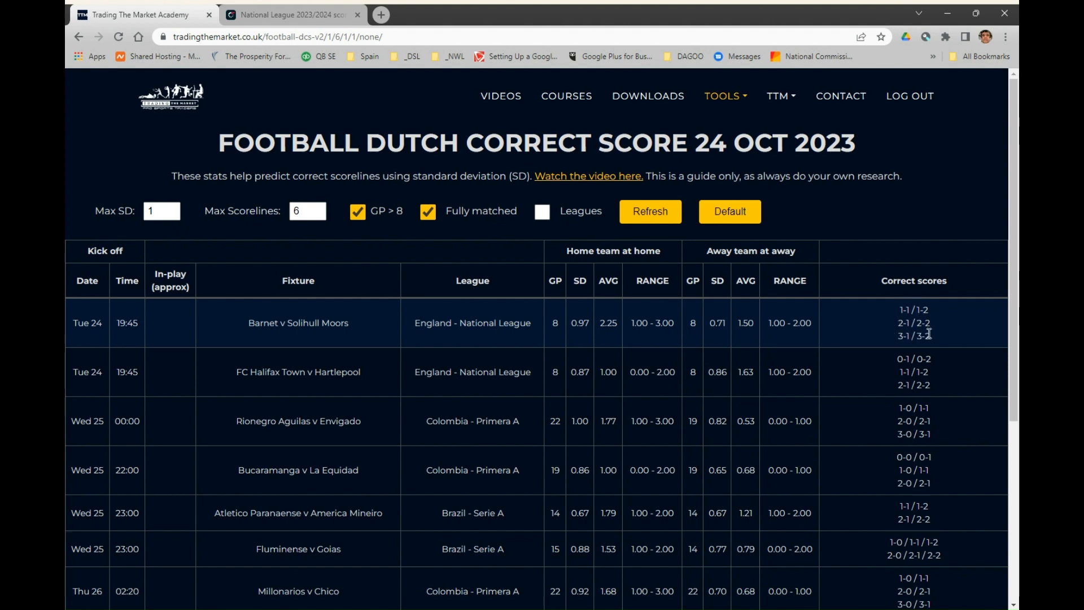
mouse_move(932, 347)
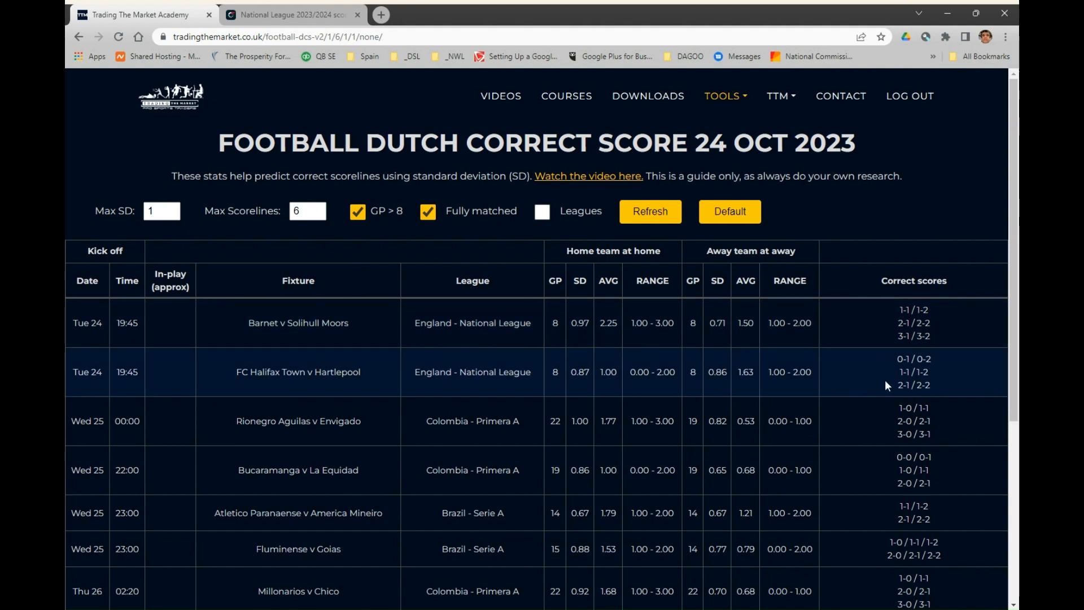
mouse_move(902, 358)
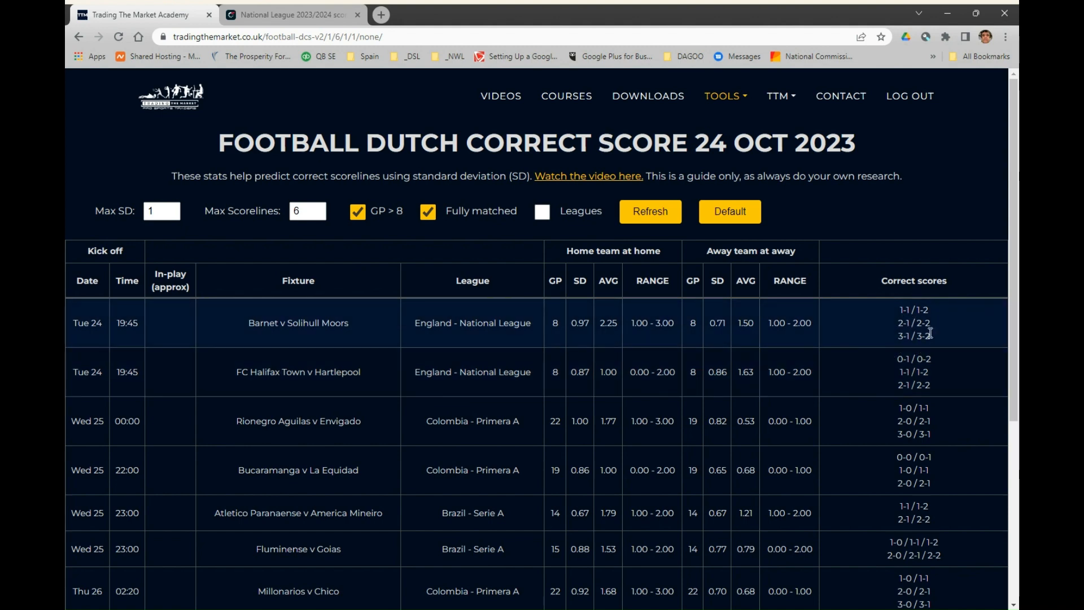
mouse_move(928, 350)
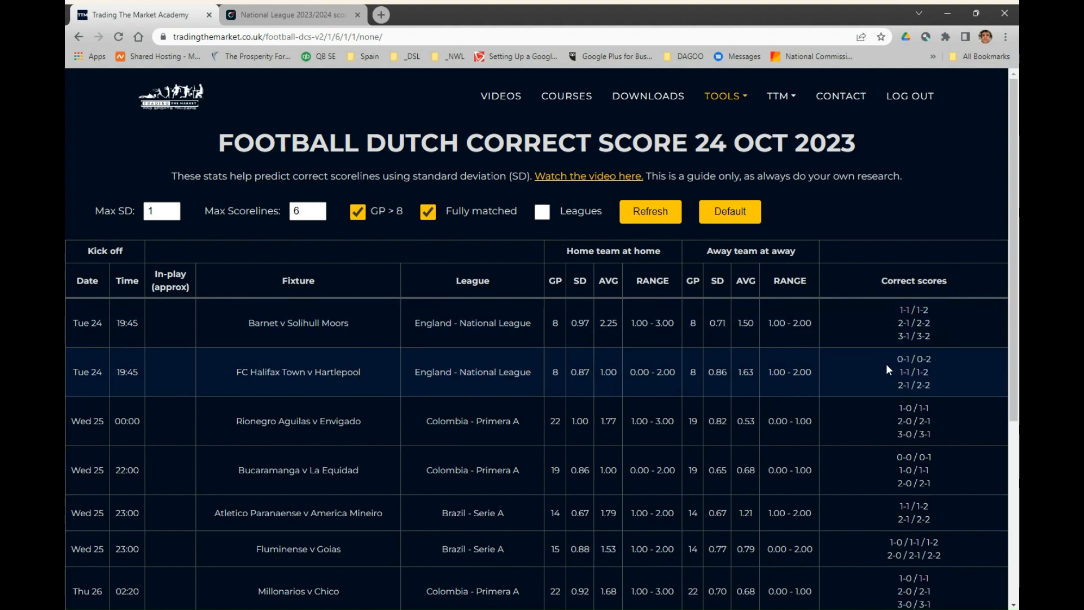
mouse_move(883, 380)
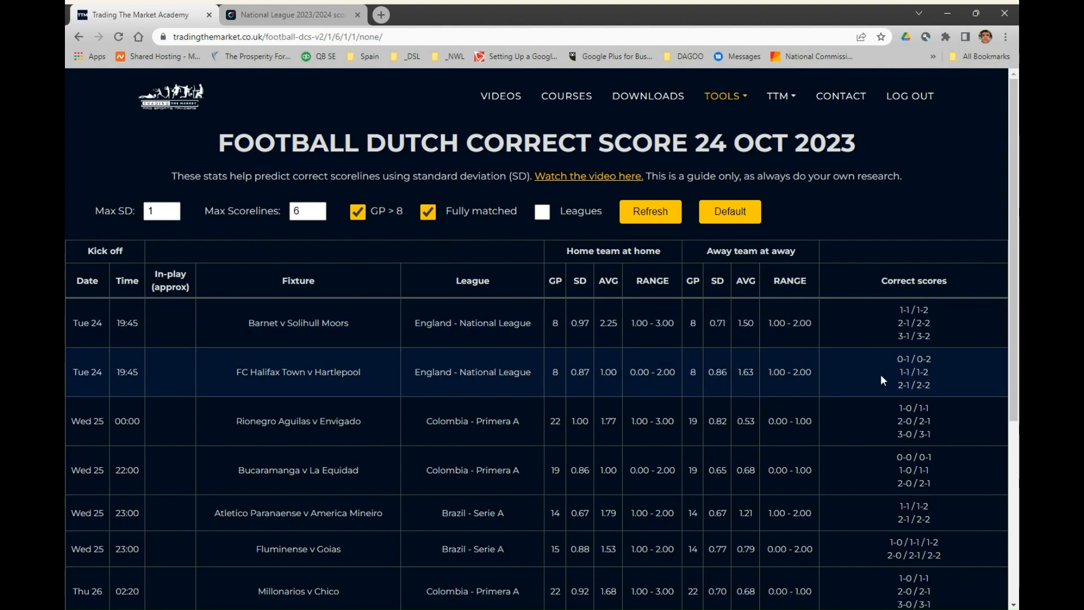
mouse_move(794, 397)
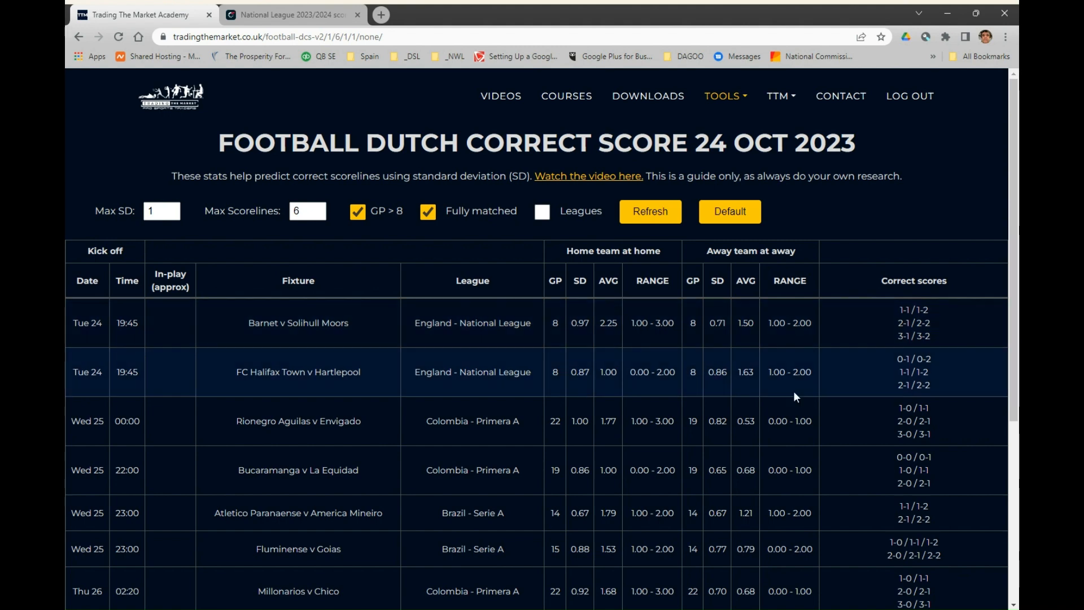